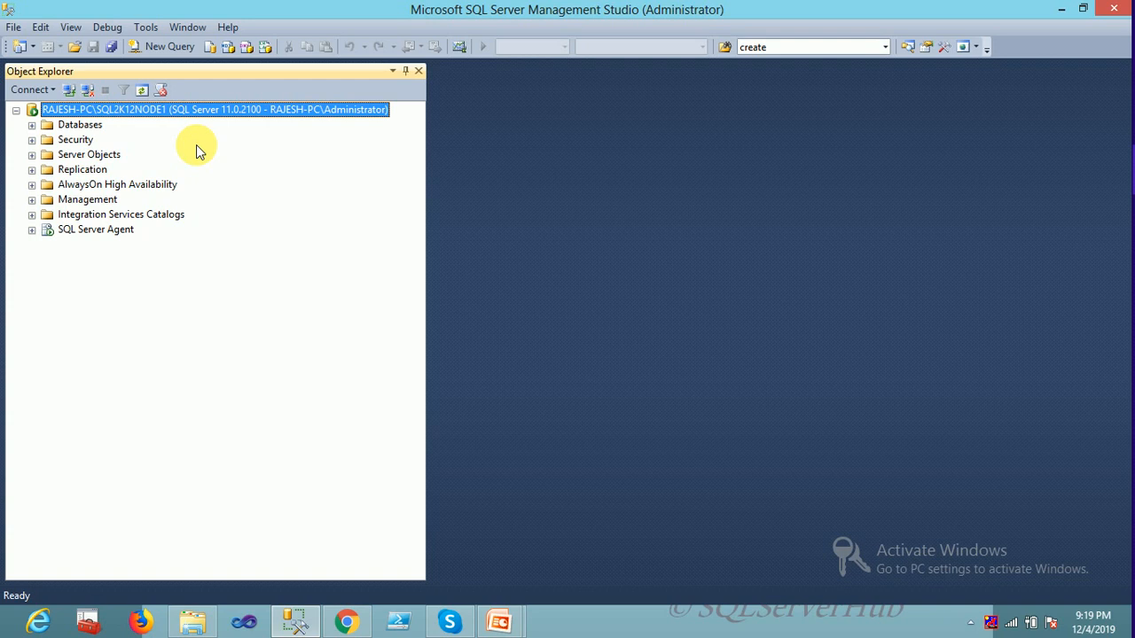
mouse_move(271, 135)
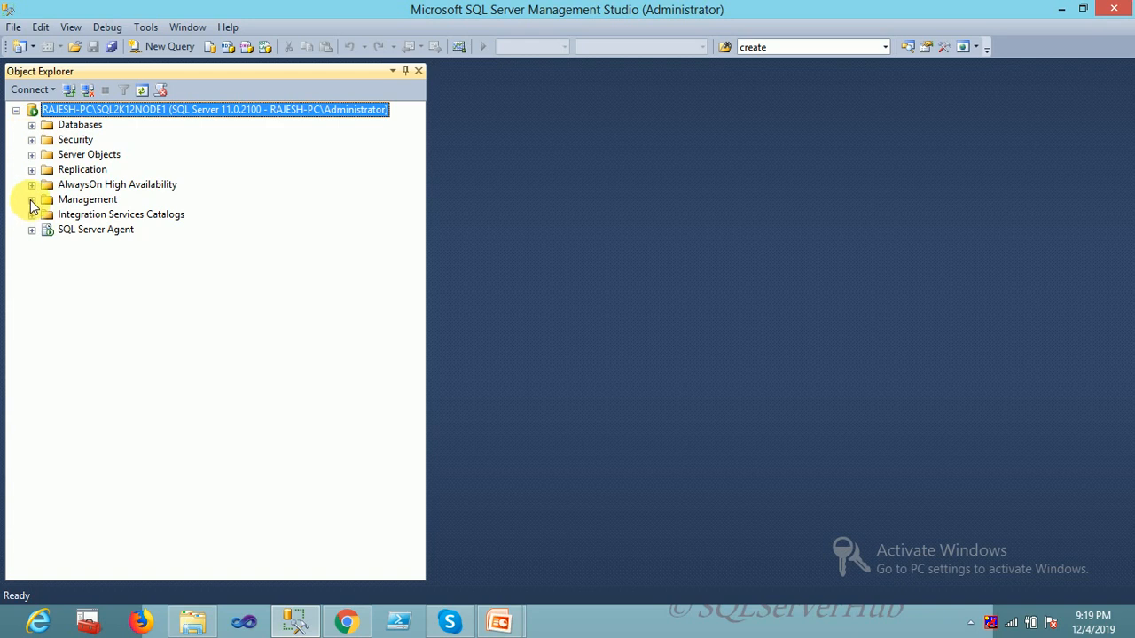
Expand Management, Extended Events and Sessions to list AlwaysOn_health and system_health
click(32, 198)
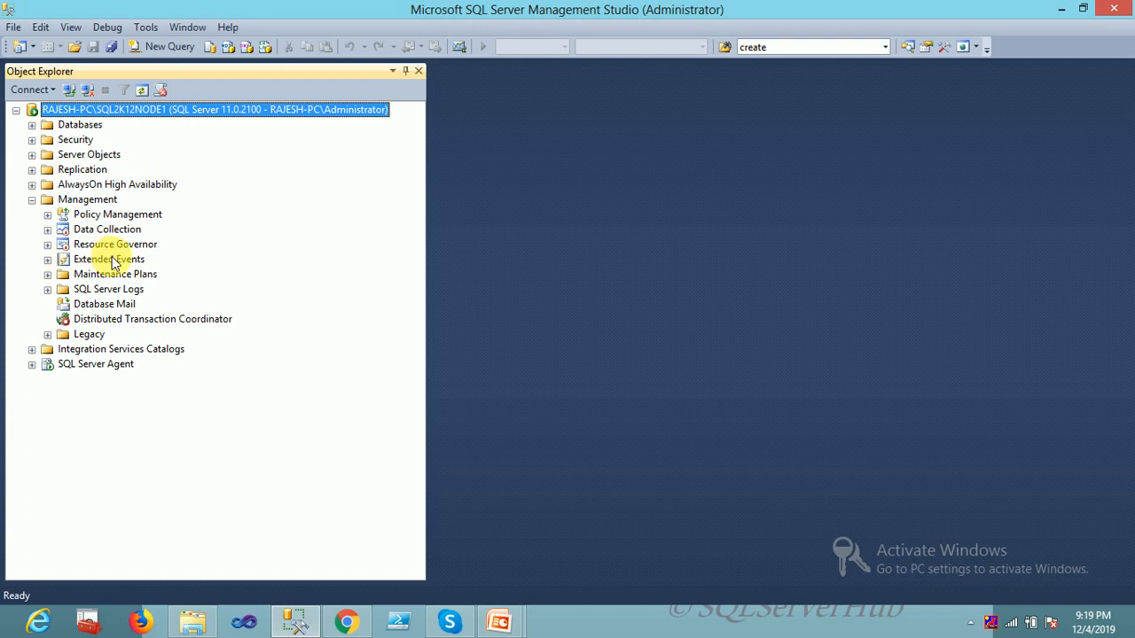
click(109, 259)
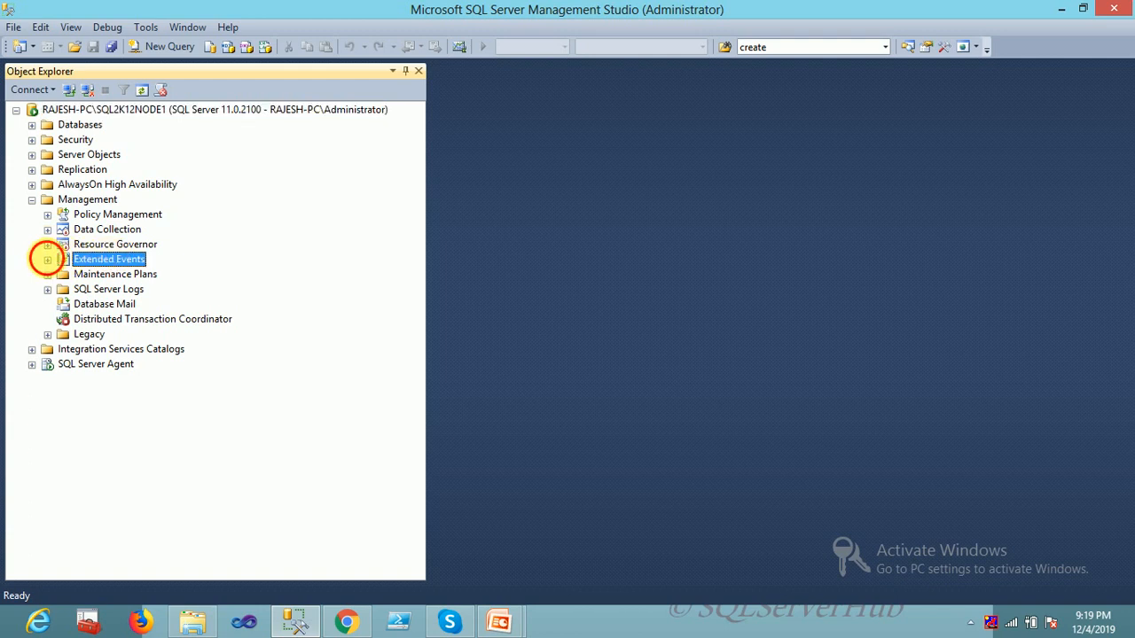
click(47, 259)
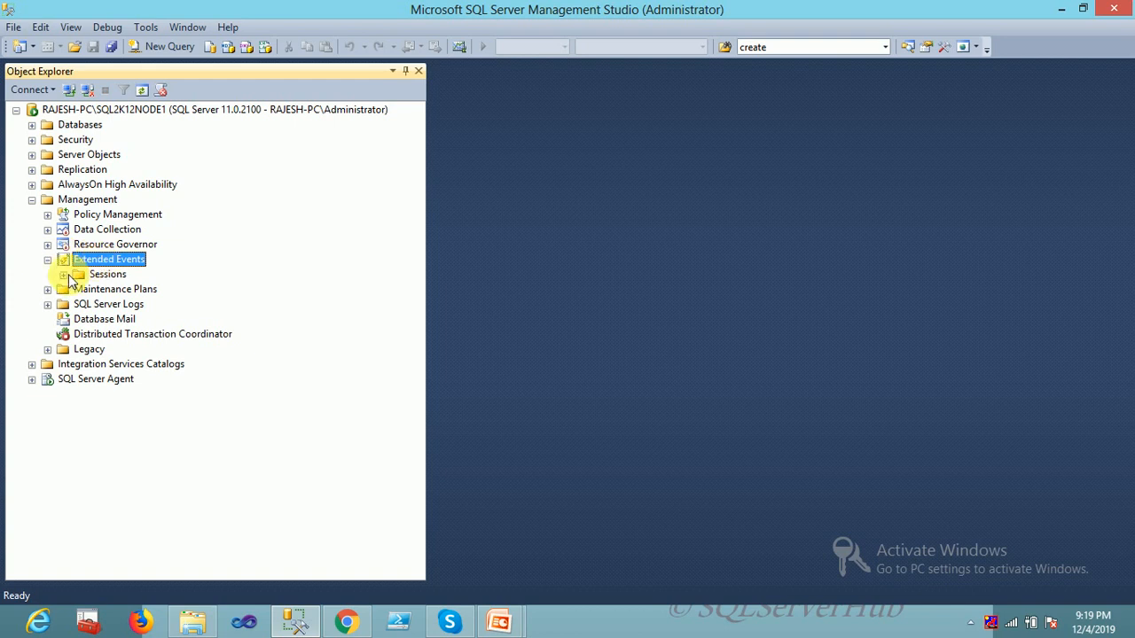
click(62, 274)
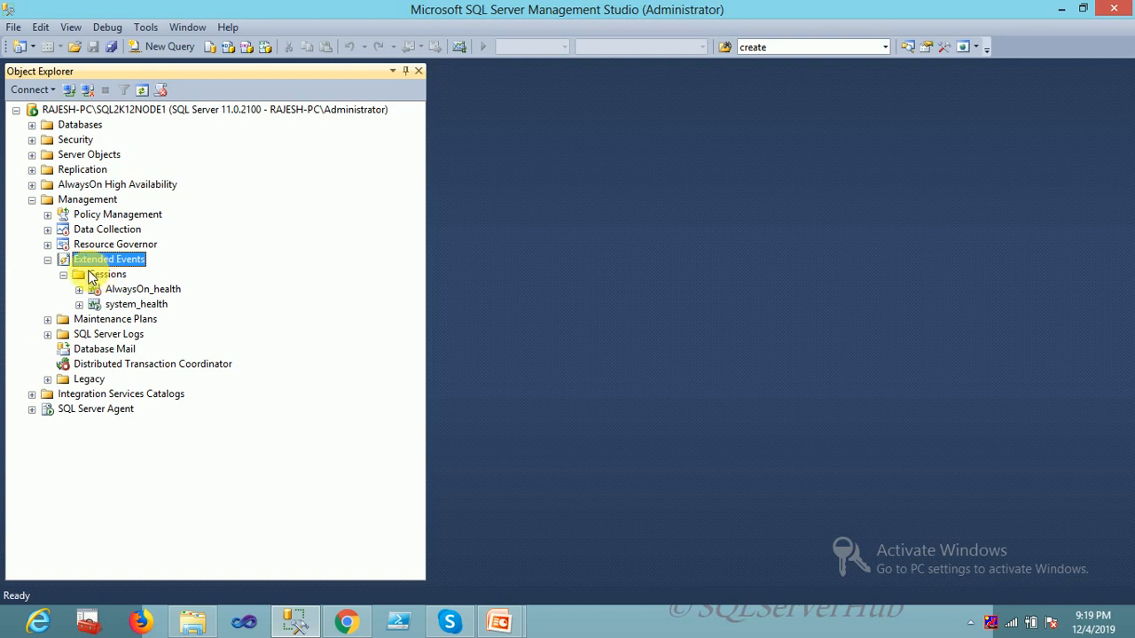
click(108, 274)
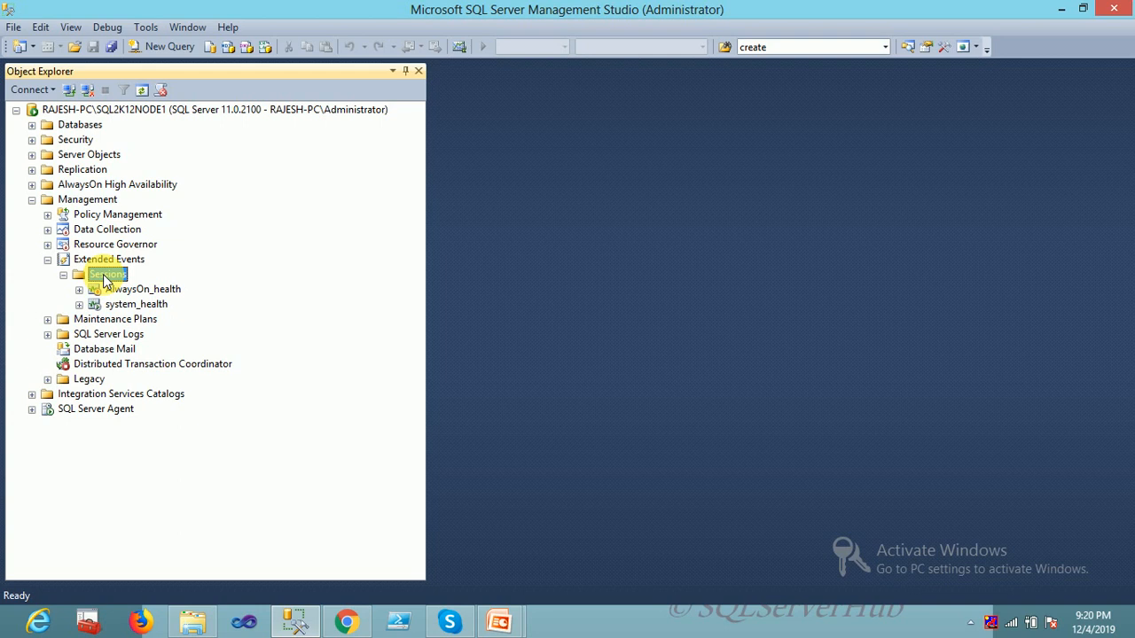
Launch the New Session Wizard from Sessions and name the session QueryPlan-Trace
right_click(107, 273)
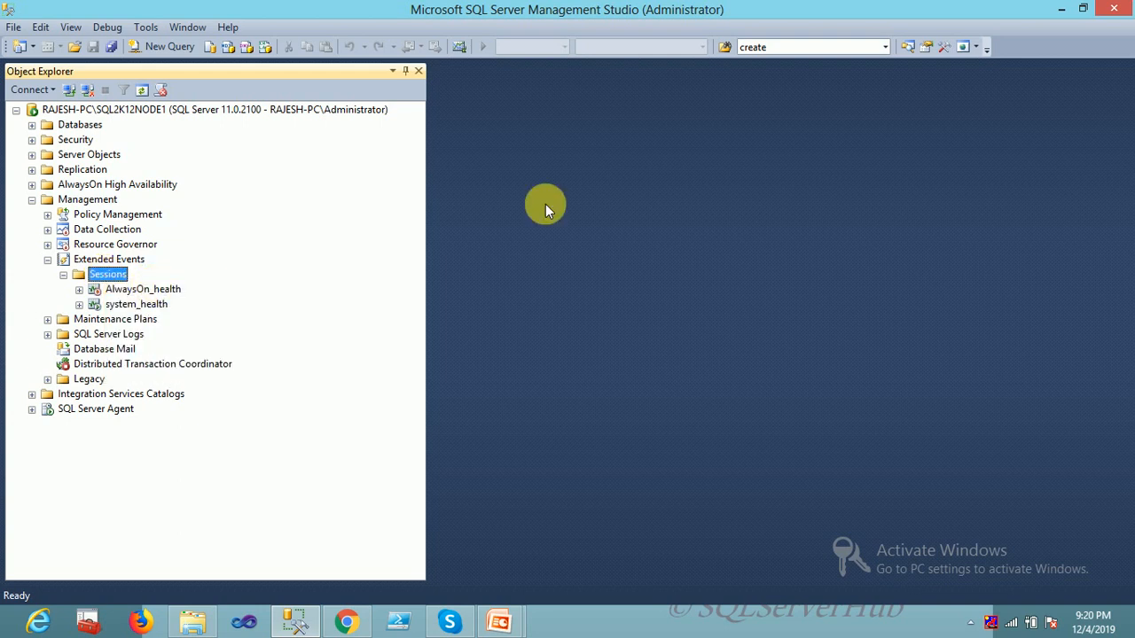
mouse_move(802, 196)
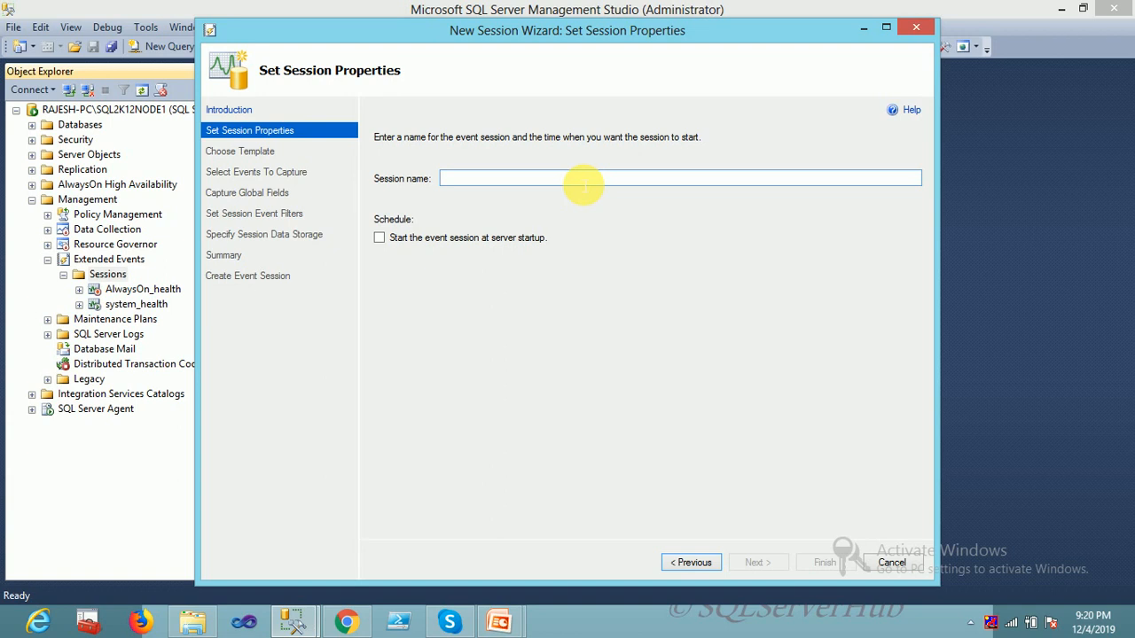
text(Qy)
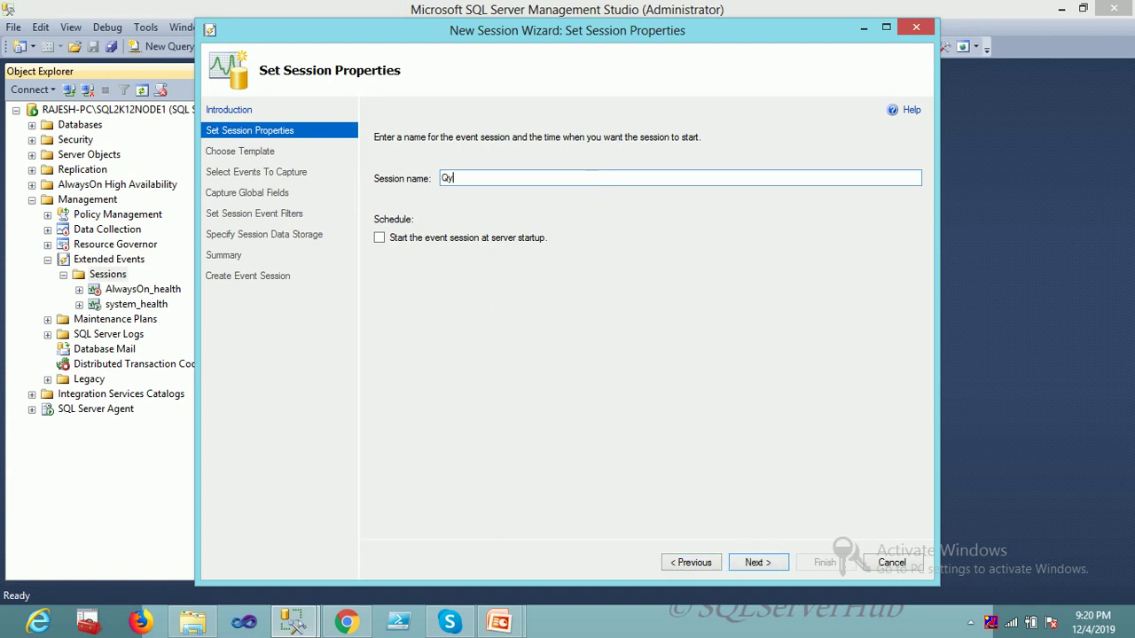
text(ueryPlan-Trace)
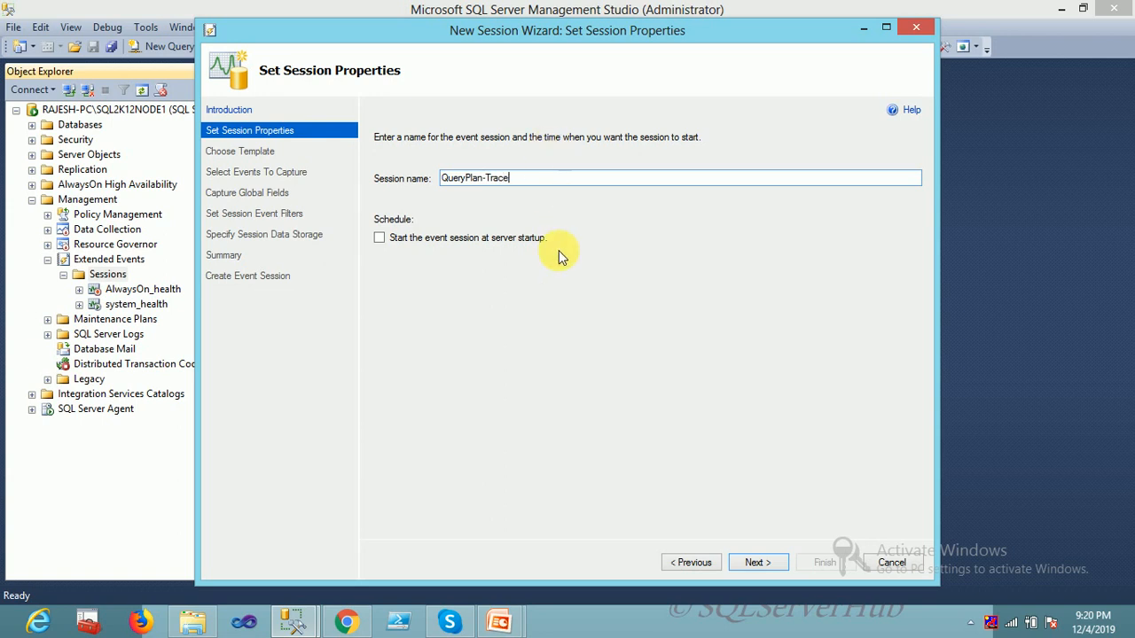
mouse_move(758, 563)
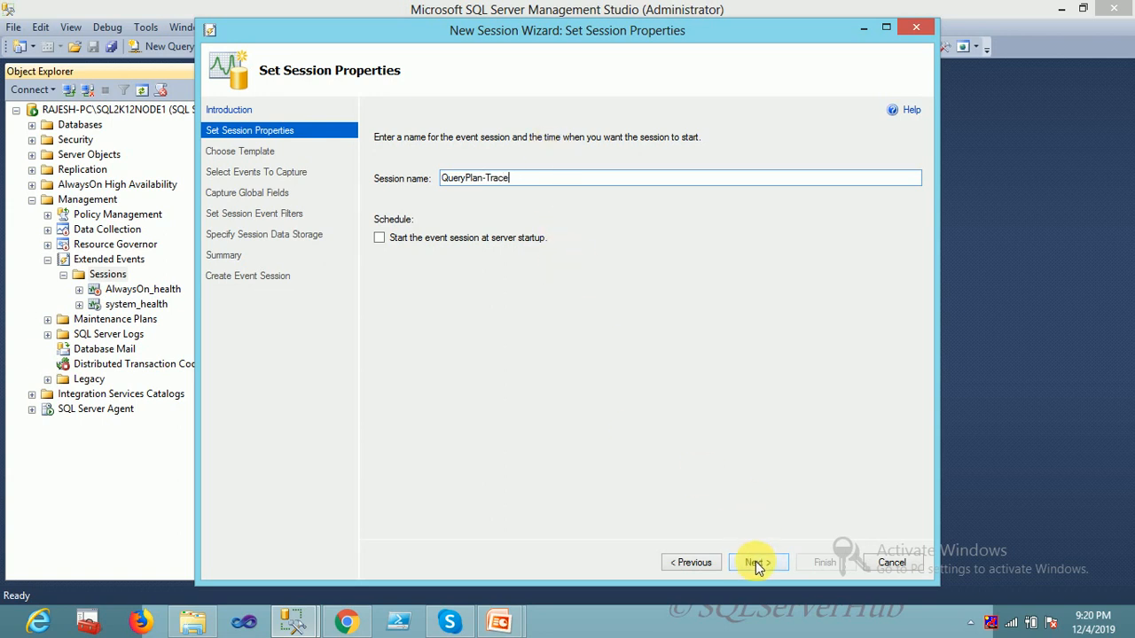
On the template page, browse the Count Query Locks template, then choose Do not use a template
click(757, 563)
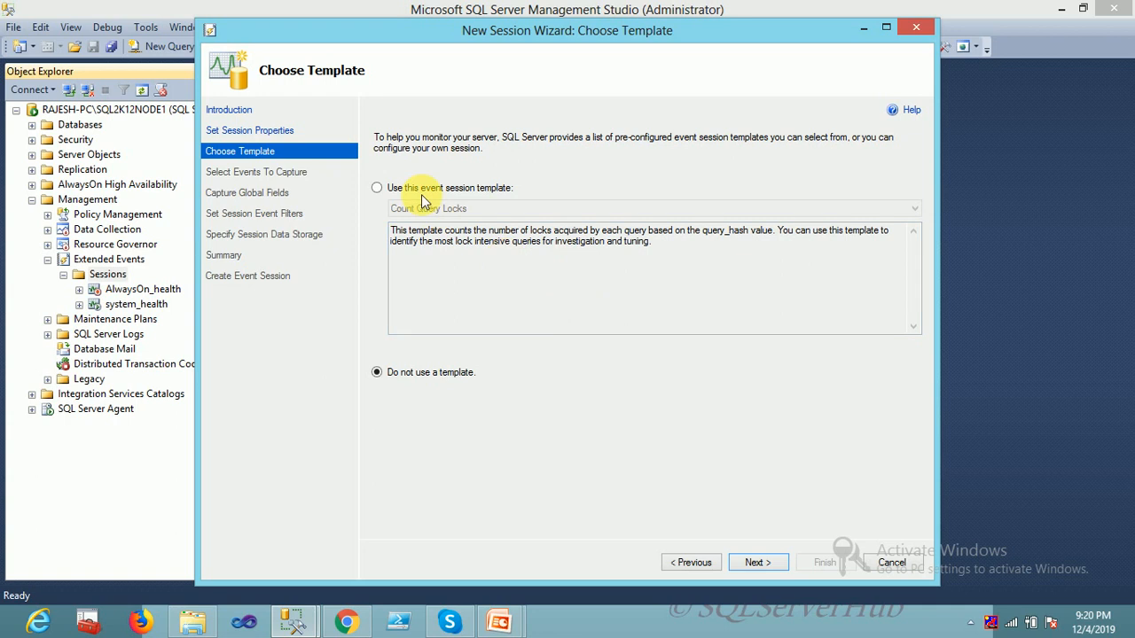
click(377, 187)
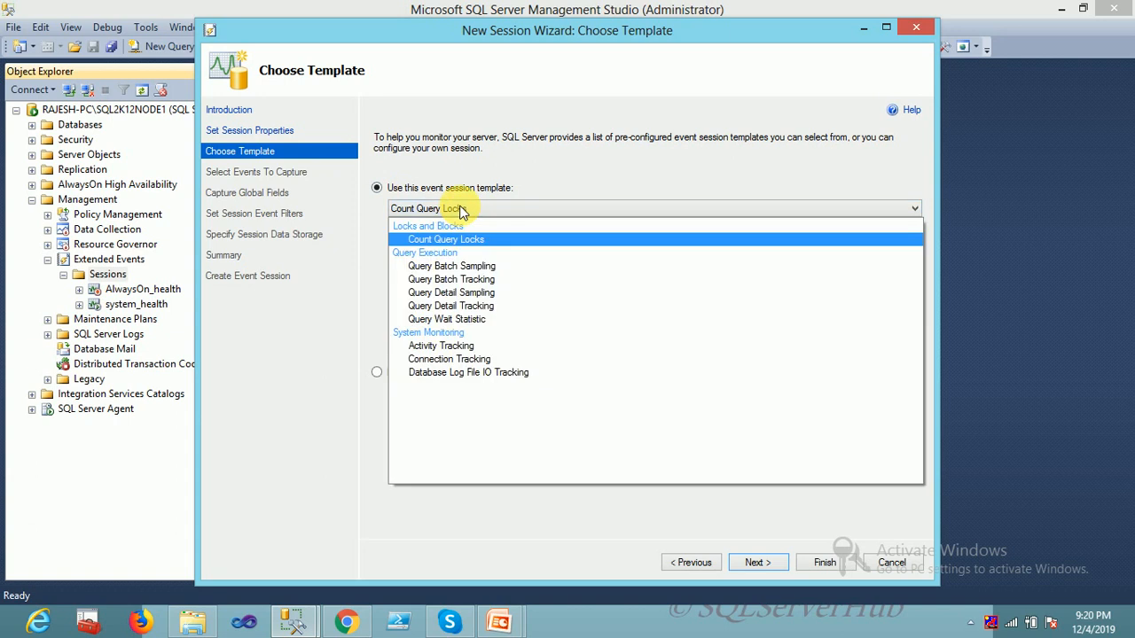
click(448, 239)
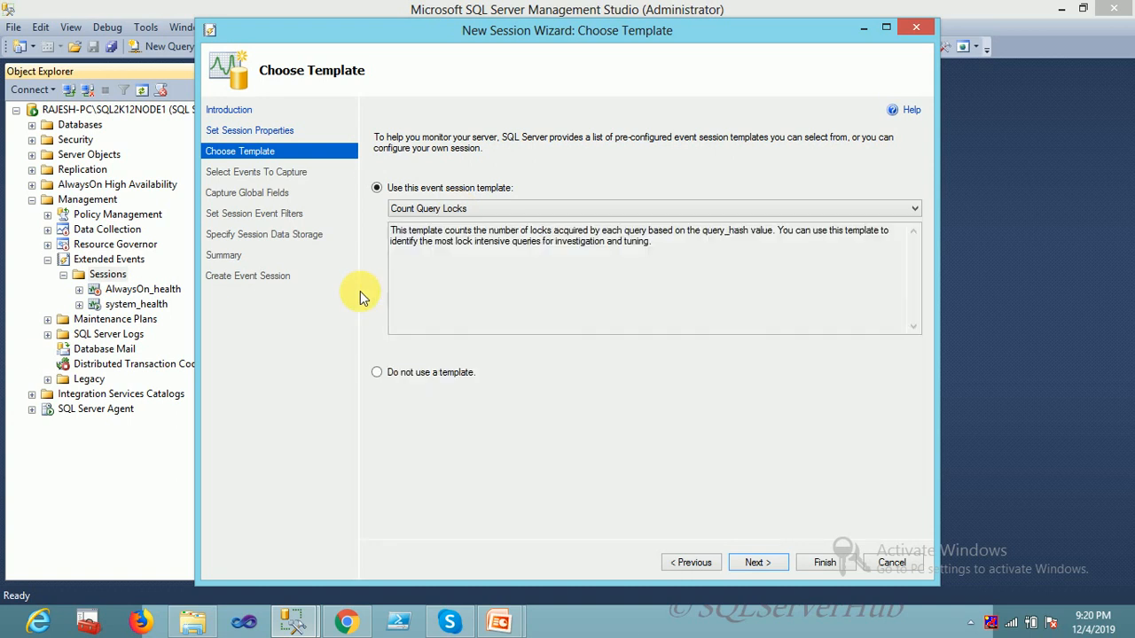
click(377, 372)
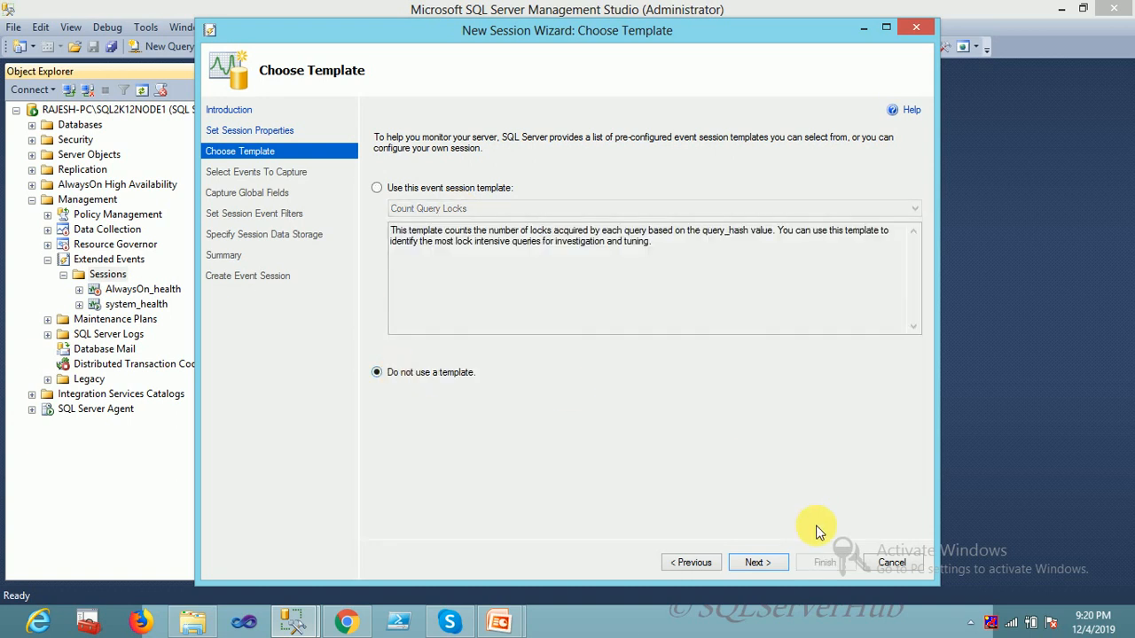
mouse_move(561, 290)
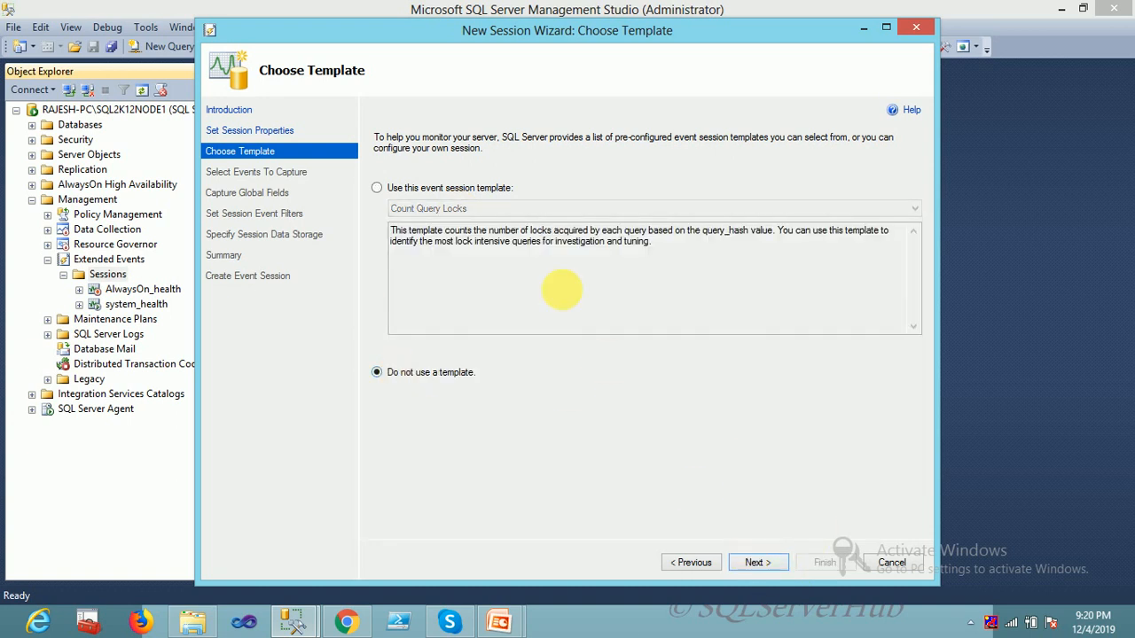
mouse_move(545, 258)
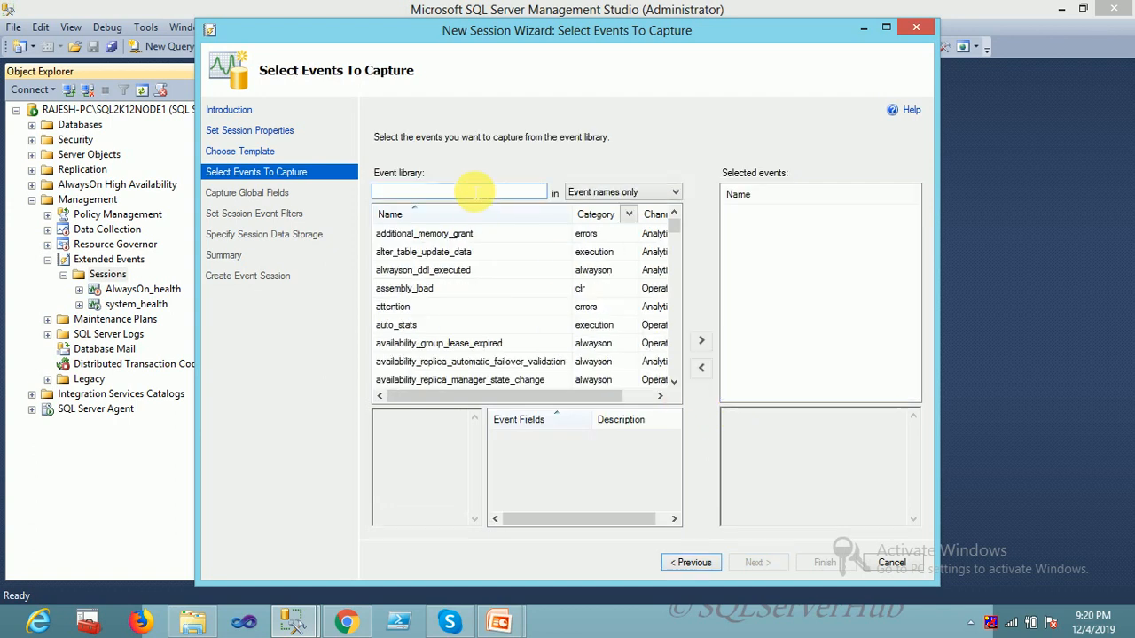
Search events for 'Query' and add query_post_execution_showplan to the selected events
text(Query)
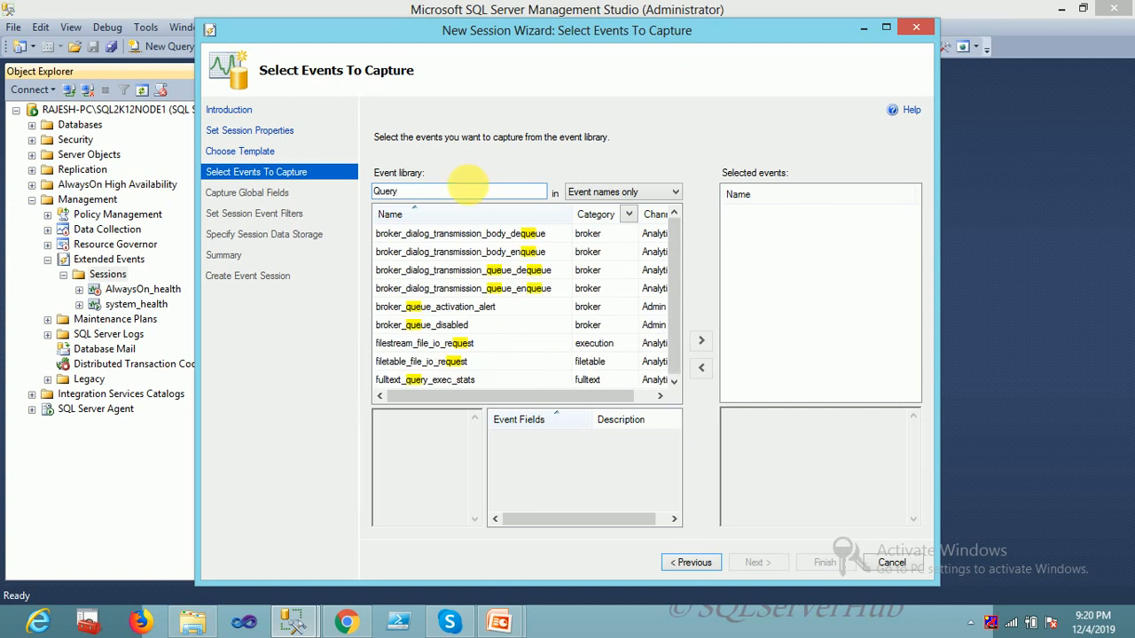
scroll(down, 3)
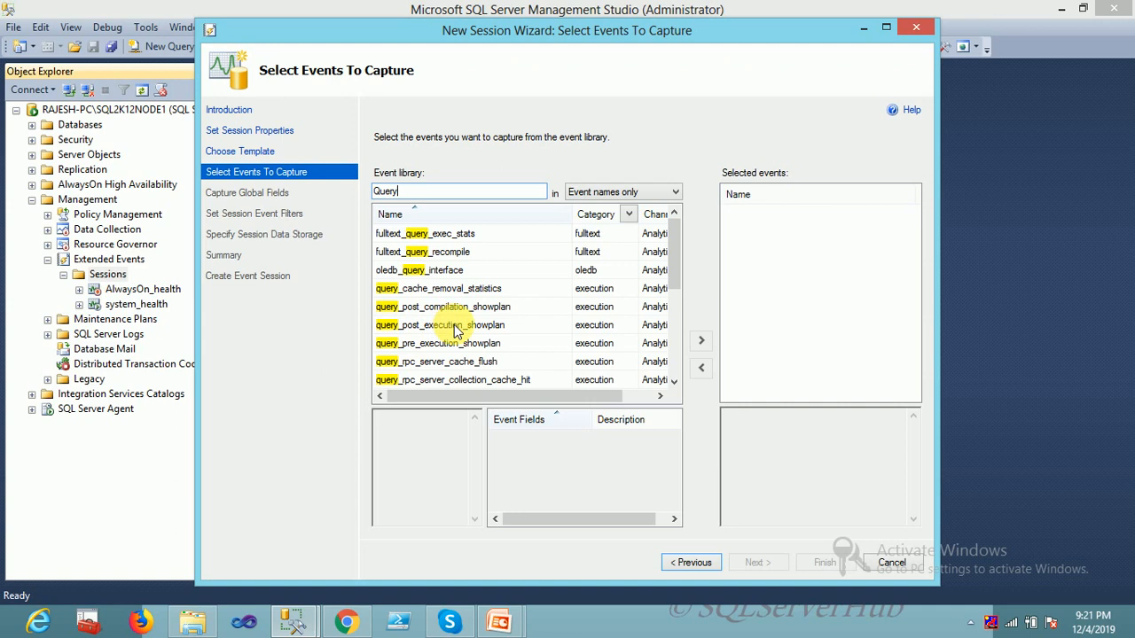
click(457, 325)
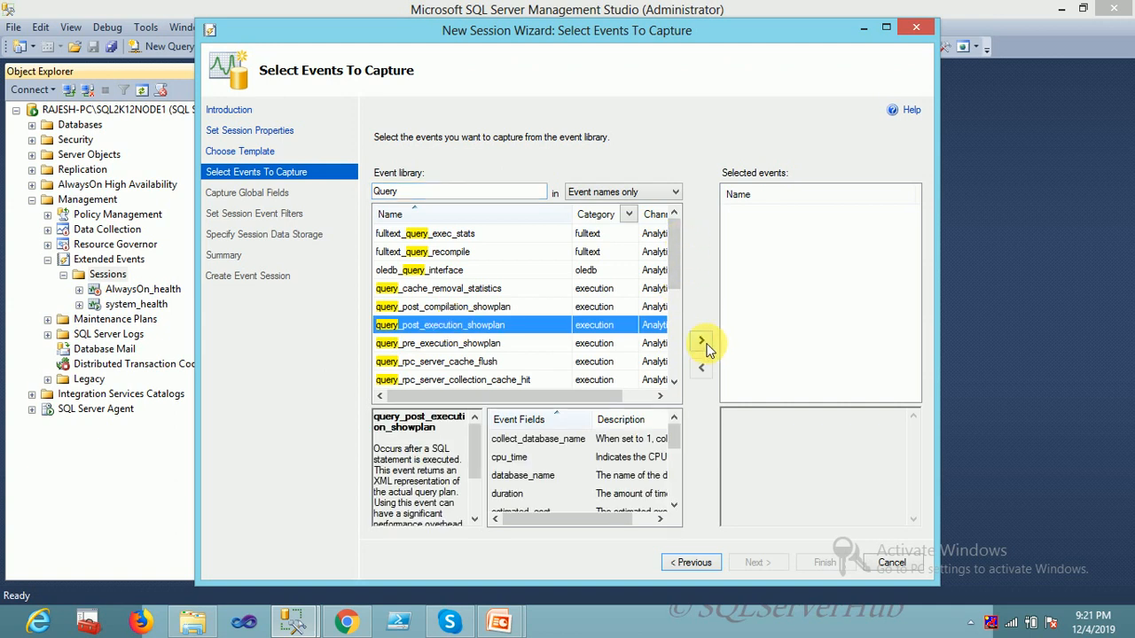
click(700, 341)
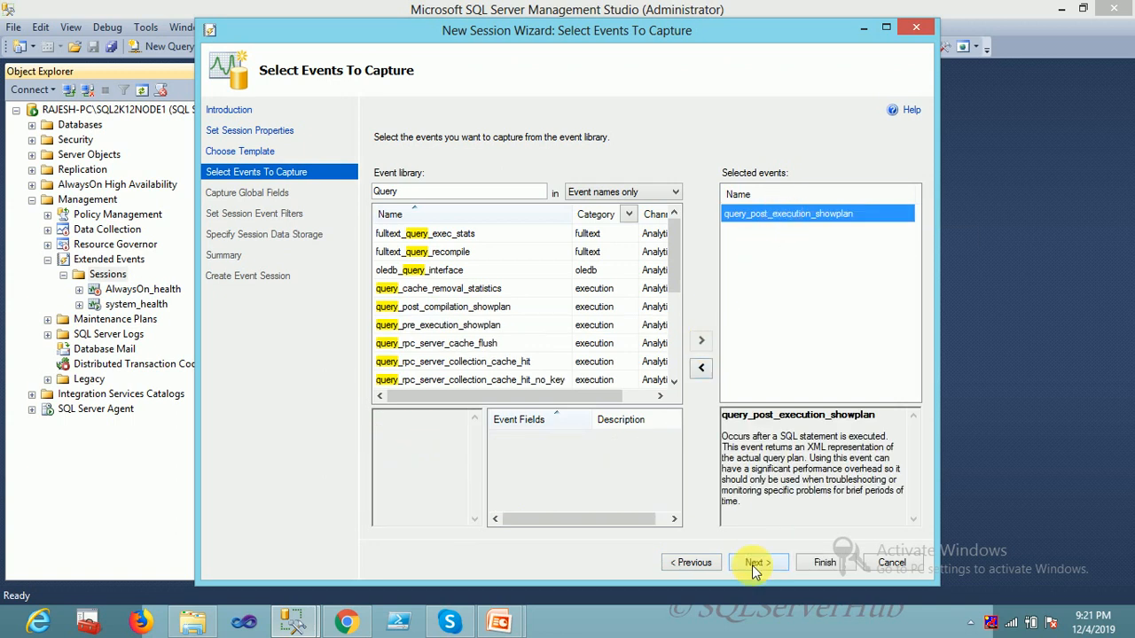
Check the database_id, nt_username, sql_text and username global fields for capture
click(758, 562)
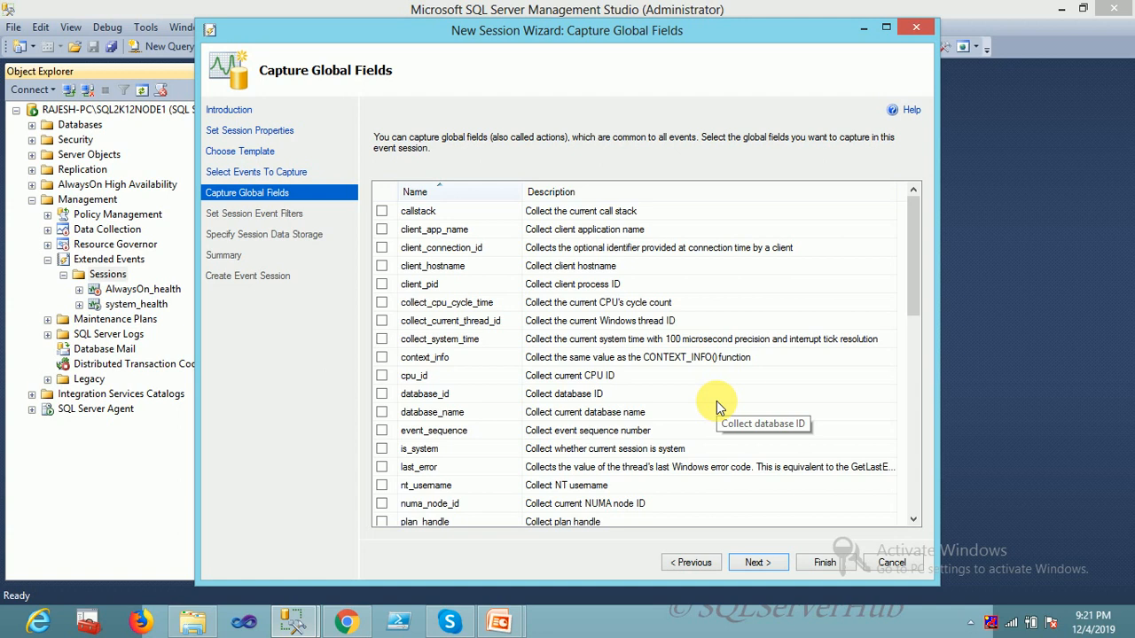
mouse_move(718, 403)
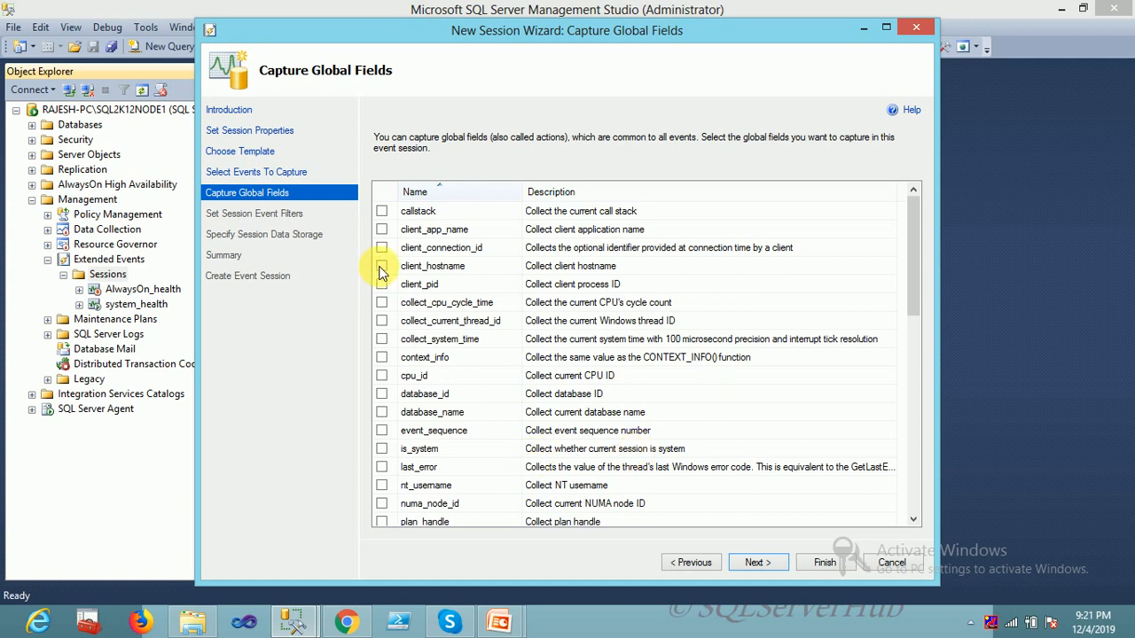
click(381, 266)
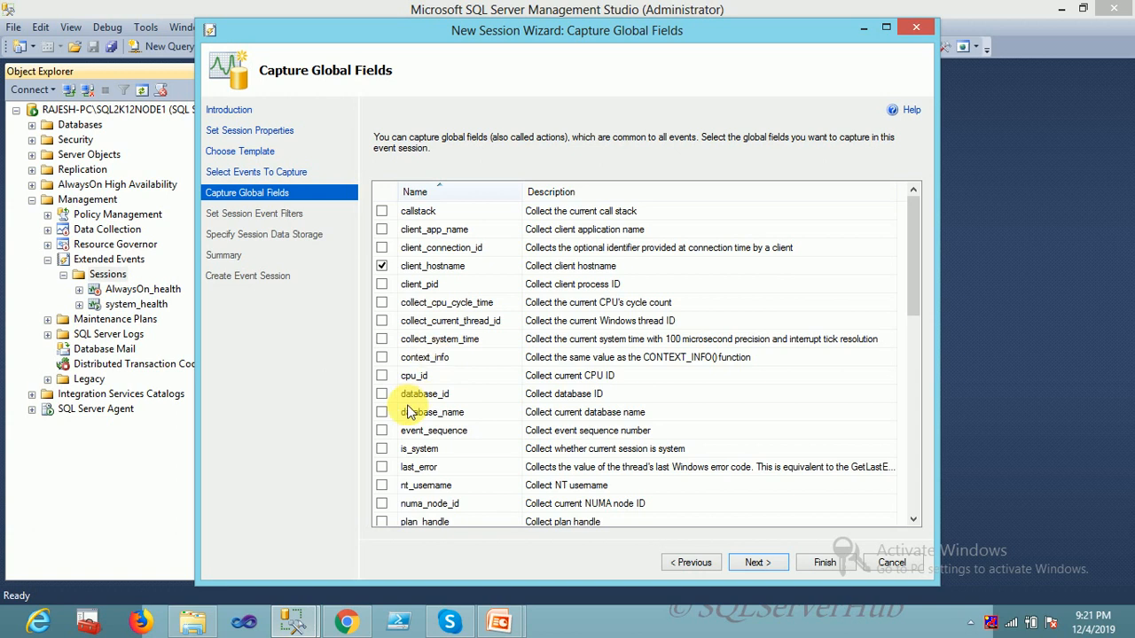
click(381, 394)
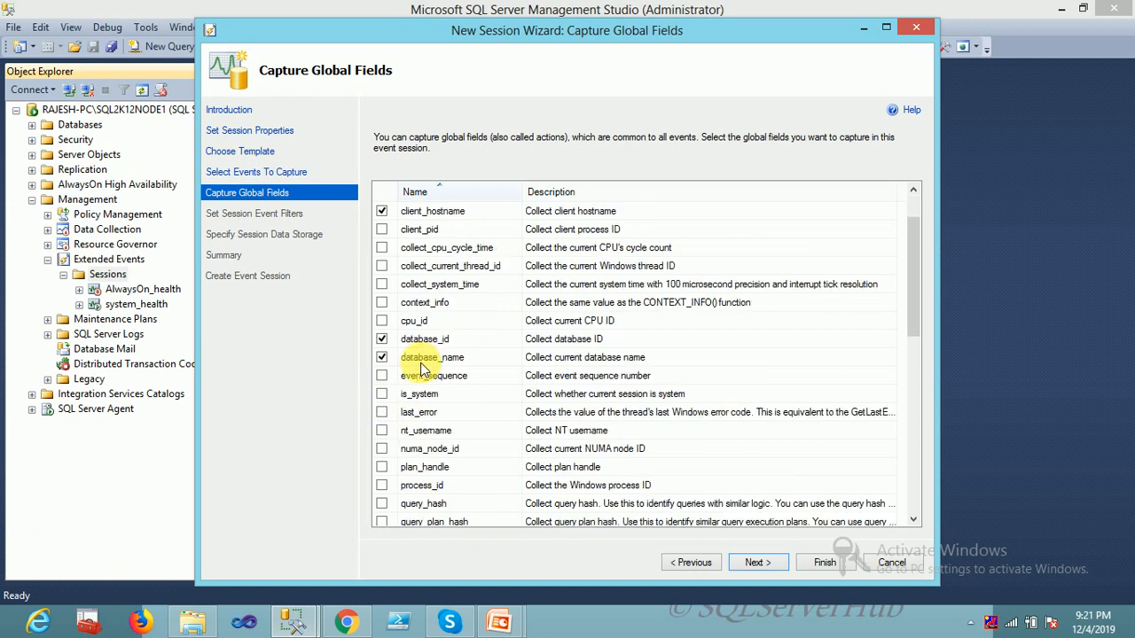
scroll(down, 3)
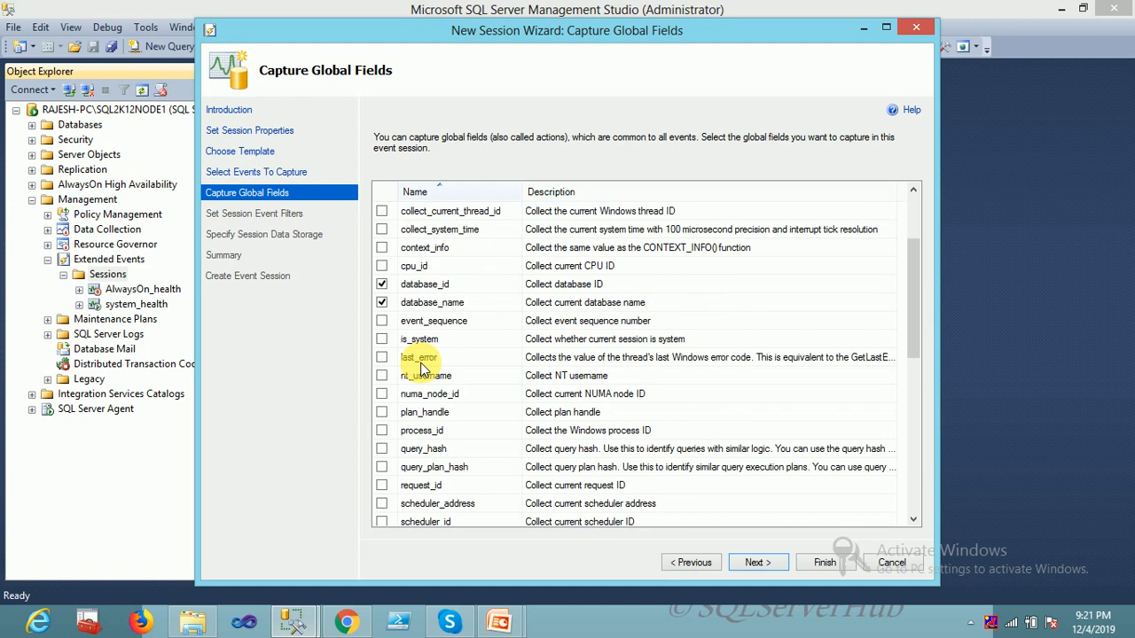
mouse_move(399, 398)
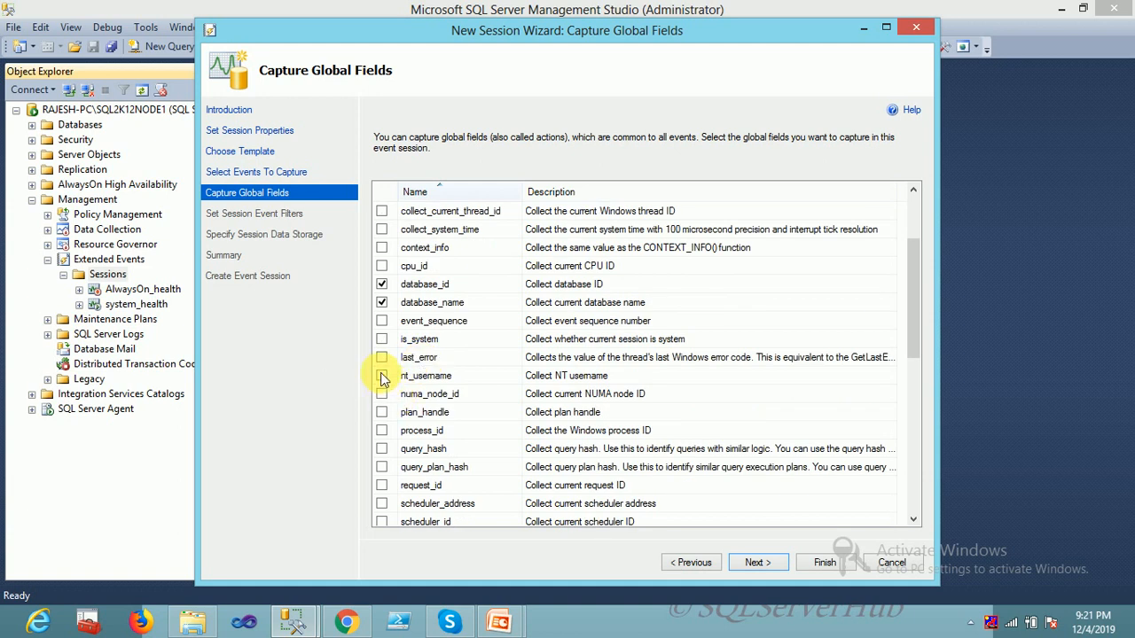
click(382, 375)
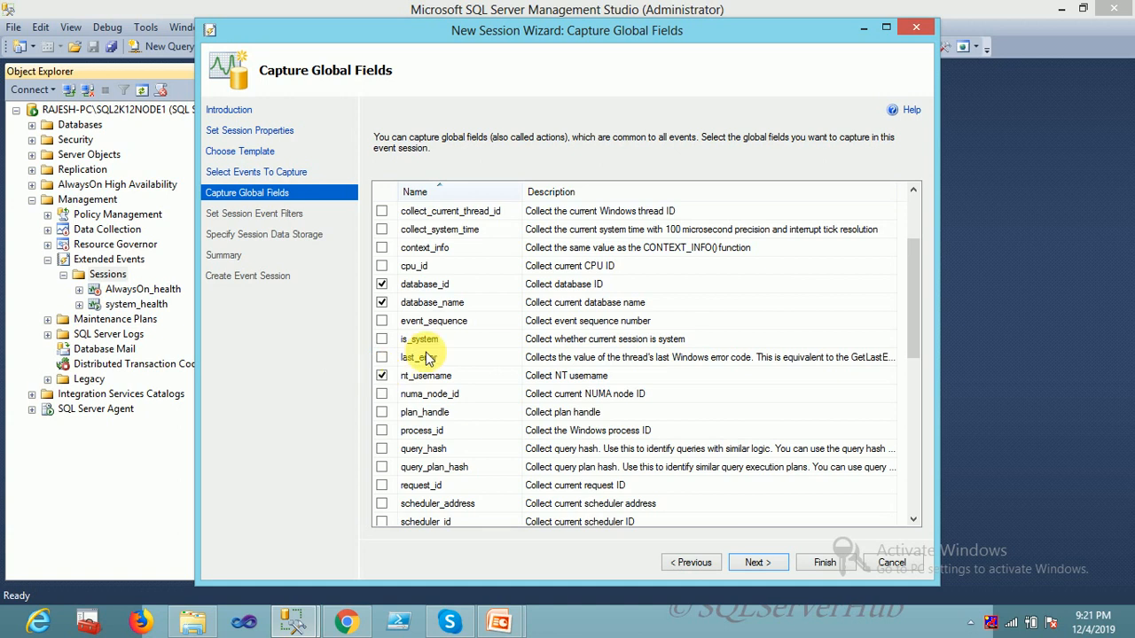
scroll(down, 3)
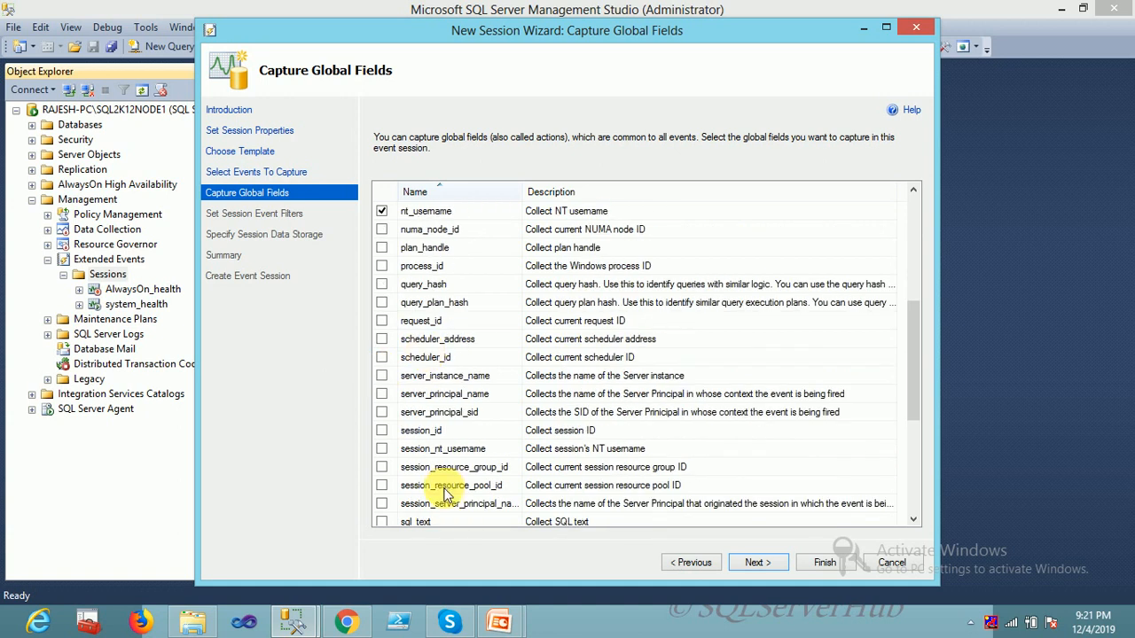
scroll(down, 3)
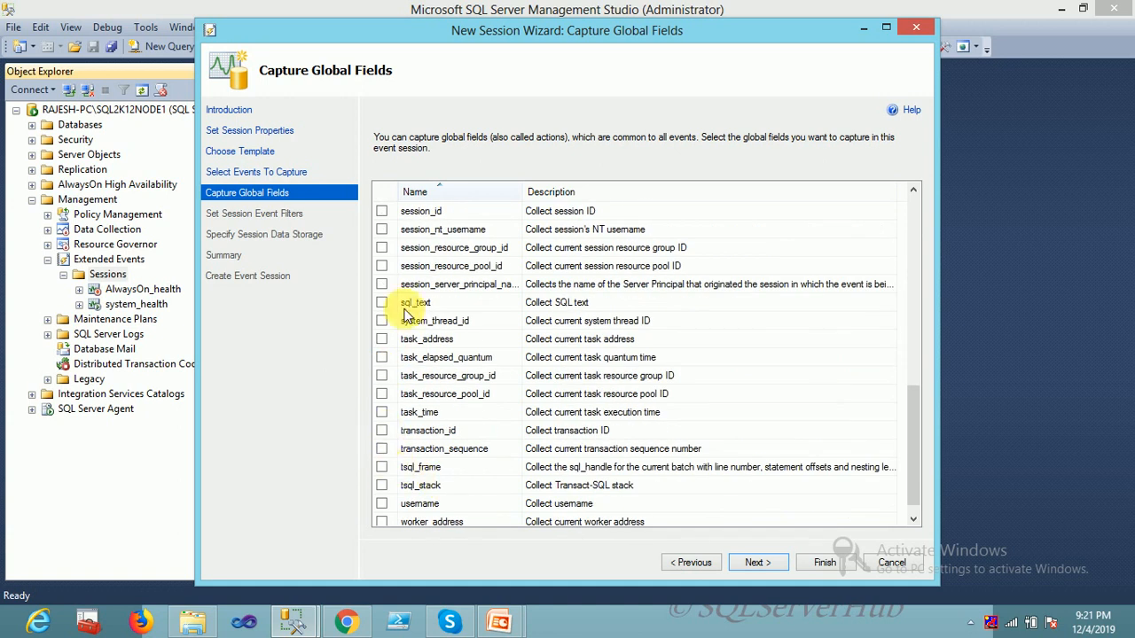
click(381, 302)
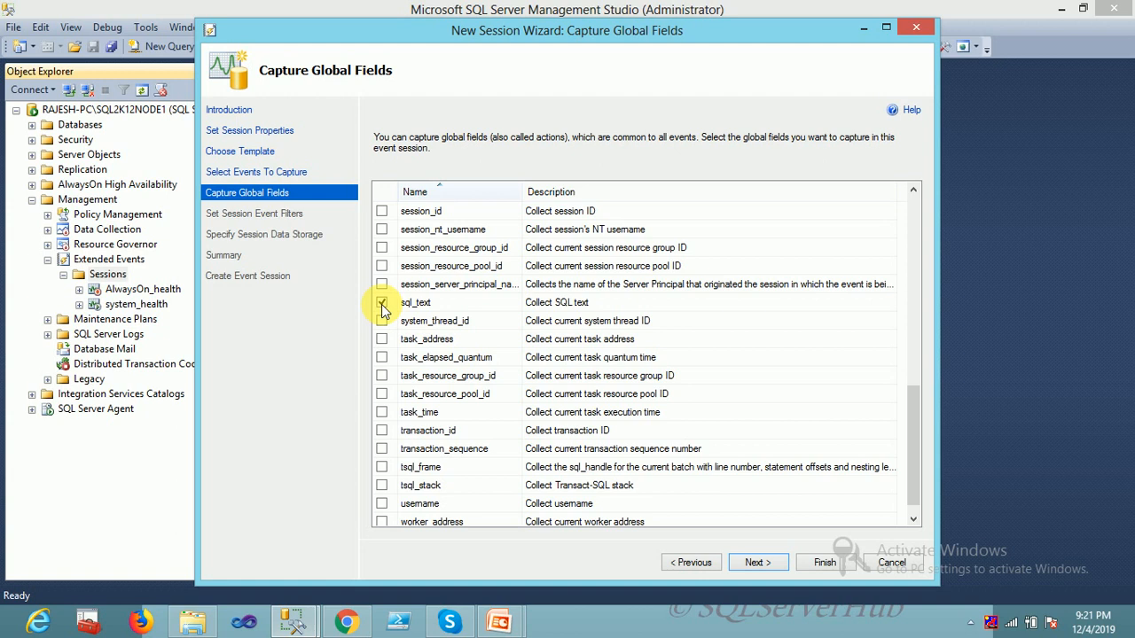
click(382, 303)
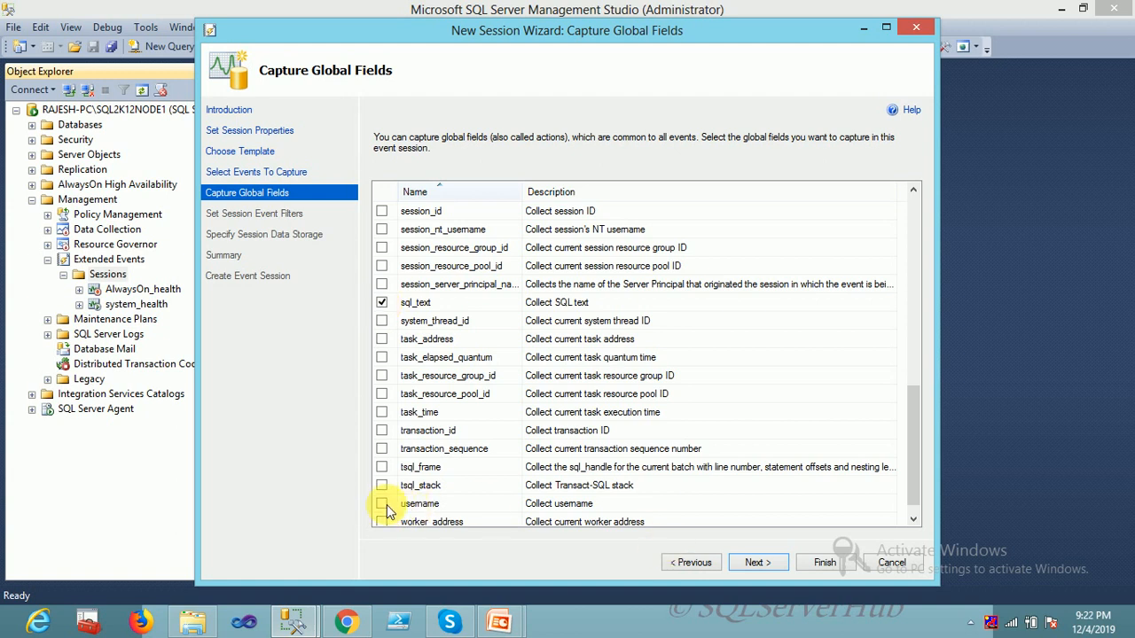
click(382, 503)
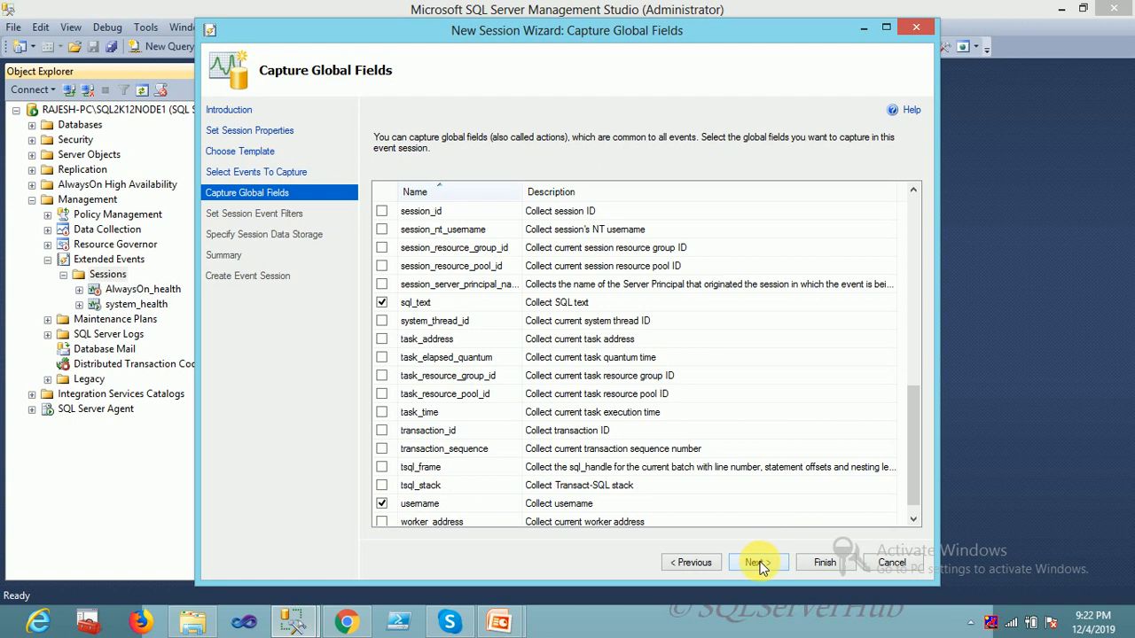
Try a filter clause and browse its fields, then continue with no event filters
click(758, 563)
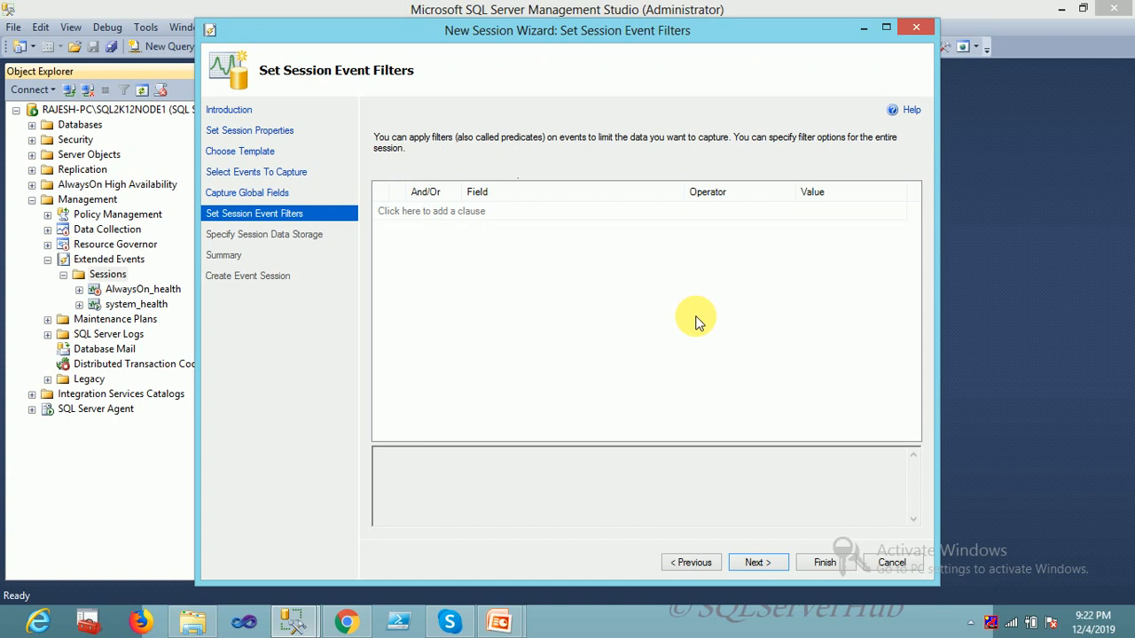
click(431, 211)
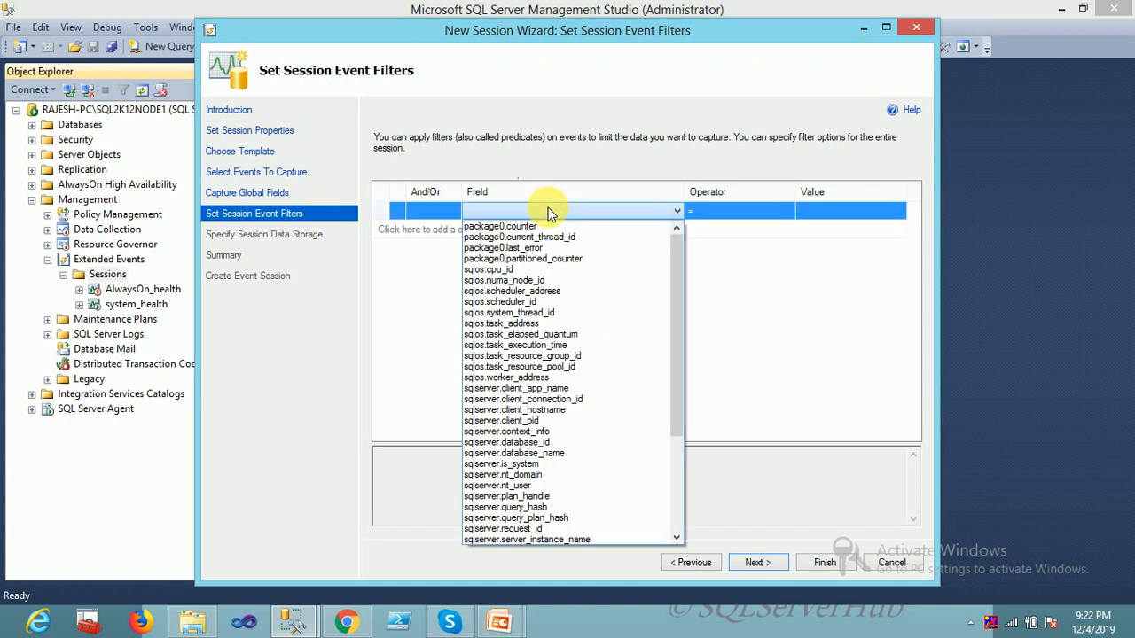
click(506, 453)
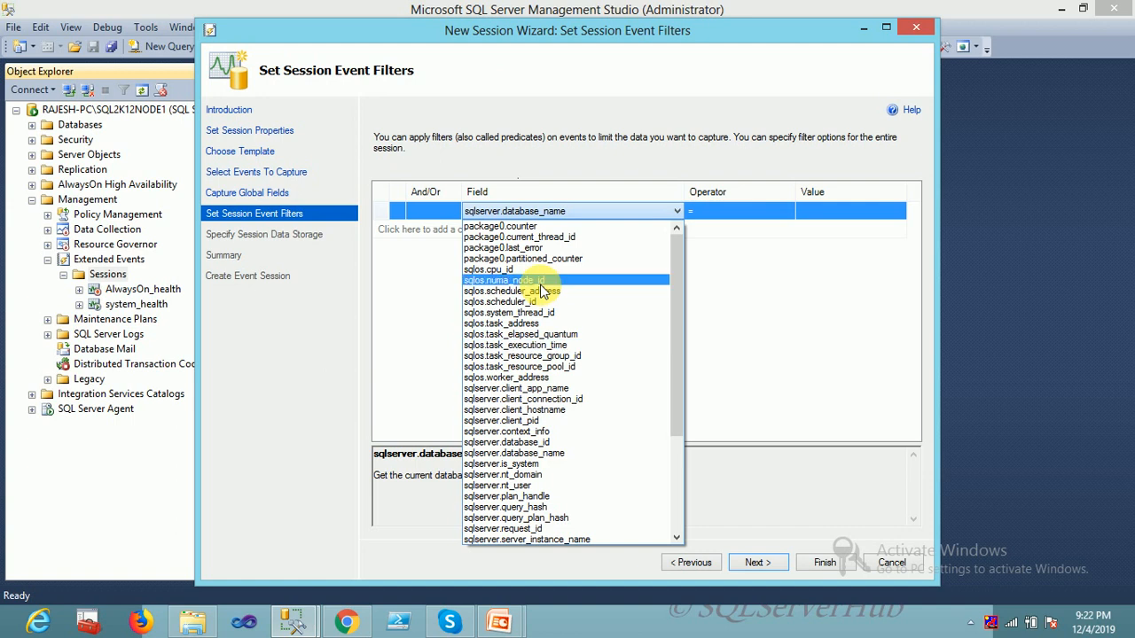
scroll(down, 3)
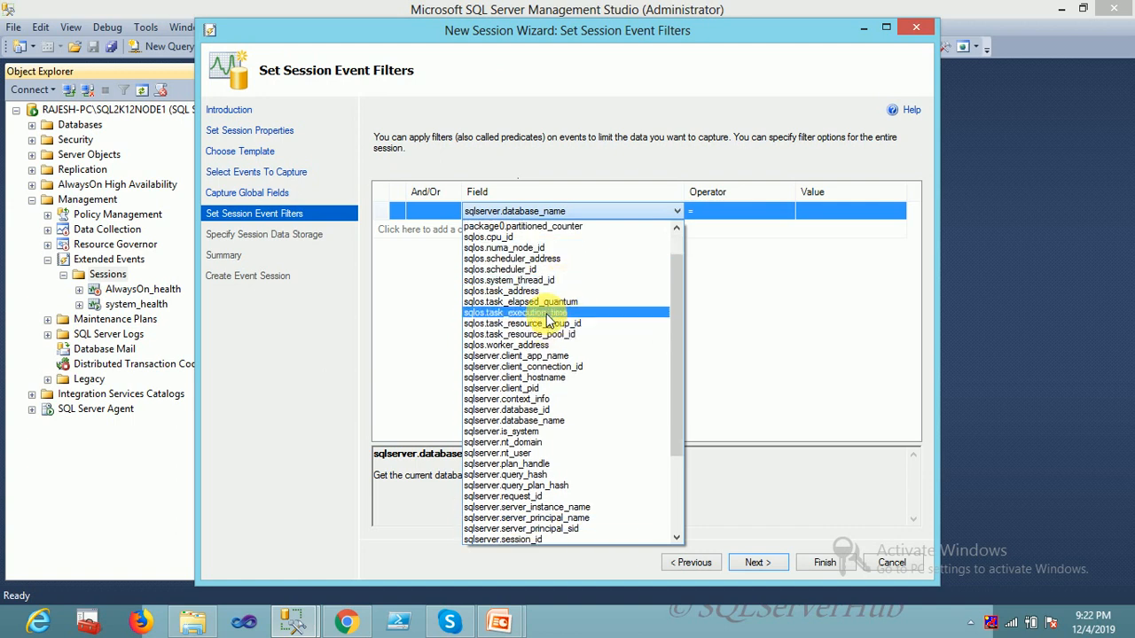
mouse_move(553, 466)
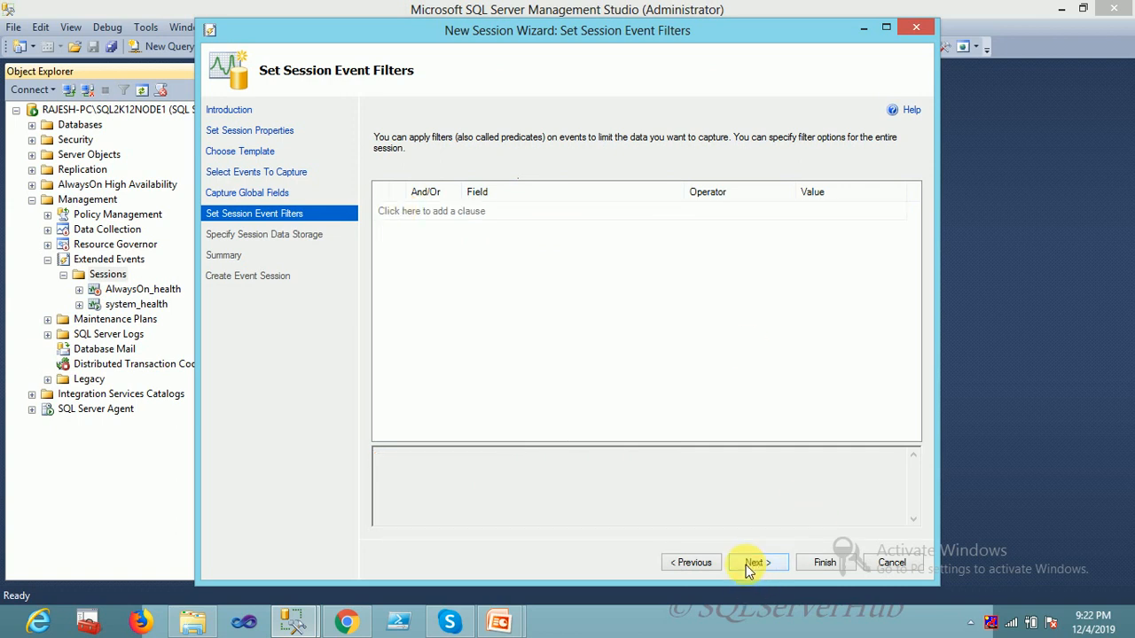
click(757, 562)
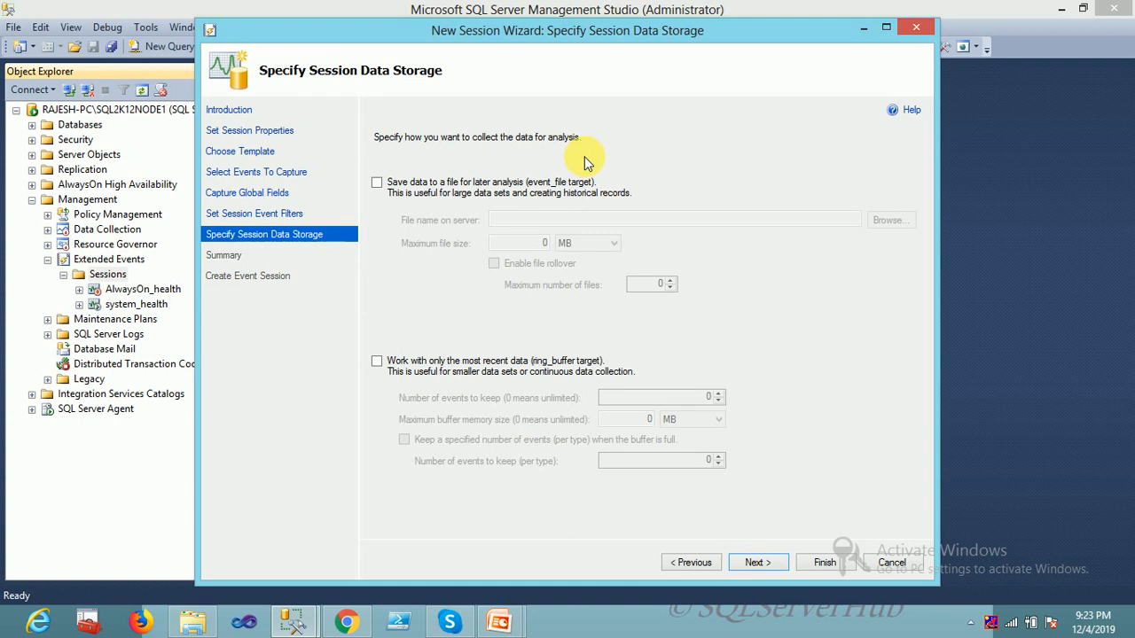
Save the session data to the file E:\SQLVideos\QueryPlansTraces.xel
click(376, 182)
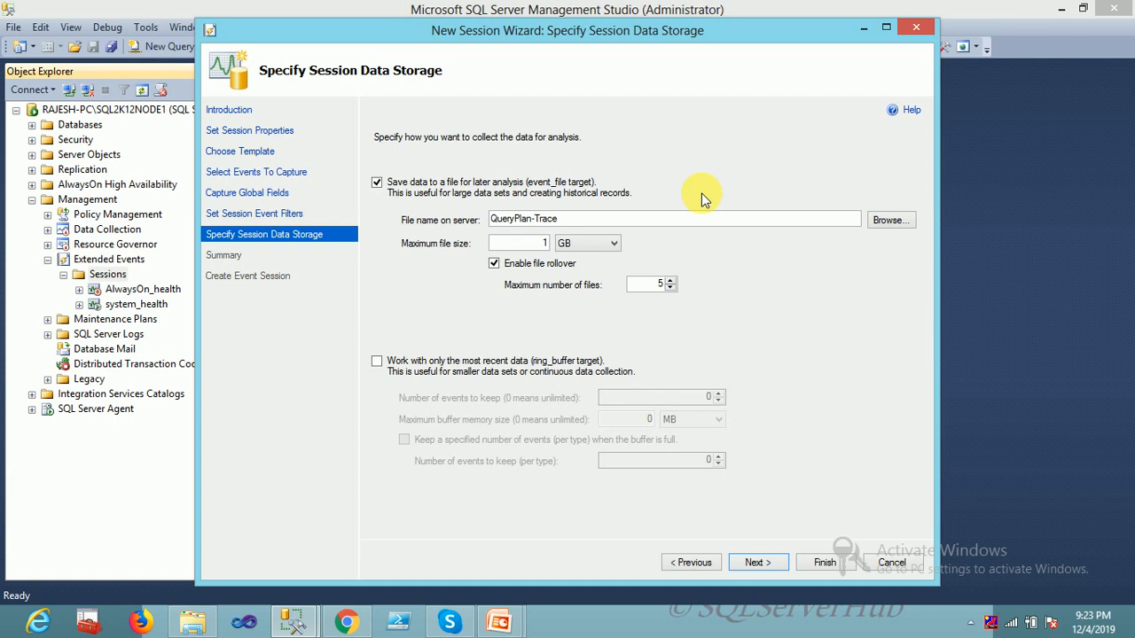
mouse_move(690, 177)
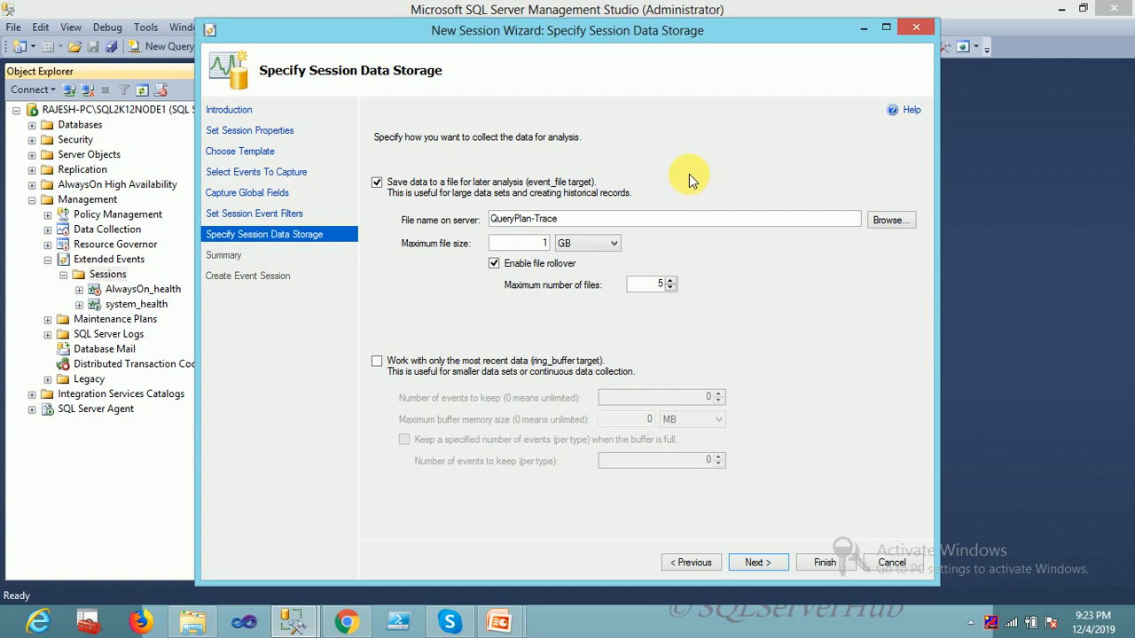
mouse_move(820, 211)
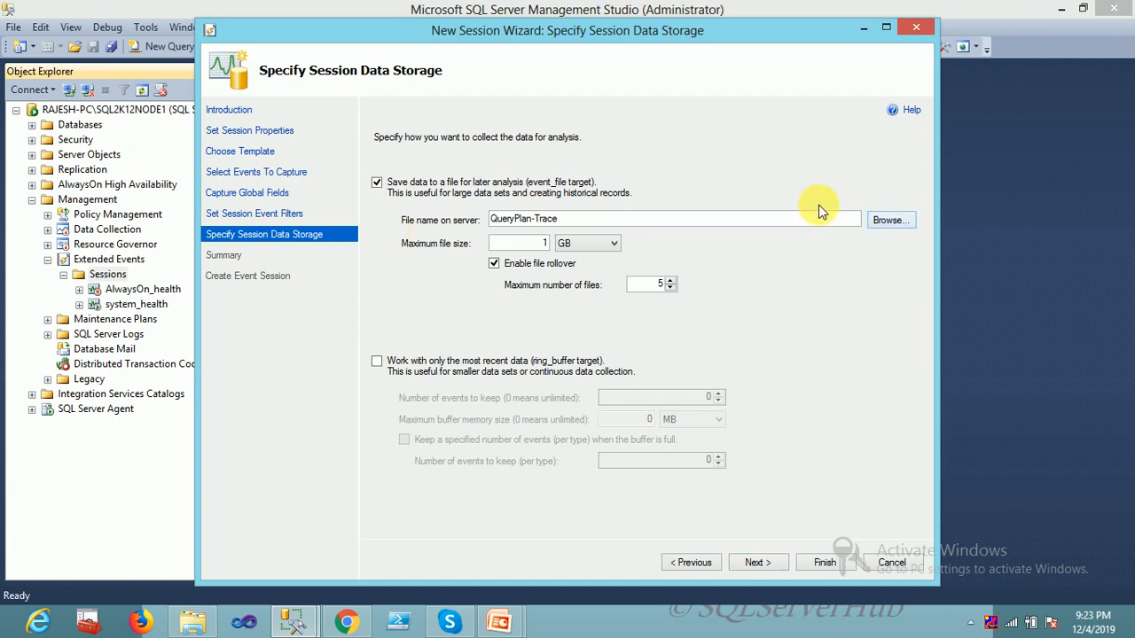
click(890, 219)
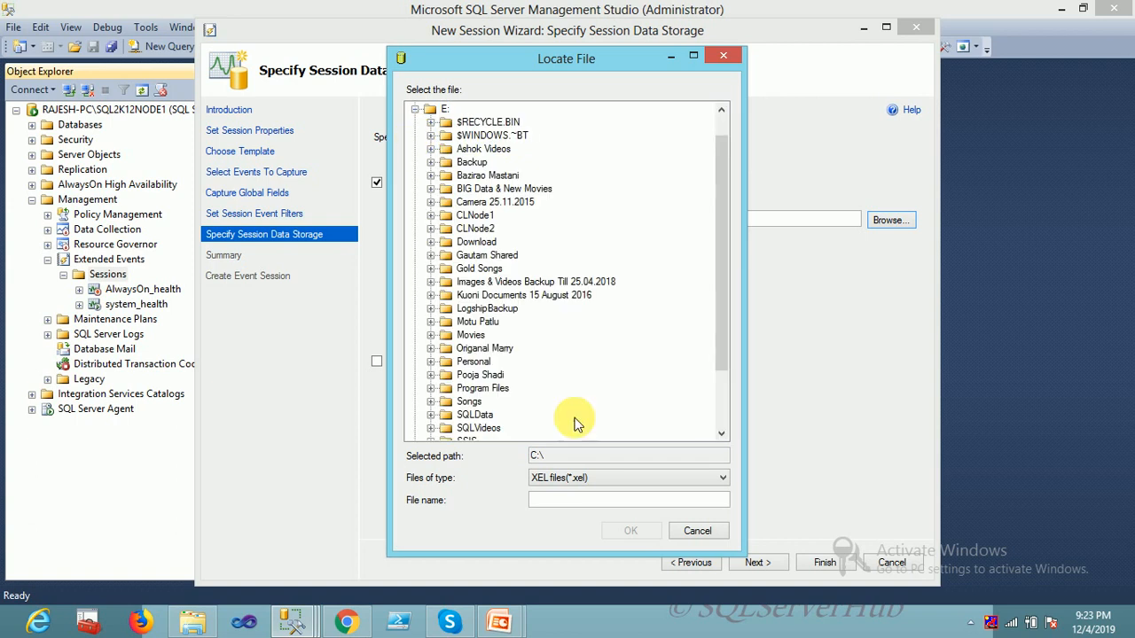
scroll(down, 3)
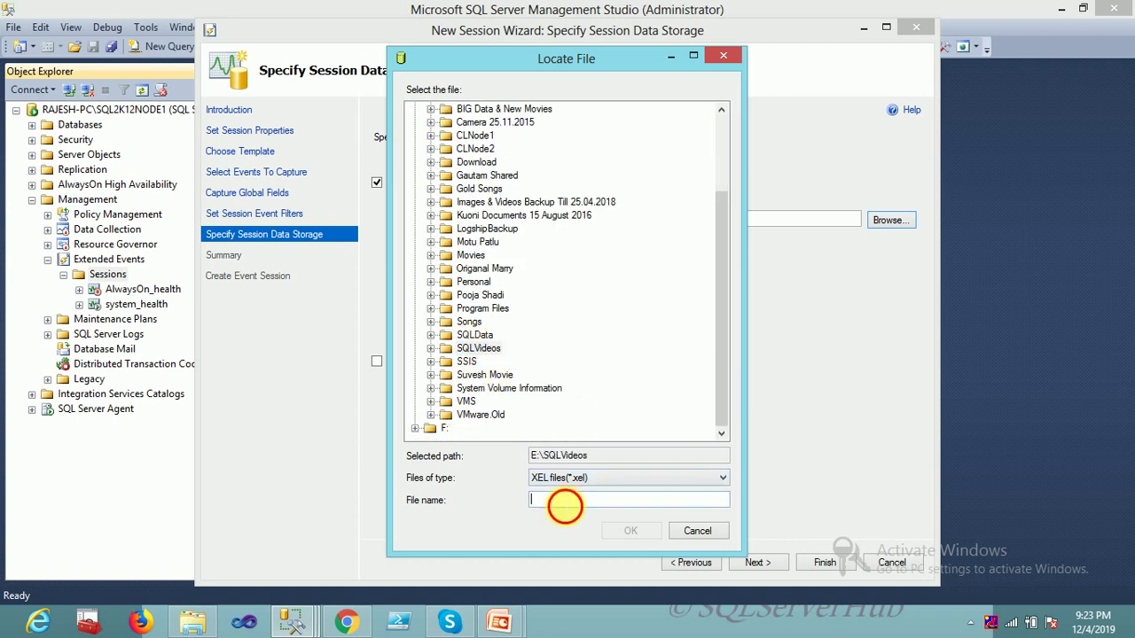
text(Q)
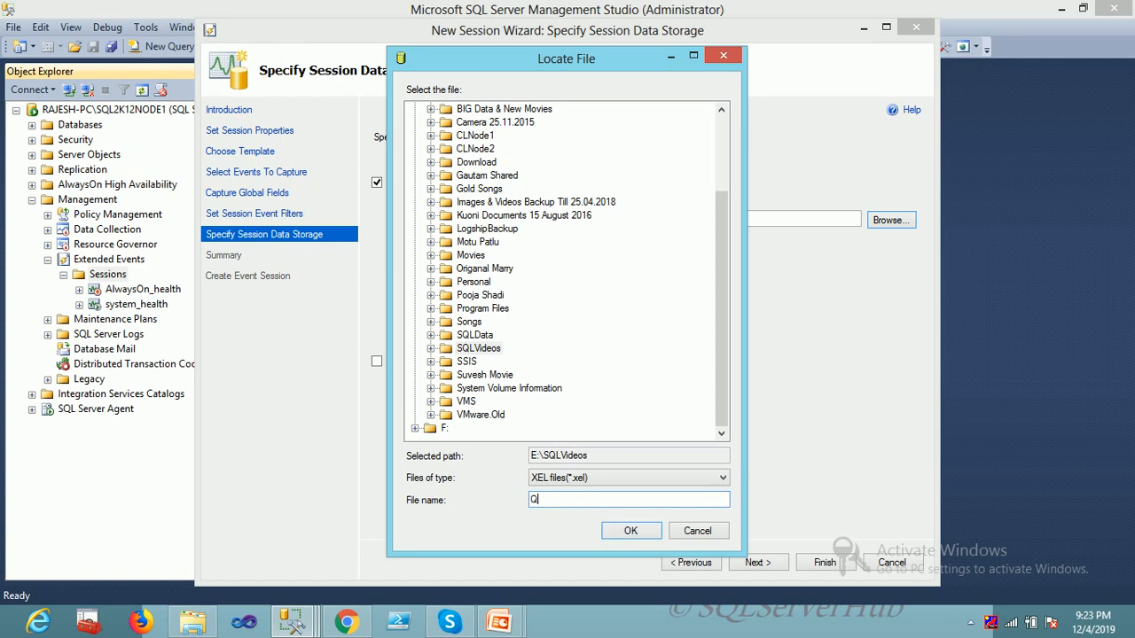
text(ueryPlans)
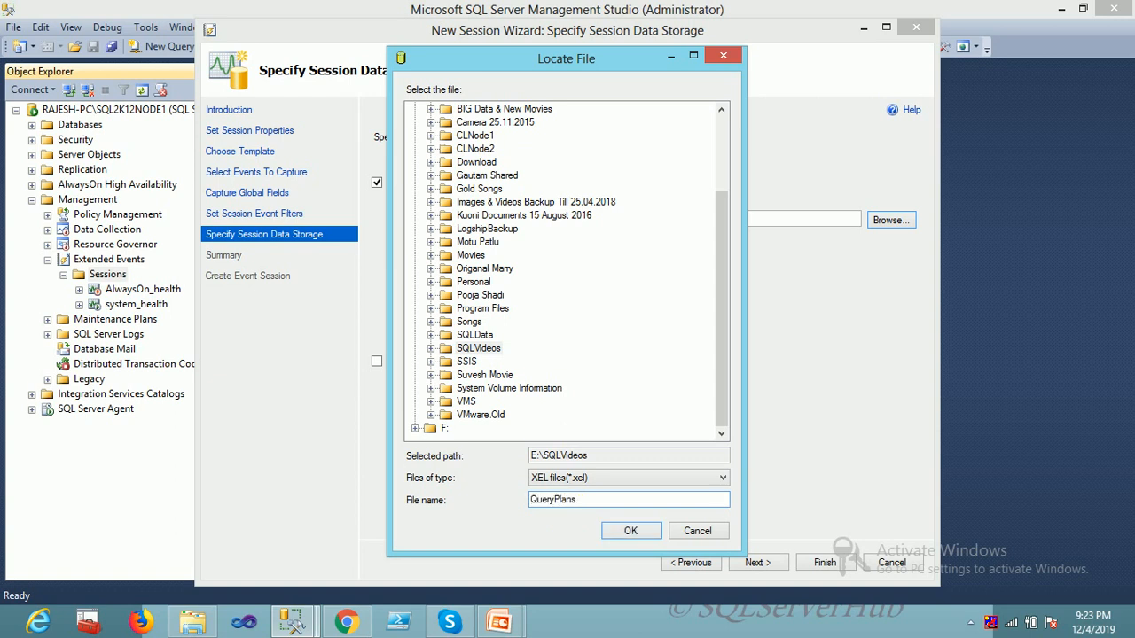
text(Traces)
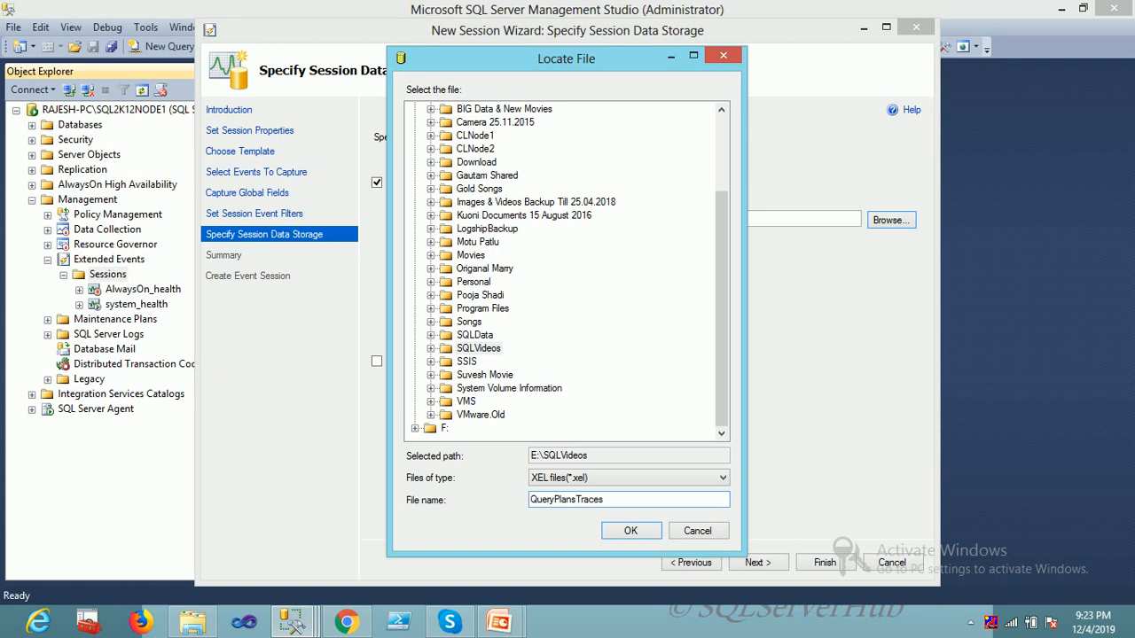
click(631, 531)
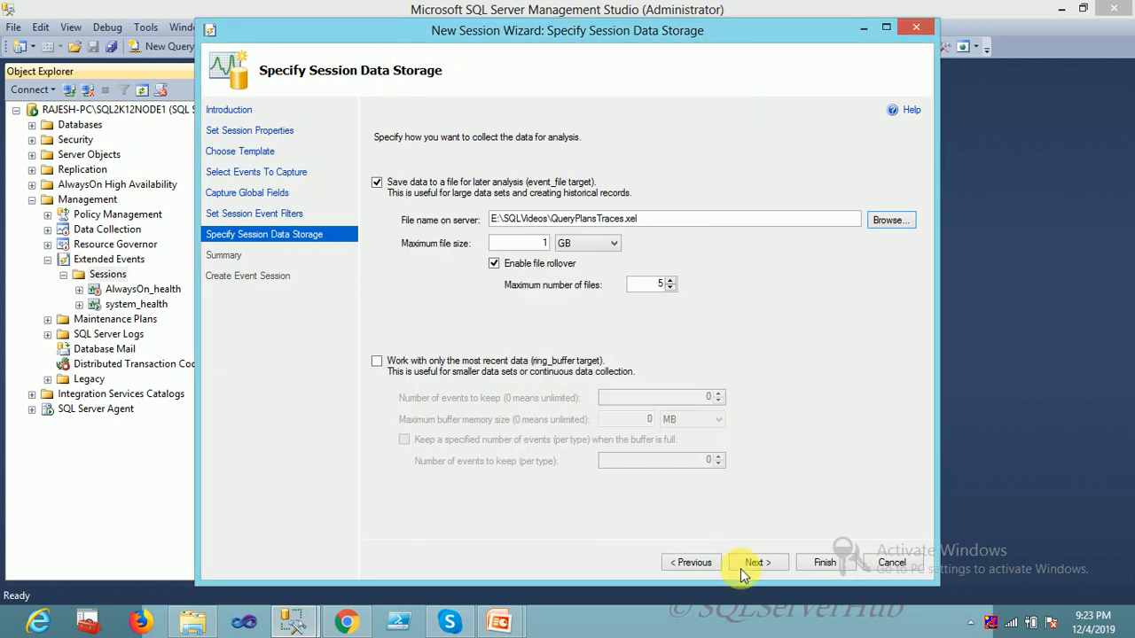
Review properties, template, events, global fields and targets in the summary, then create the session
click(757, 562)
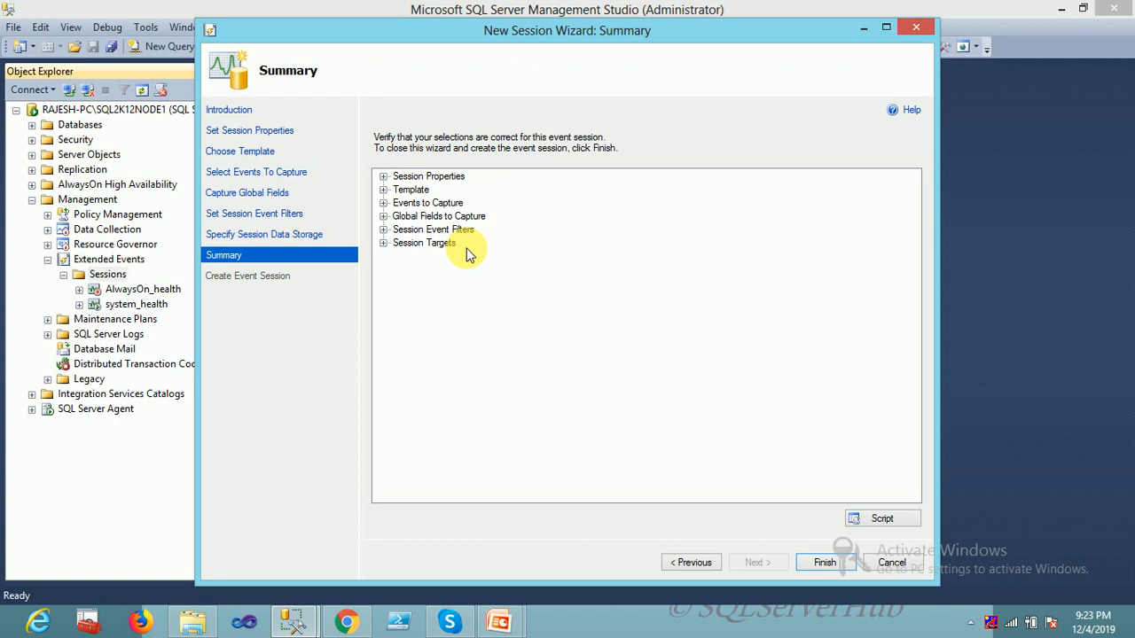
click(381, 176)
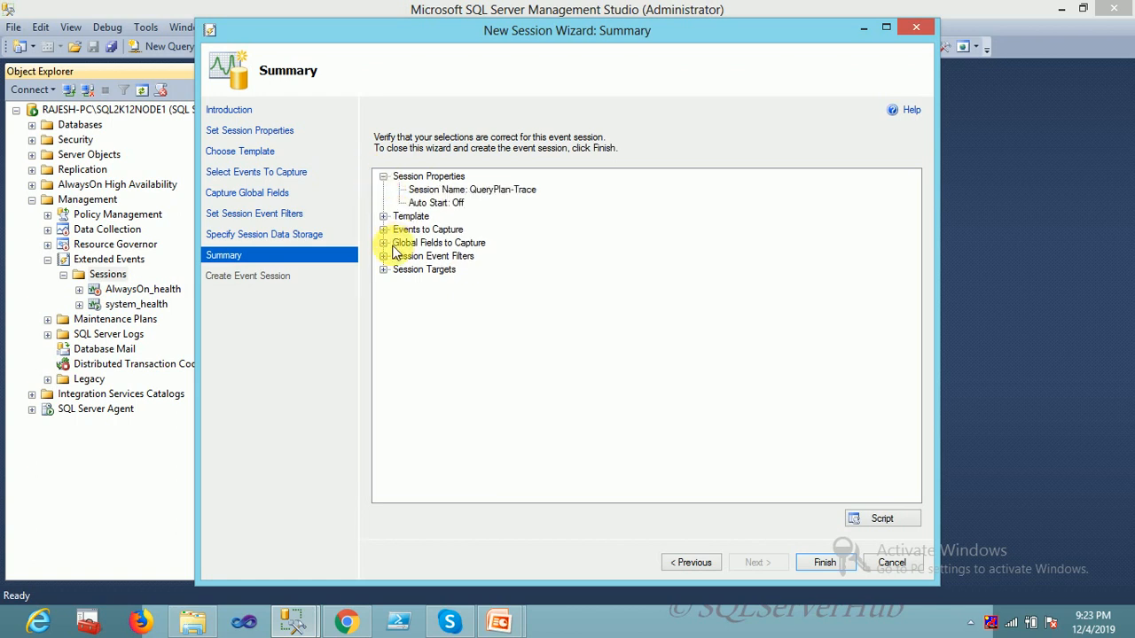
click(385, 216)
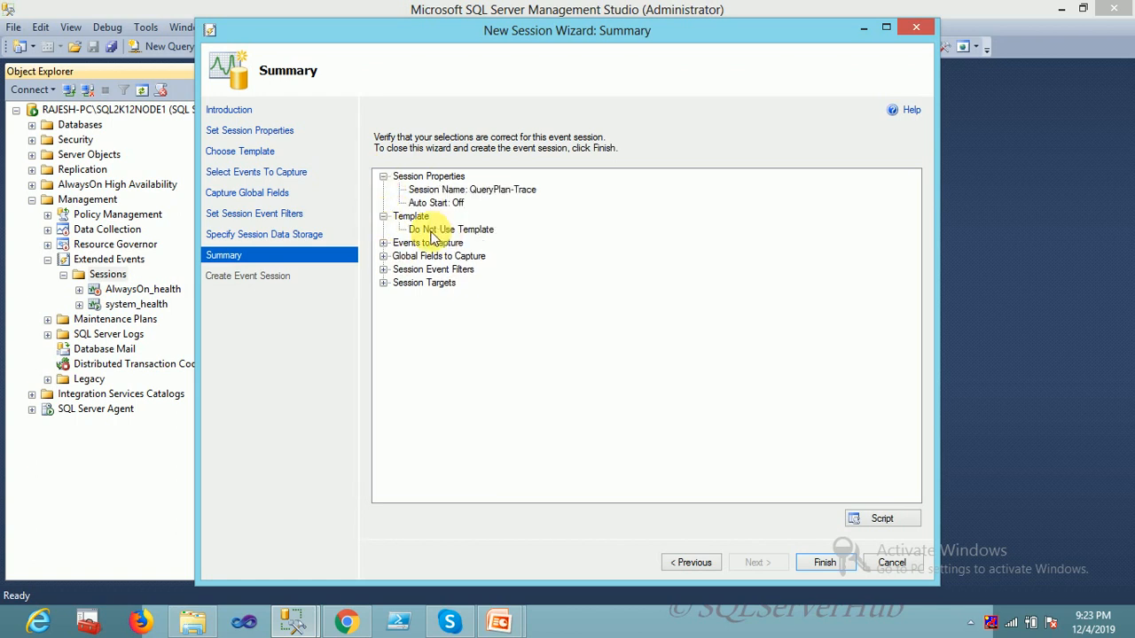
mouse_move(409, 238)
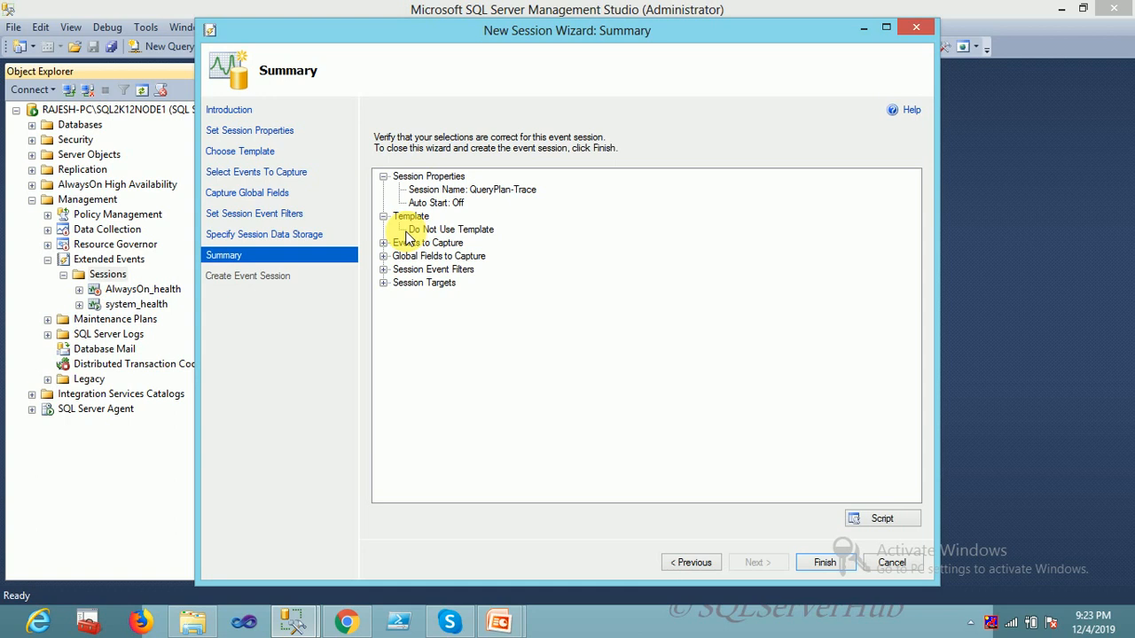
click(383, 243)
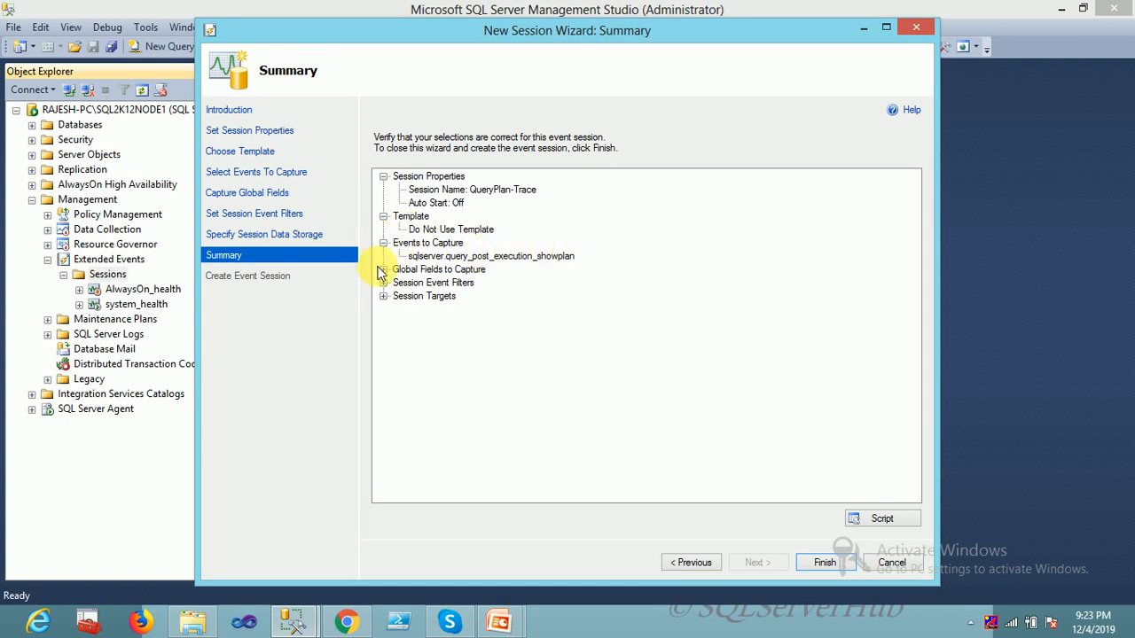
click(383, 269)
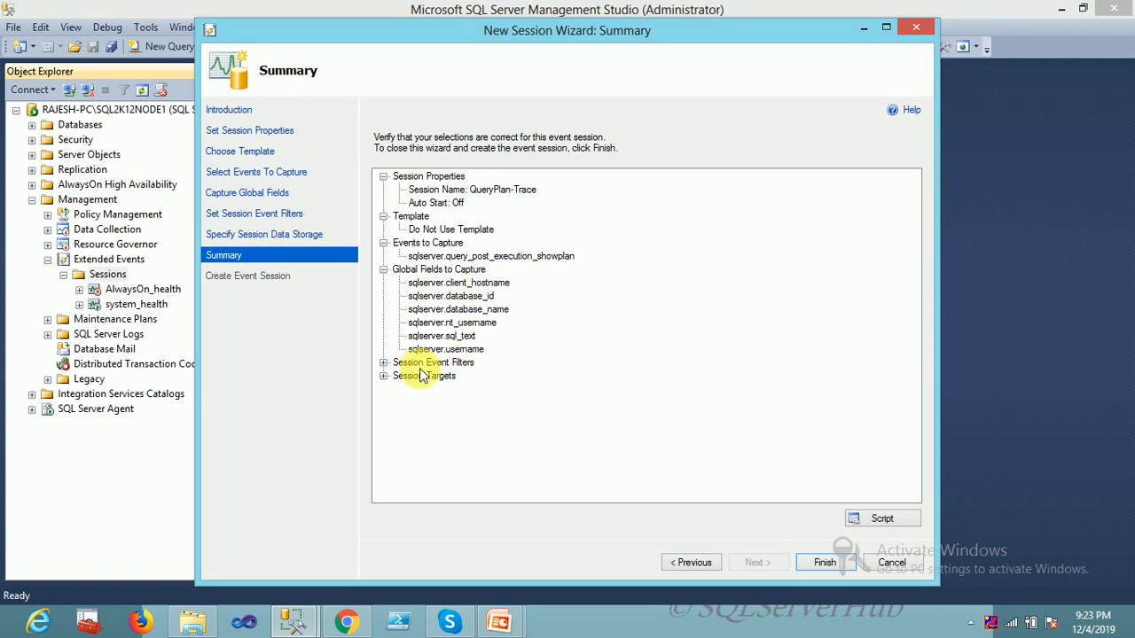
click(386, 363)
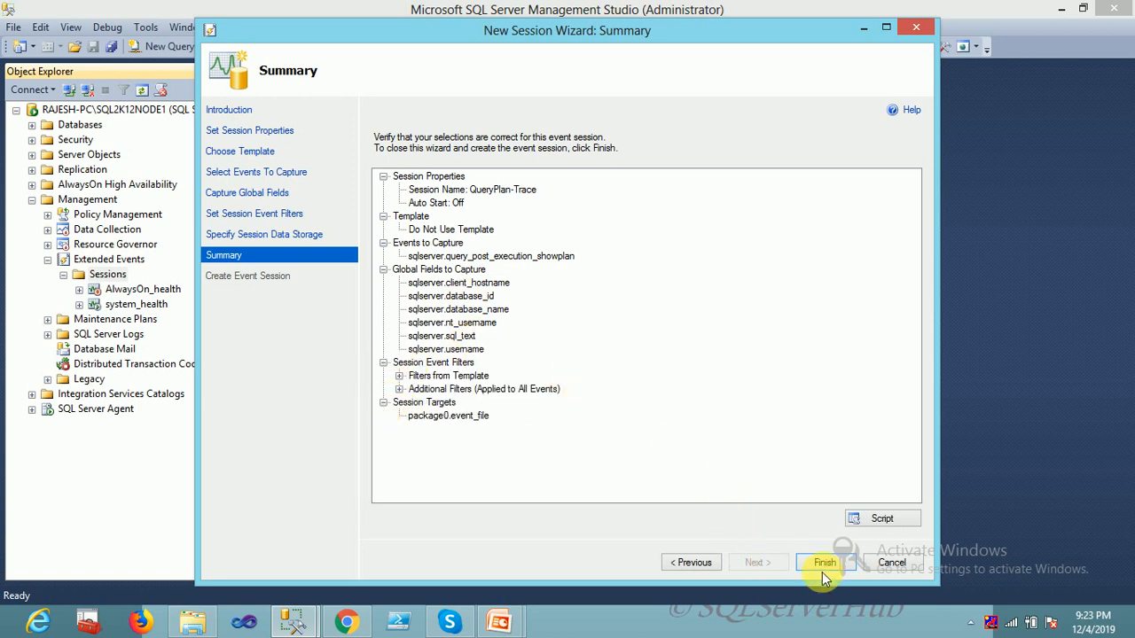
click(825, 562)
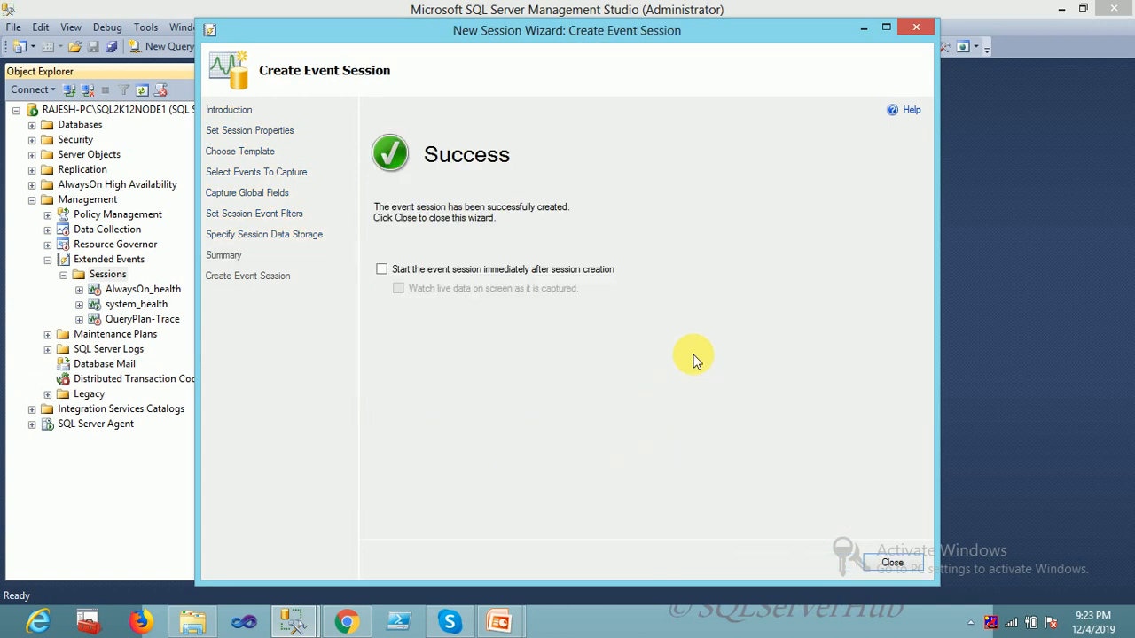
mouse_move(894, 571)
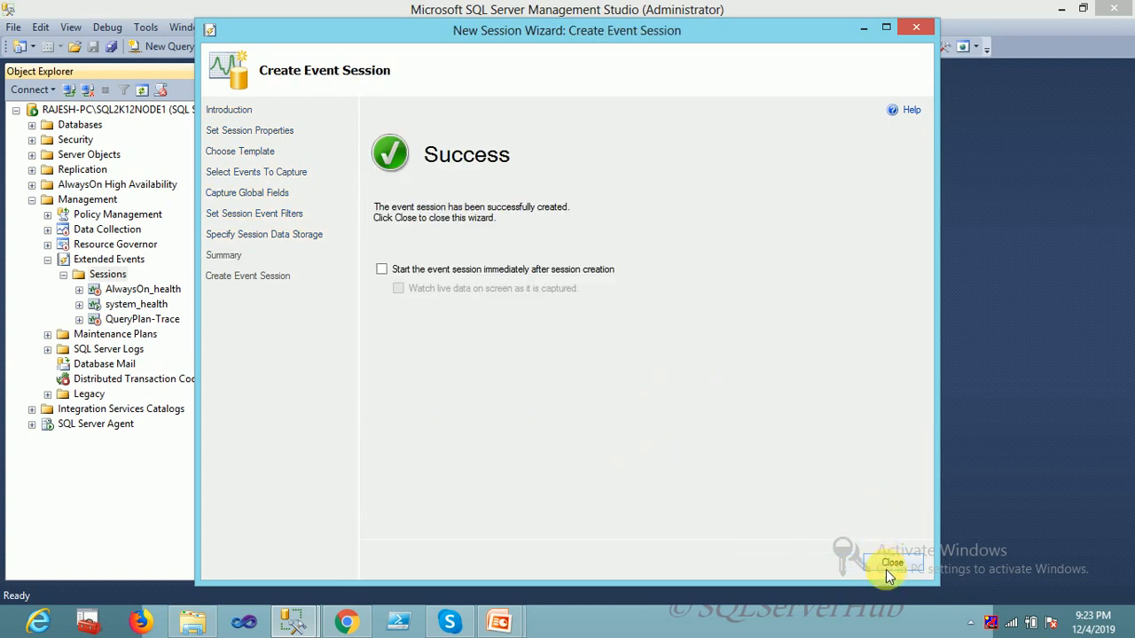
Close the wizard, expand Databases and select AdventureWorks2012
click(890, 563)
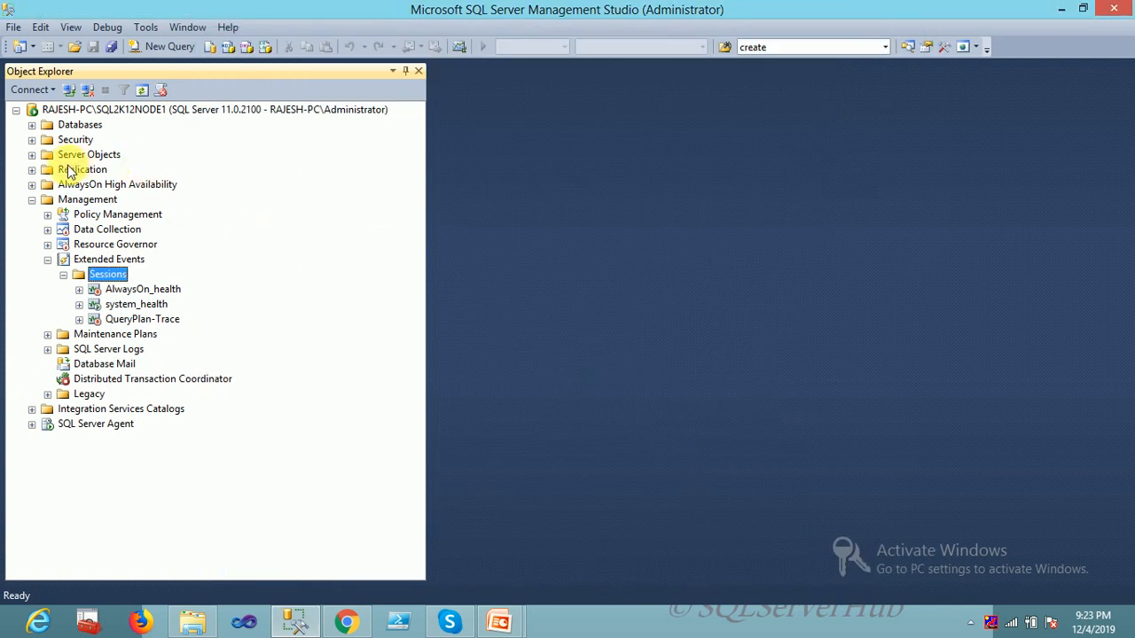
click(32, 124)
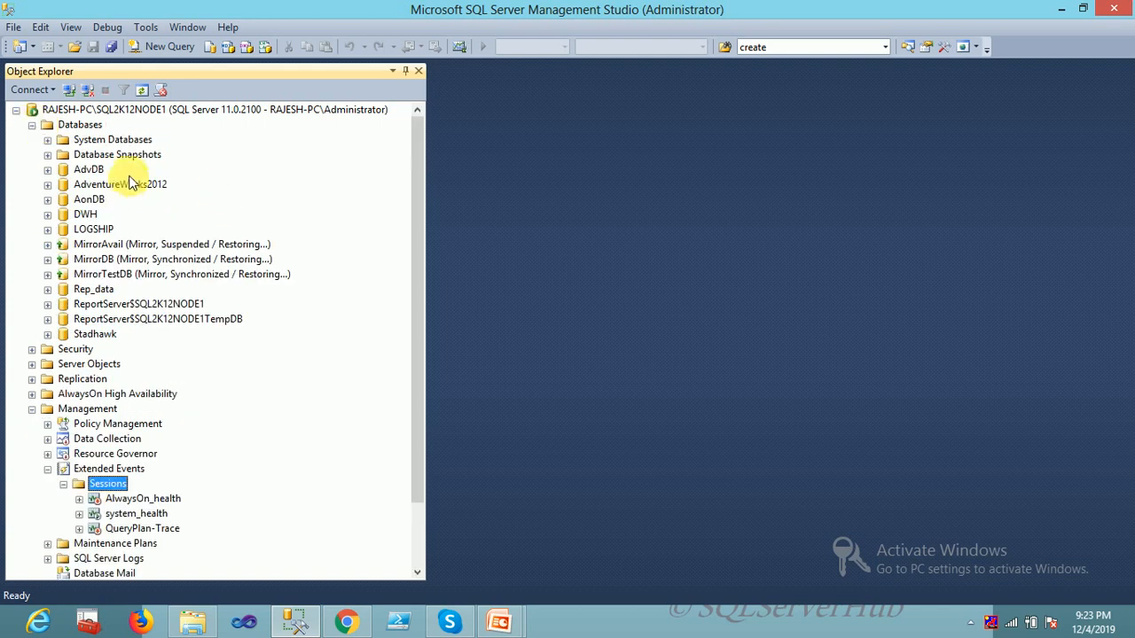
click(119, 184)
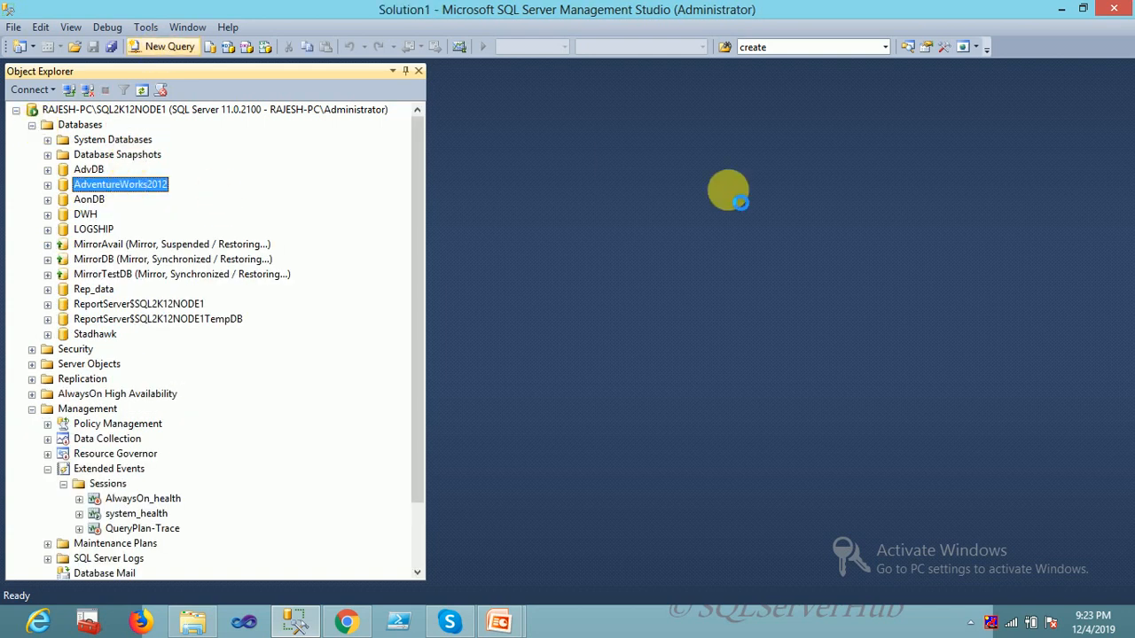
Write and run 'select top 10 * from person.Person', returning ten rows
click(163, 46)
text(select * fro)
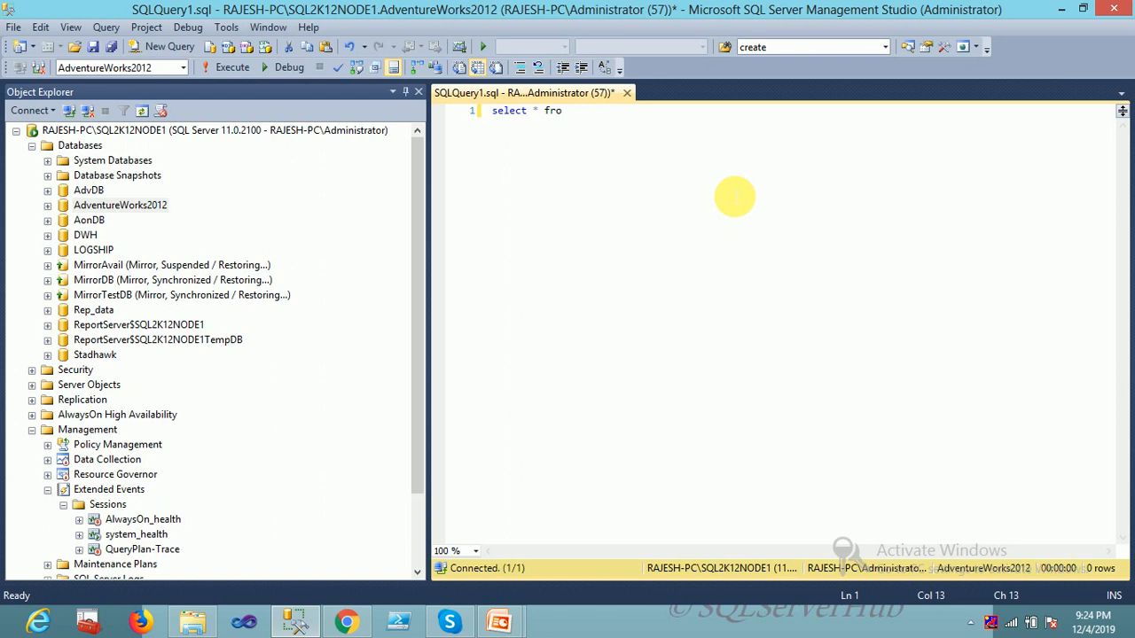
text(m)
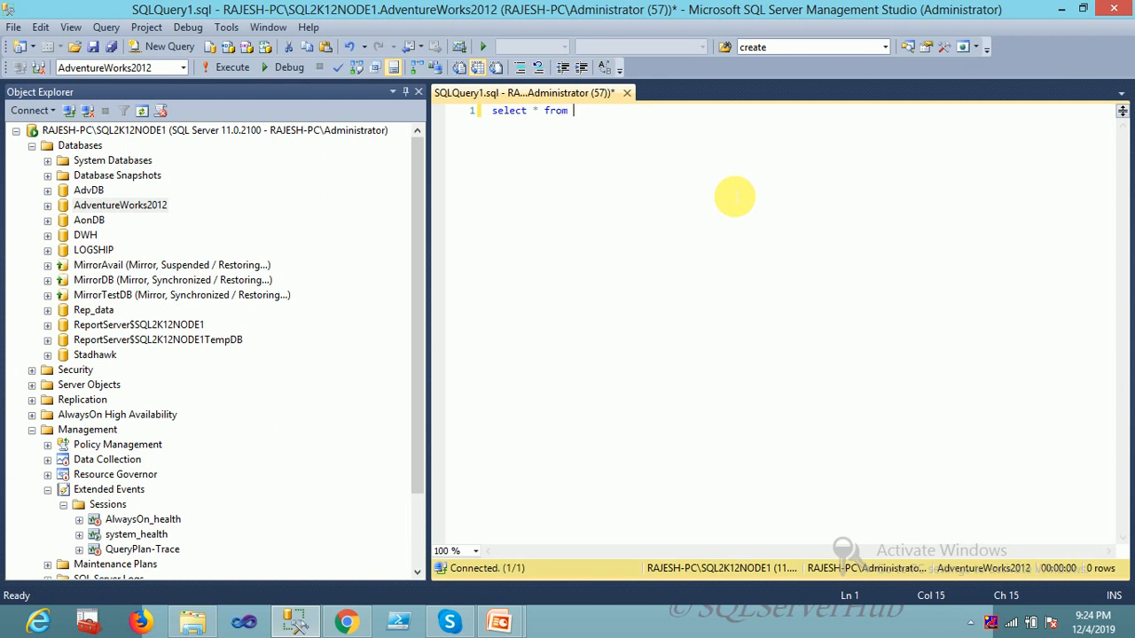
text(perso)
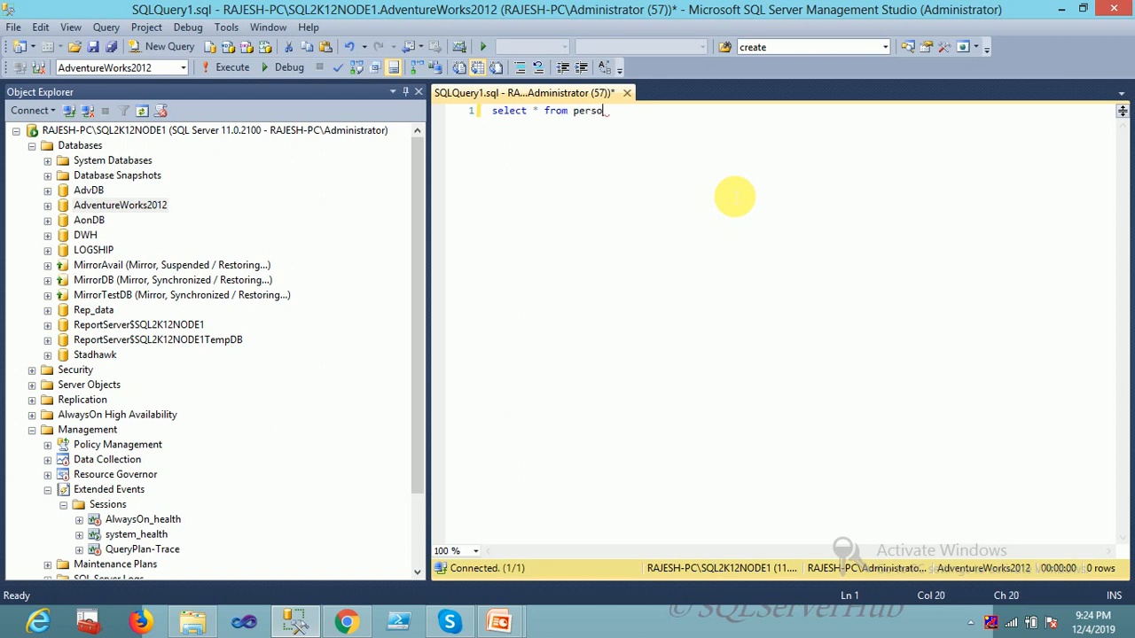
text(n.)
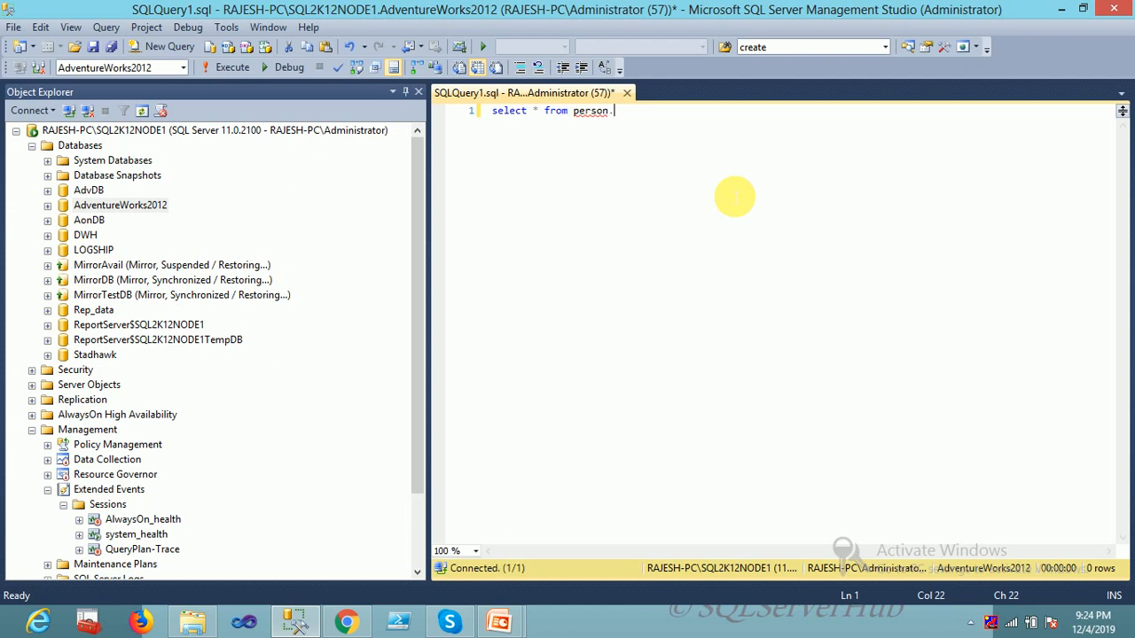
text(p)
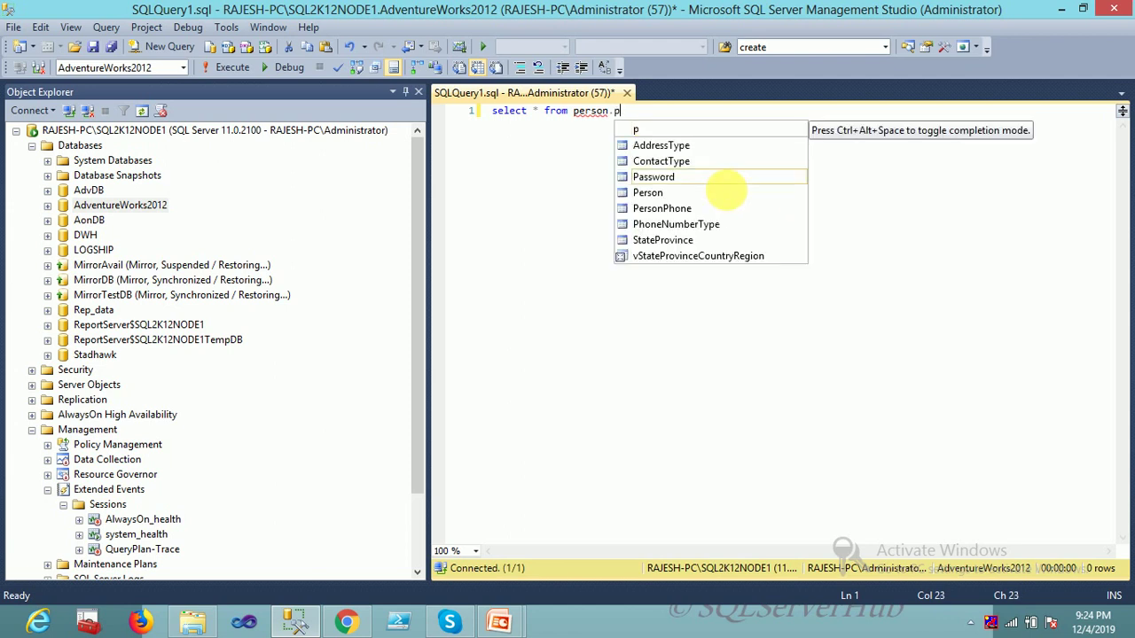
text(erson)
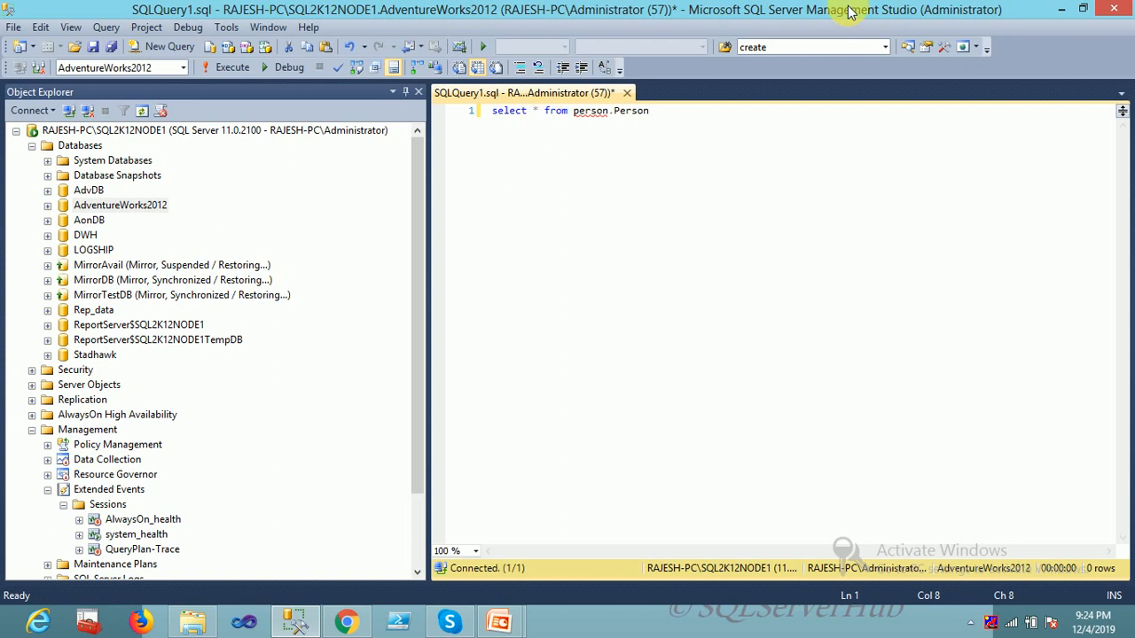
text(top 10)
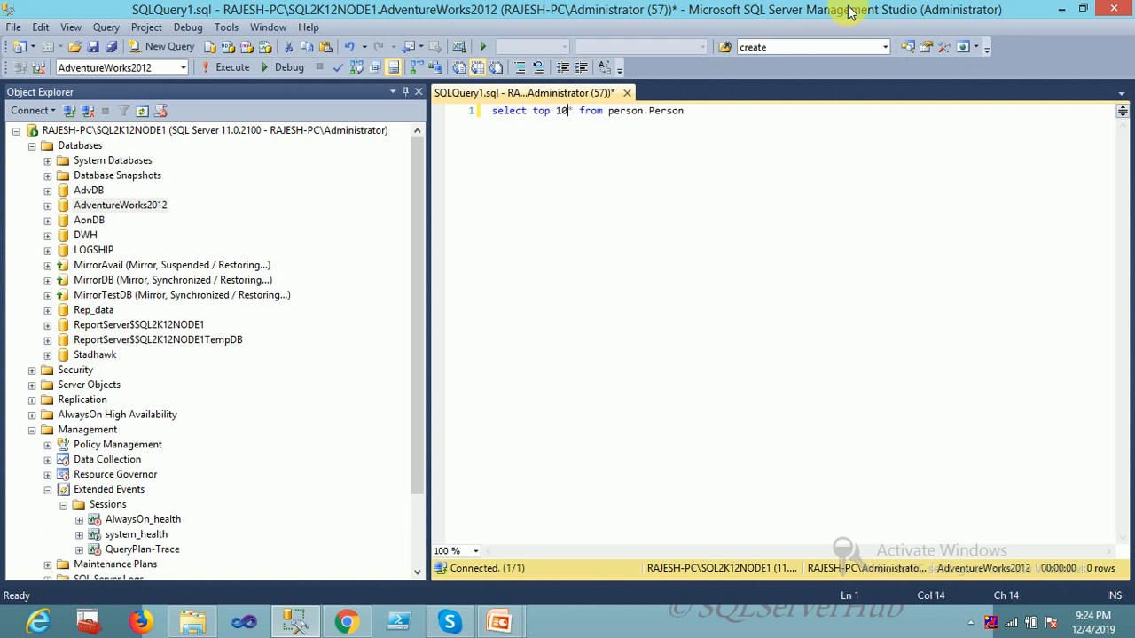
click(220, 66)
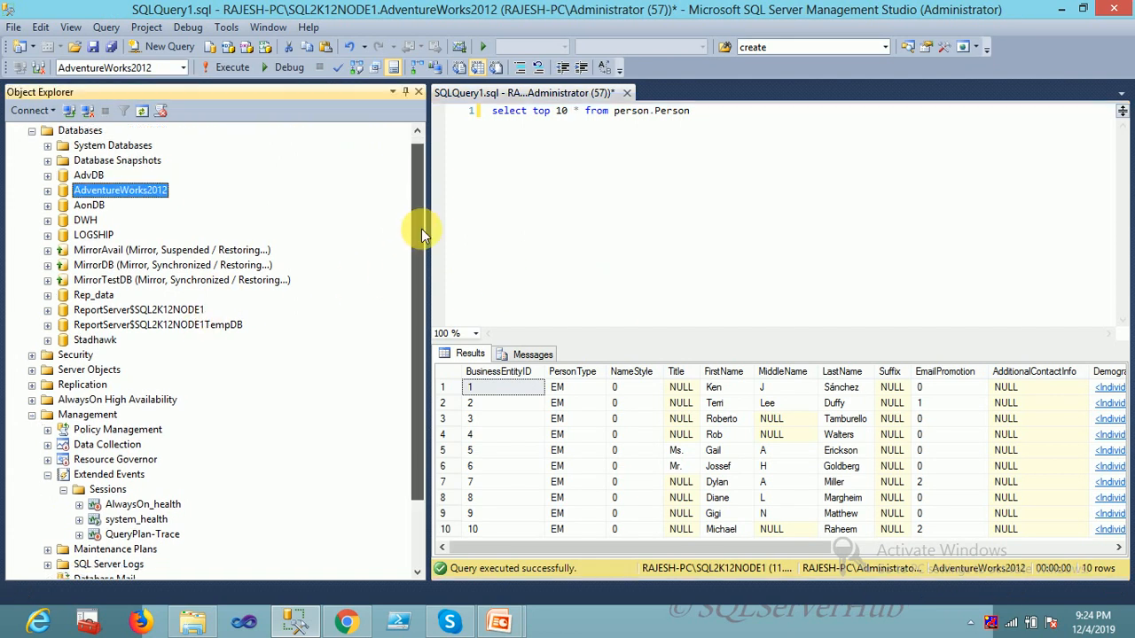
scroll(down, 3)
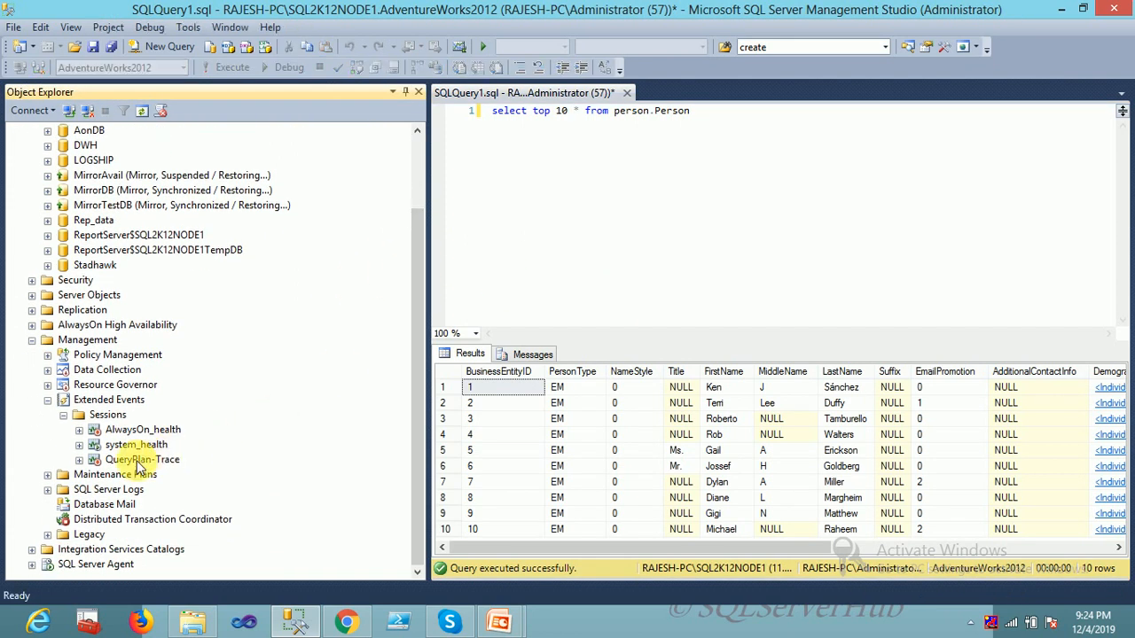
Start the QueryPlan-Trace session, then reselect it and bring up its actions menu
right_click(143, 460)
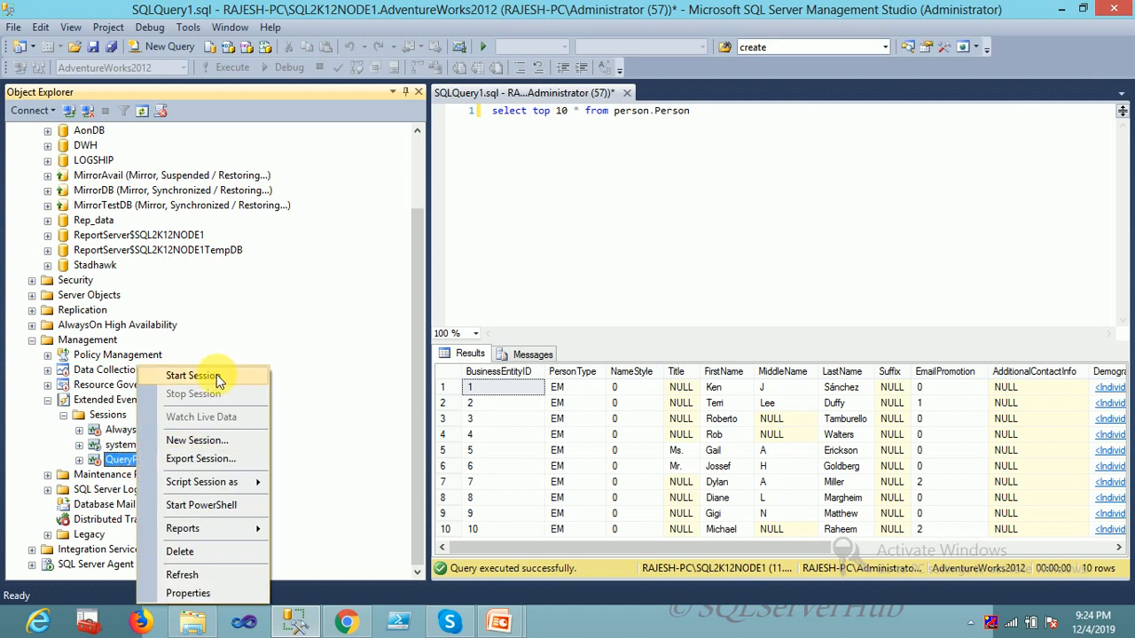
click(191, 375)
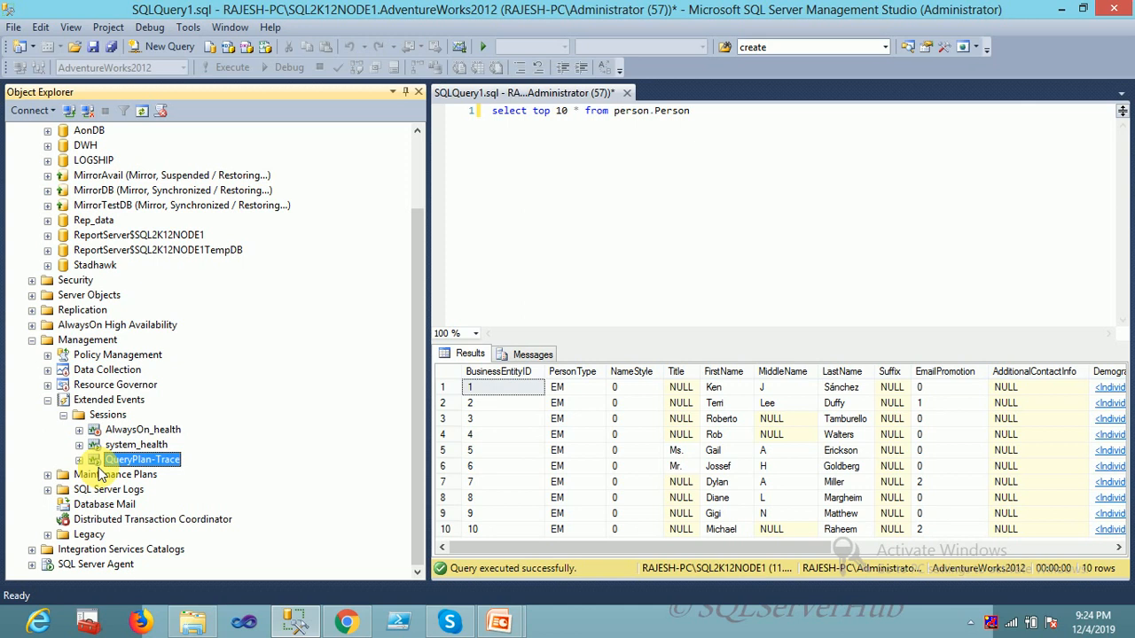
click(124, 459)
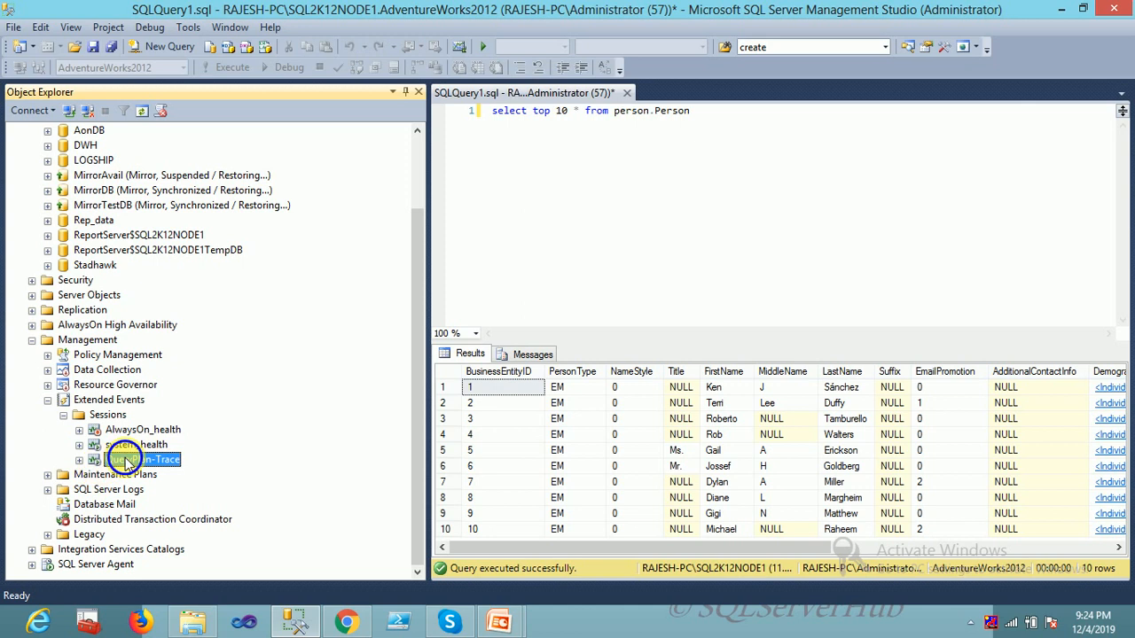
right_click(127, 459)
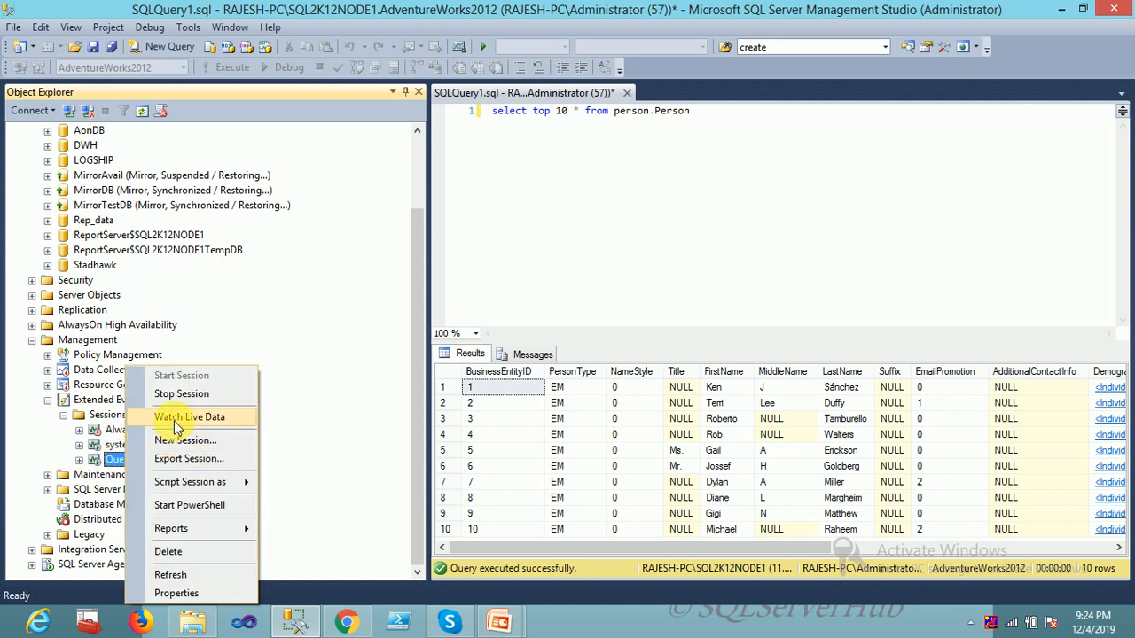
Watch QueryPlan-Trace live data and rerun the person.Person query to feed it
click(189, 416)
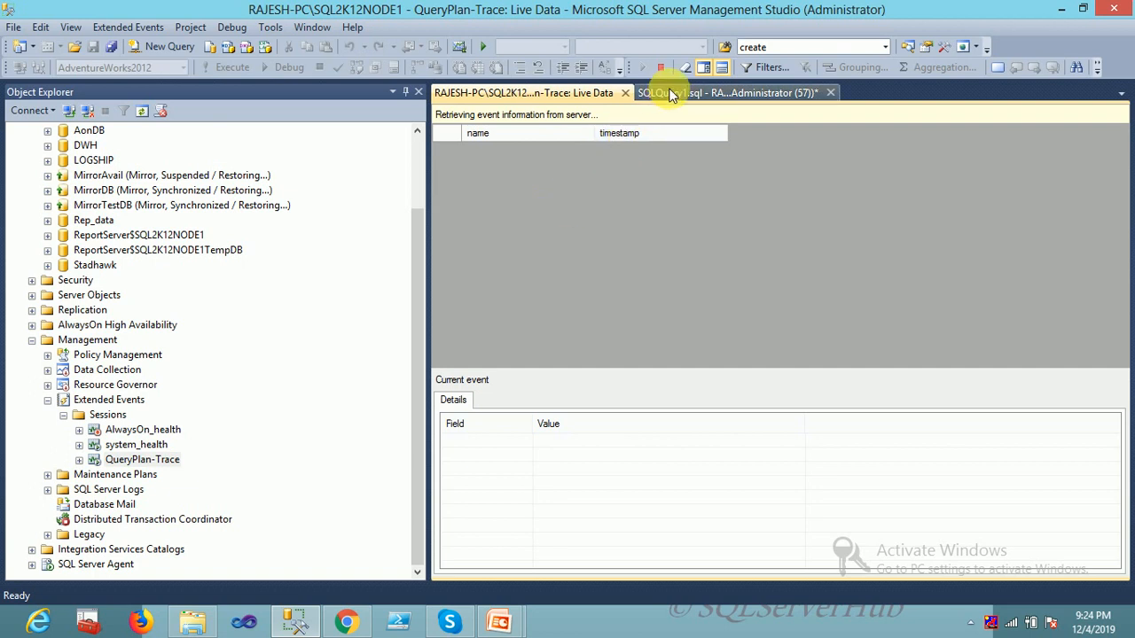
mouse_move(671, 93)
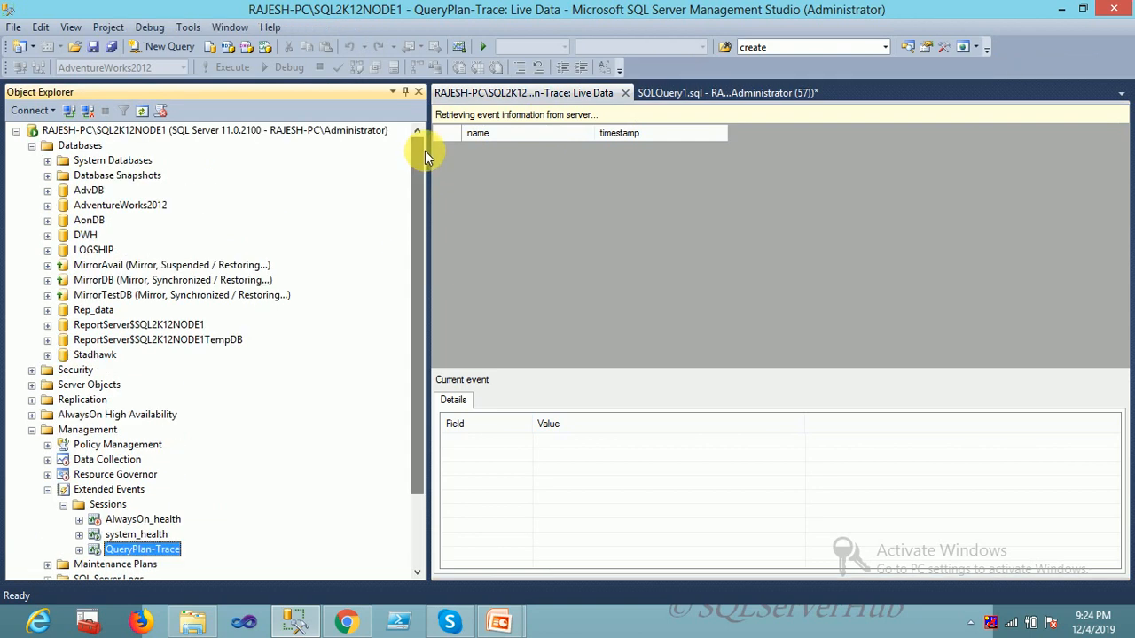
click(727, 92)
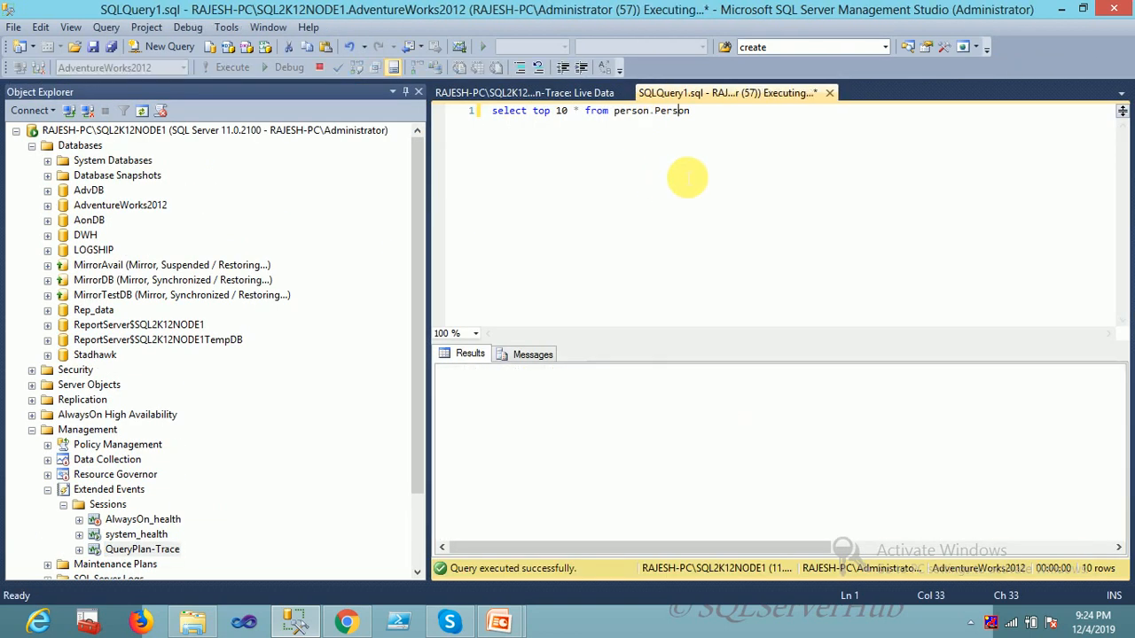
click(523, 92)
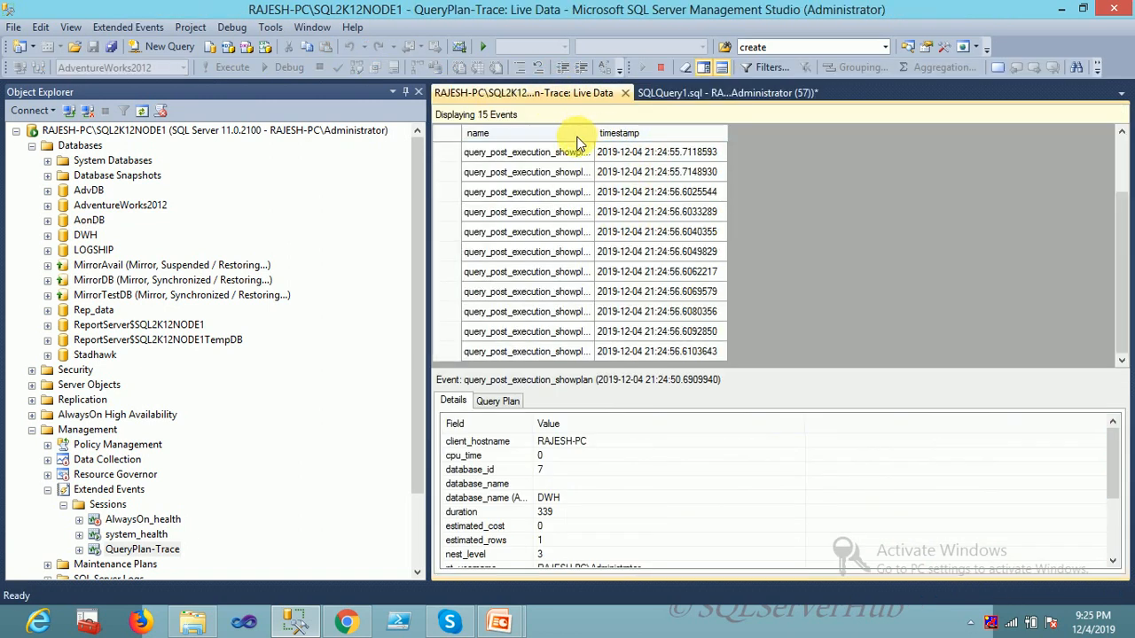
Inspect captured showplan events, including the estimated_cost field
click(525, 271)
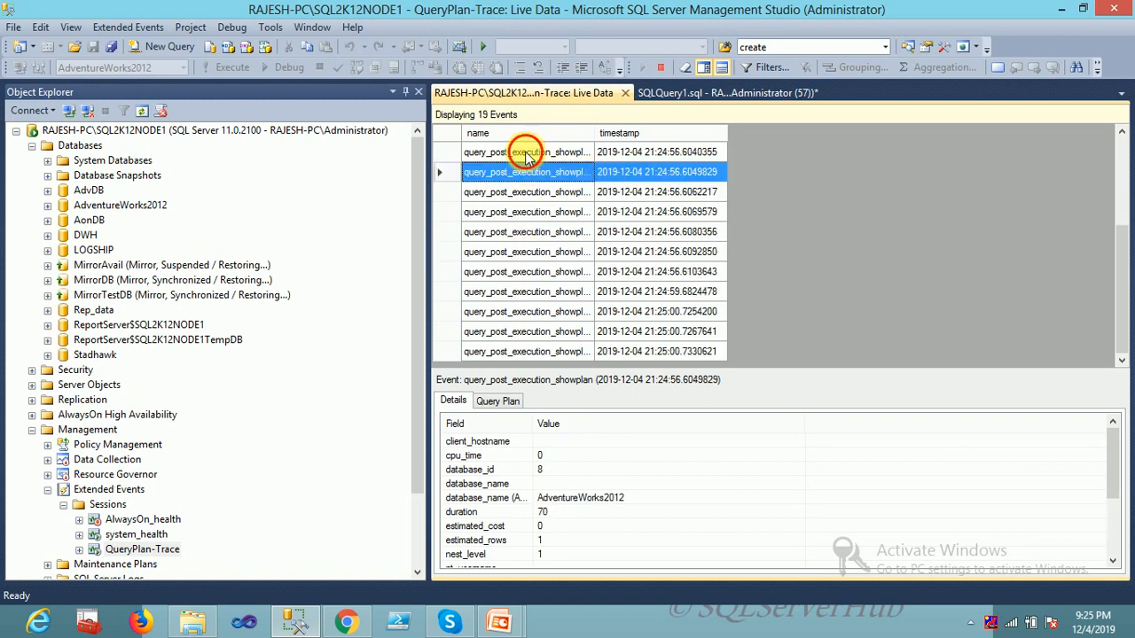
click(526, 332)
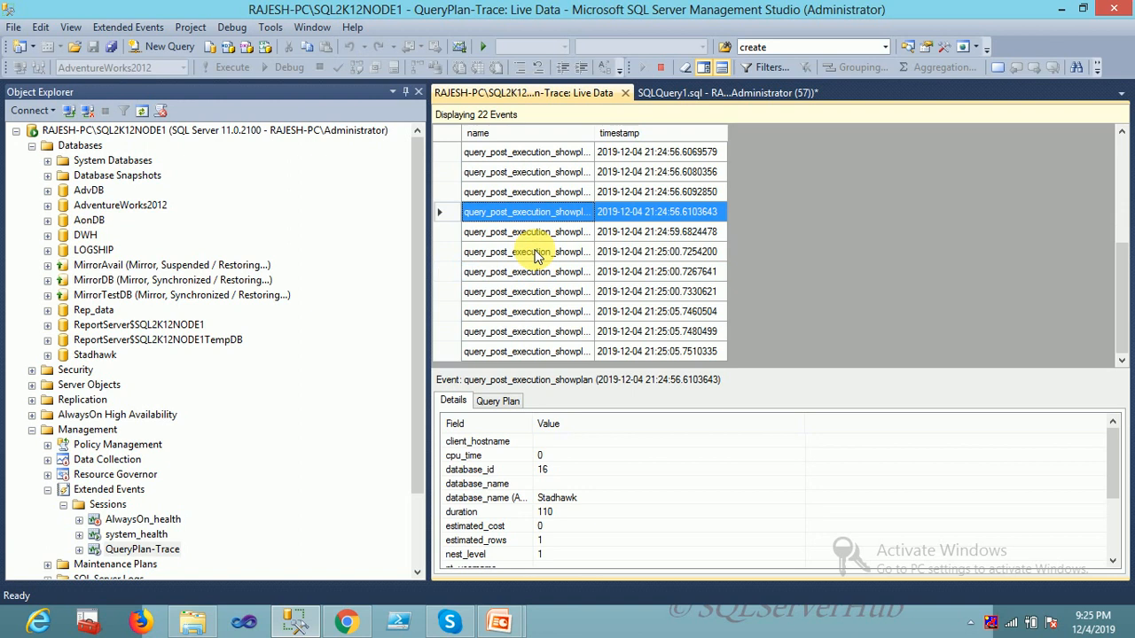
mouse_move(545, 144)
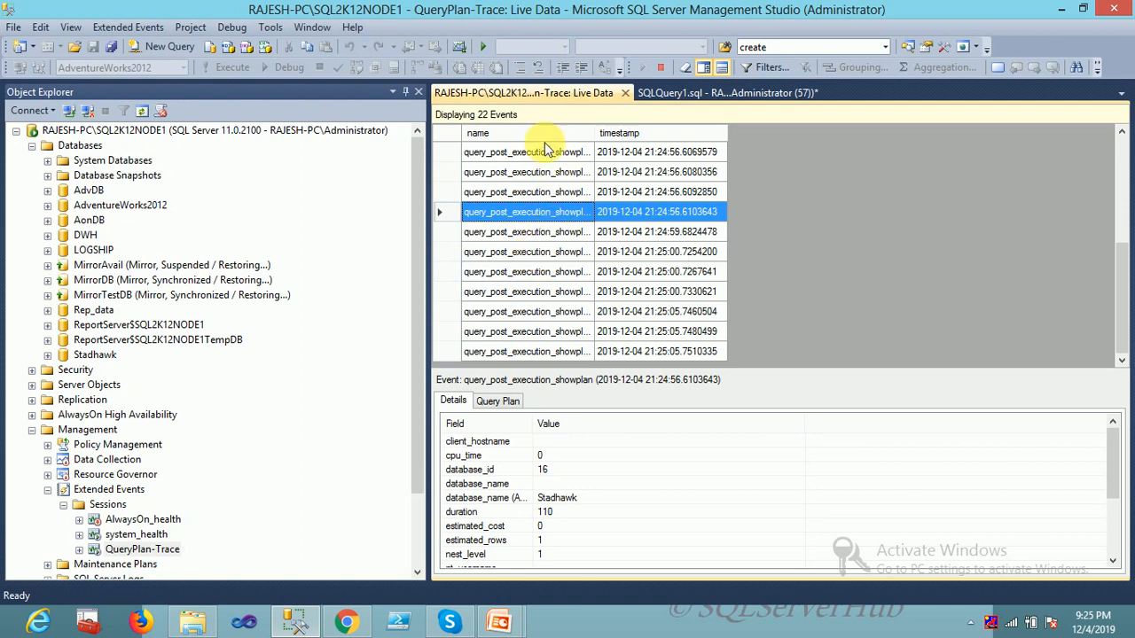
click(544, 151)
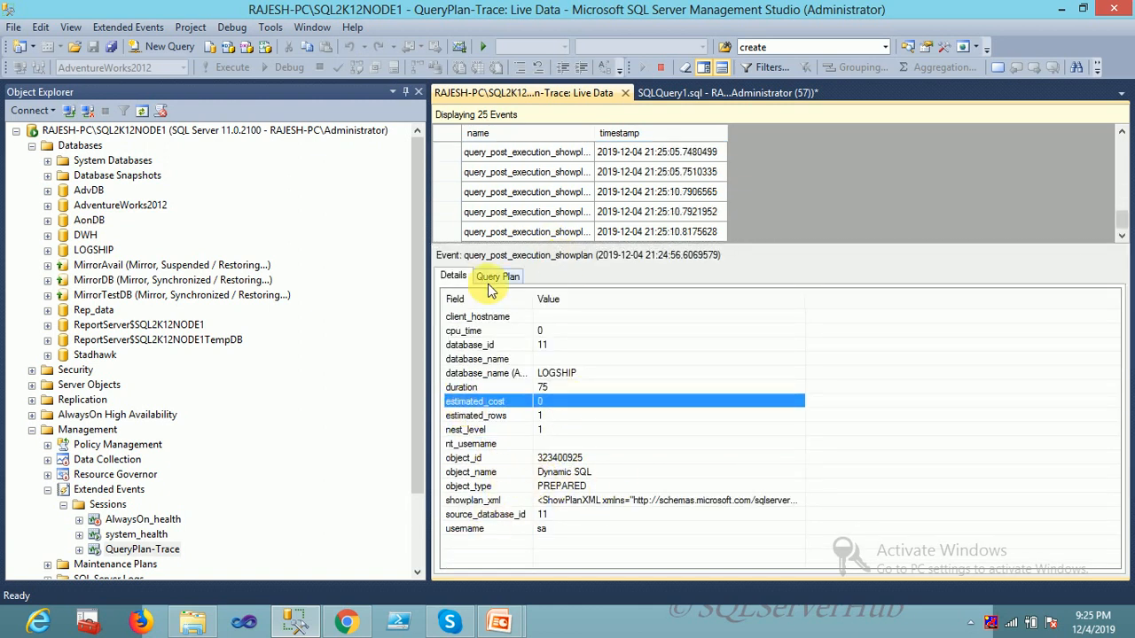
click(496, 275)
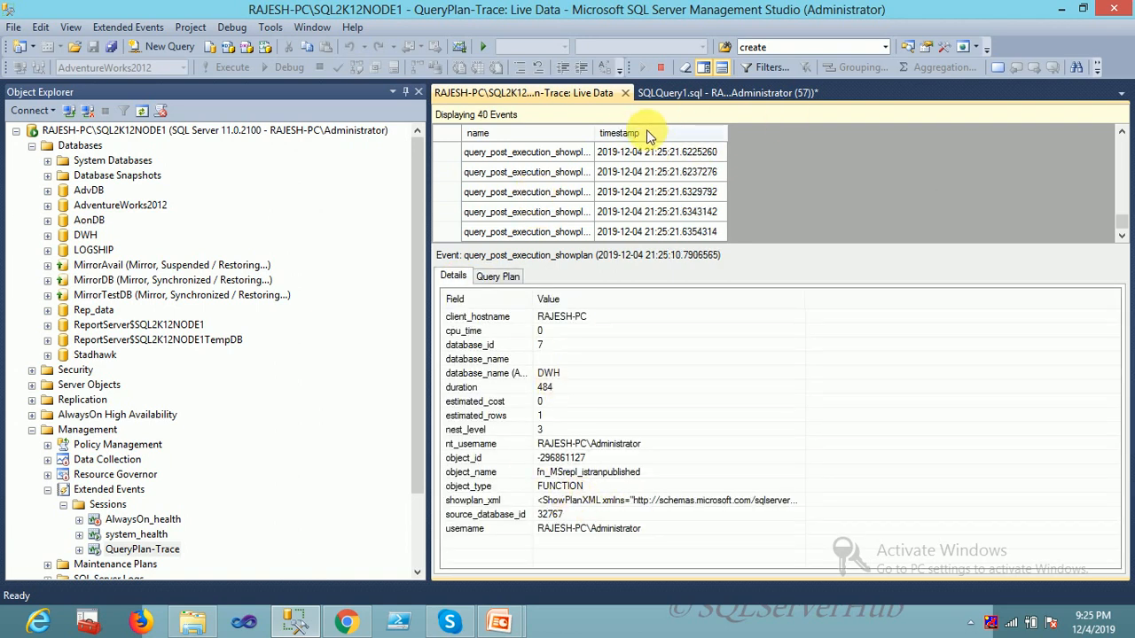
Choose grid columns name, database_name, sql_text and username, removing timestamp
right_click(619, 133)
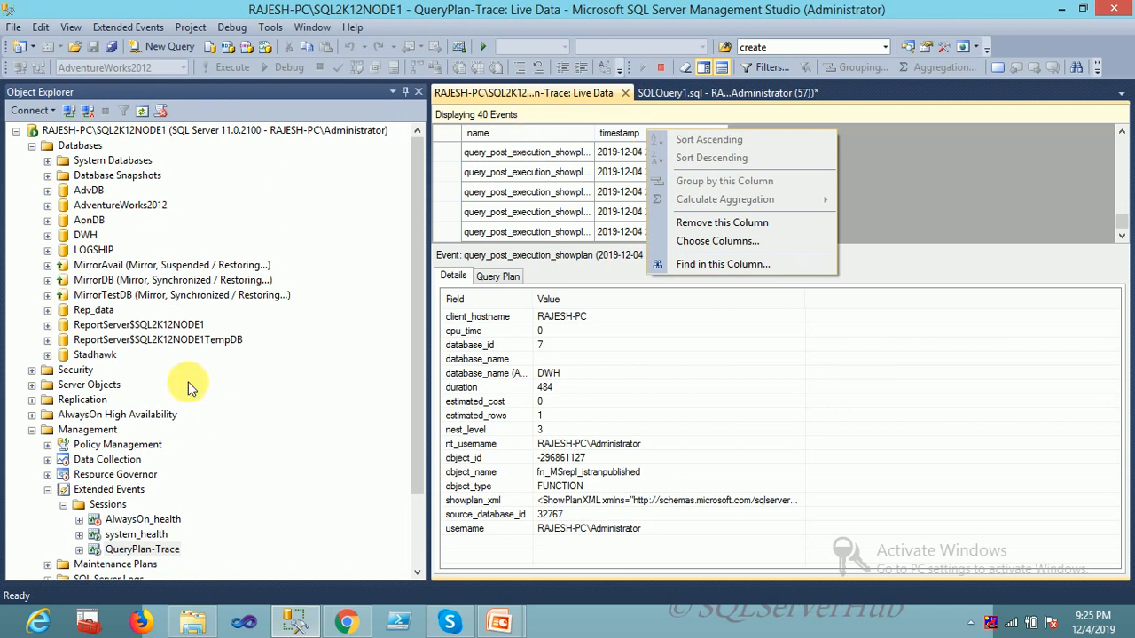
click(142, 549)
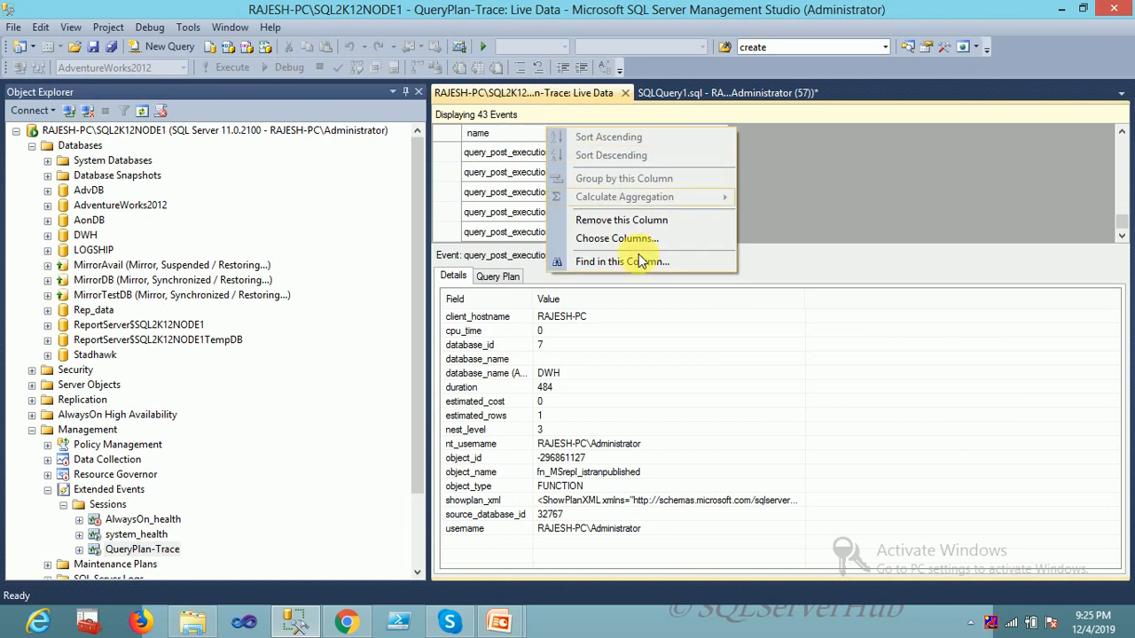
mouse_move(611, 244)
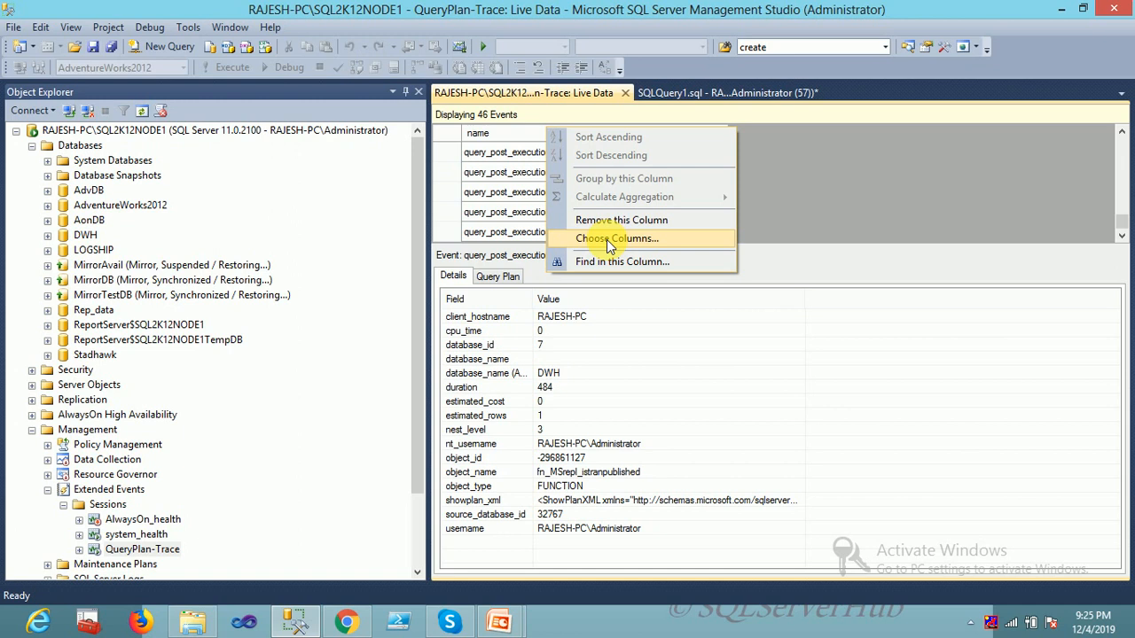
click(618, 238)
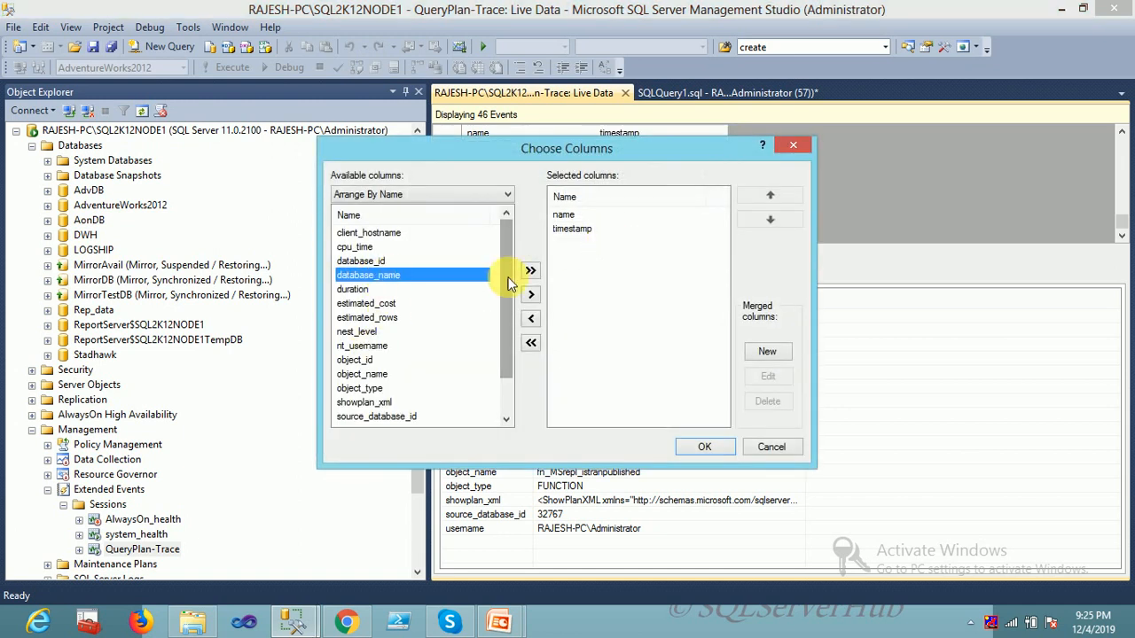
click(530, 294)
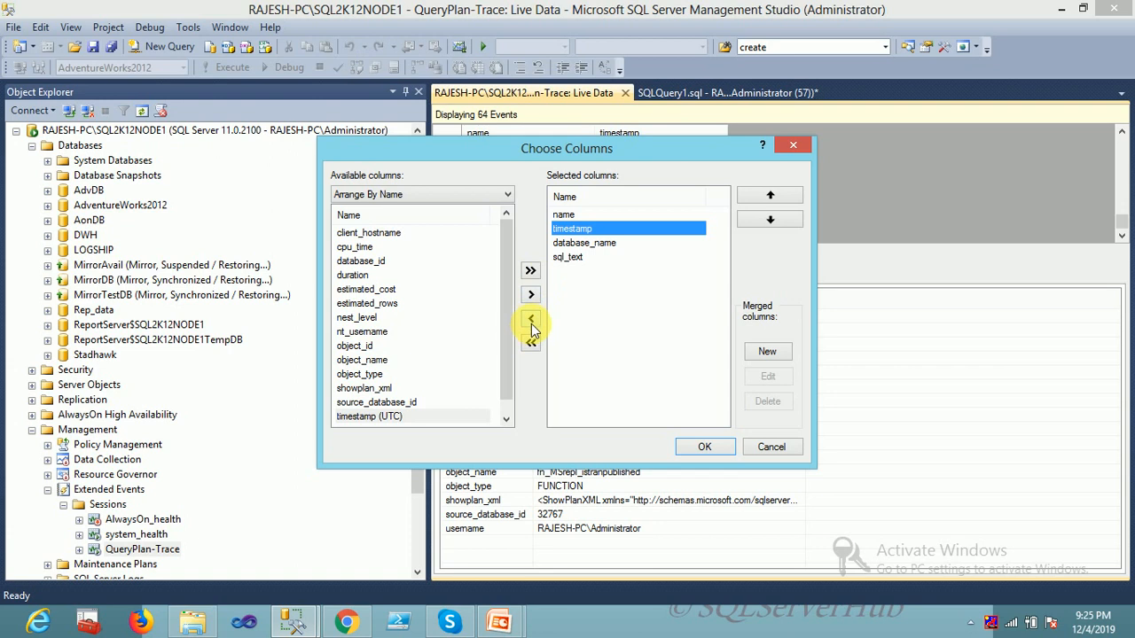
click(530, 318)
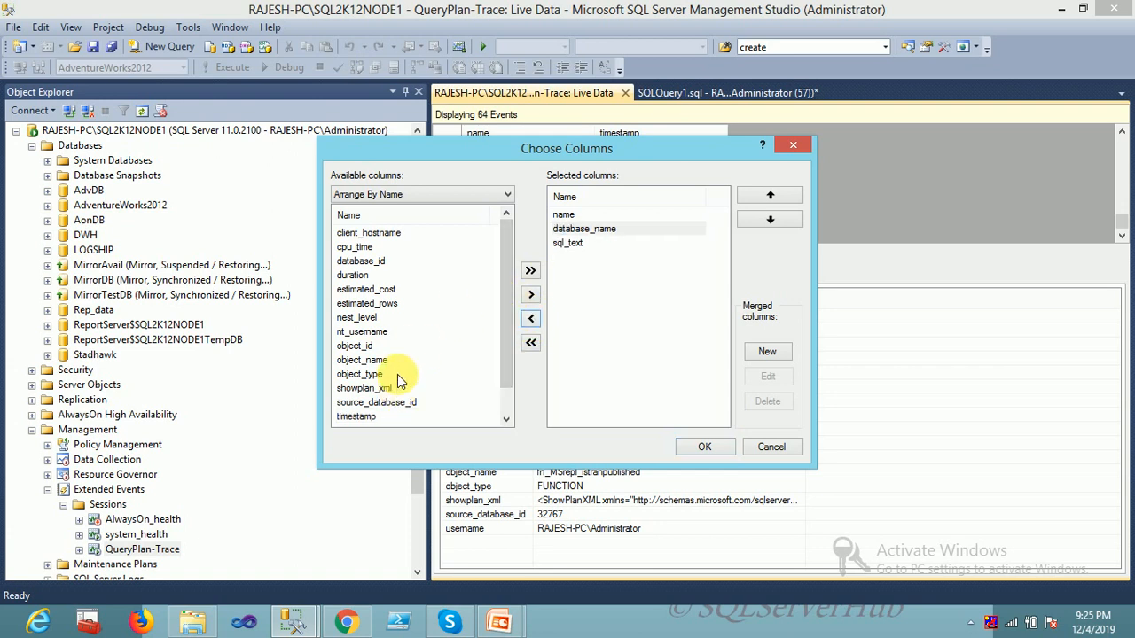
mouse_move(502, 304)
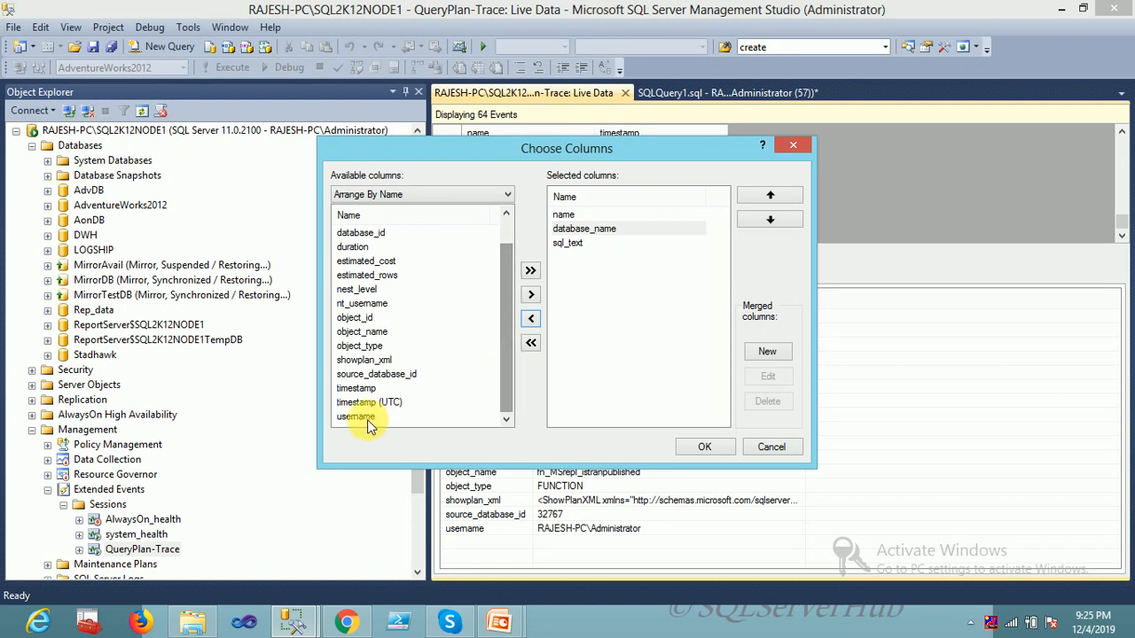
click(530, 293)
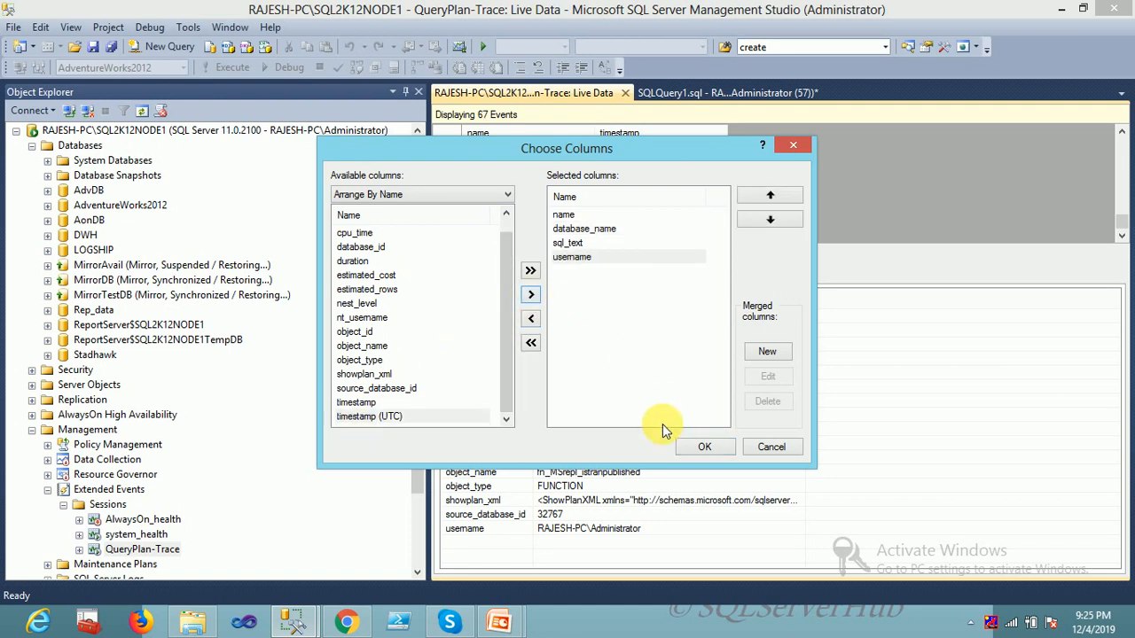
click(705, 446)
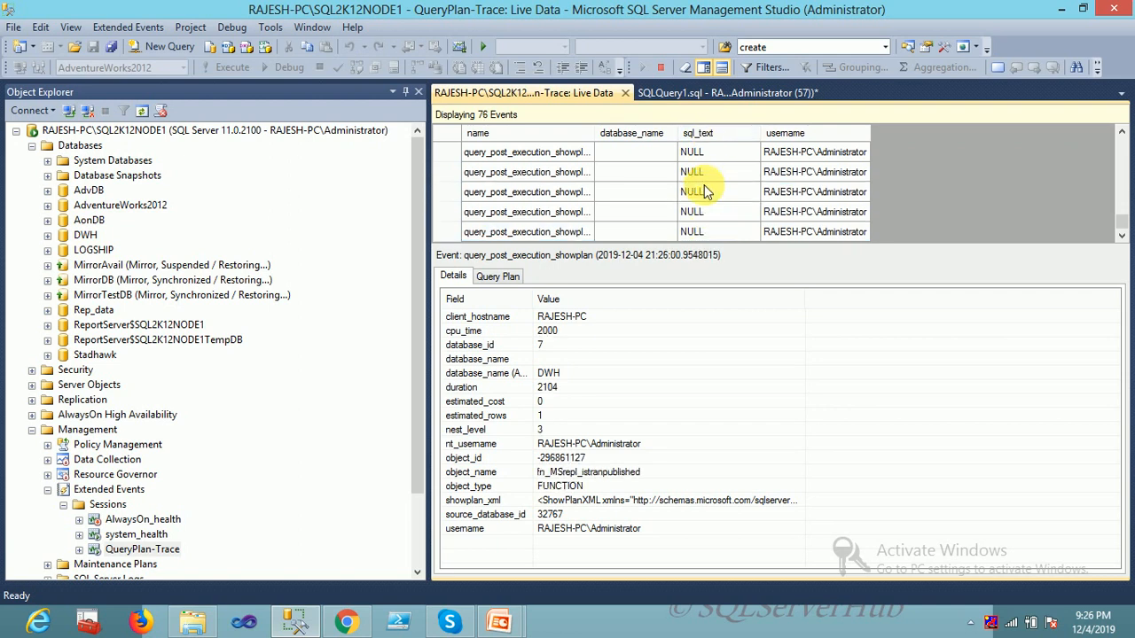
Check an event's details, then stop QueryPlan-Trace from Object Explorer at 100 events
click(526, 211)
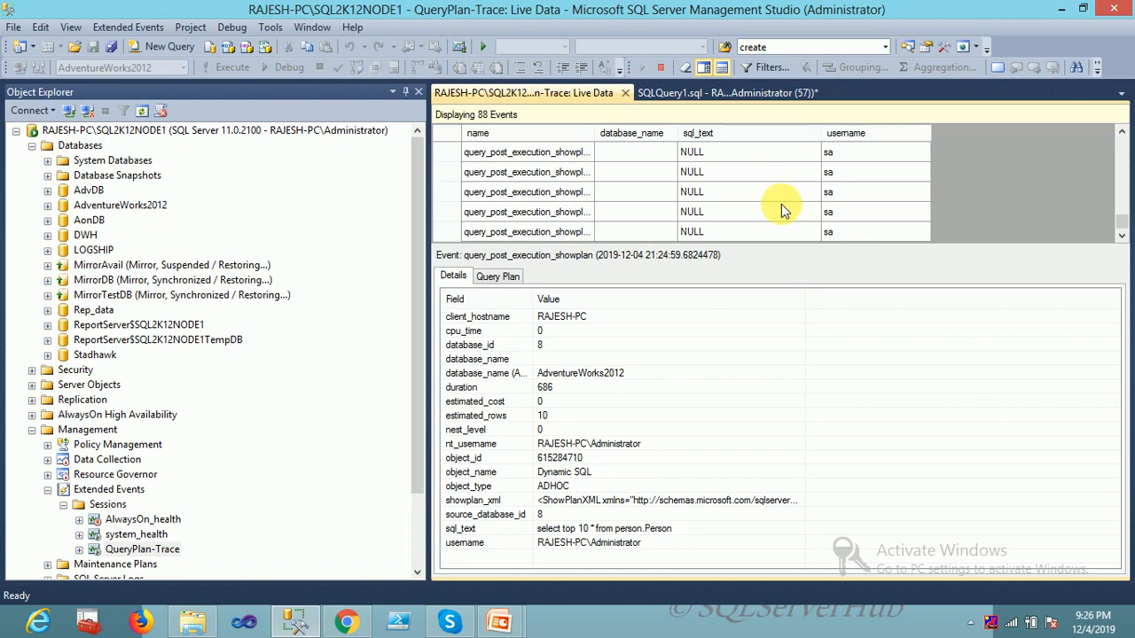
mouse_move(1120, 233)
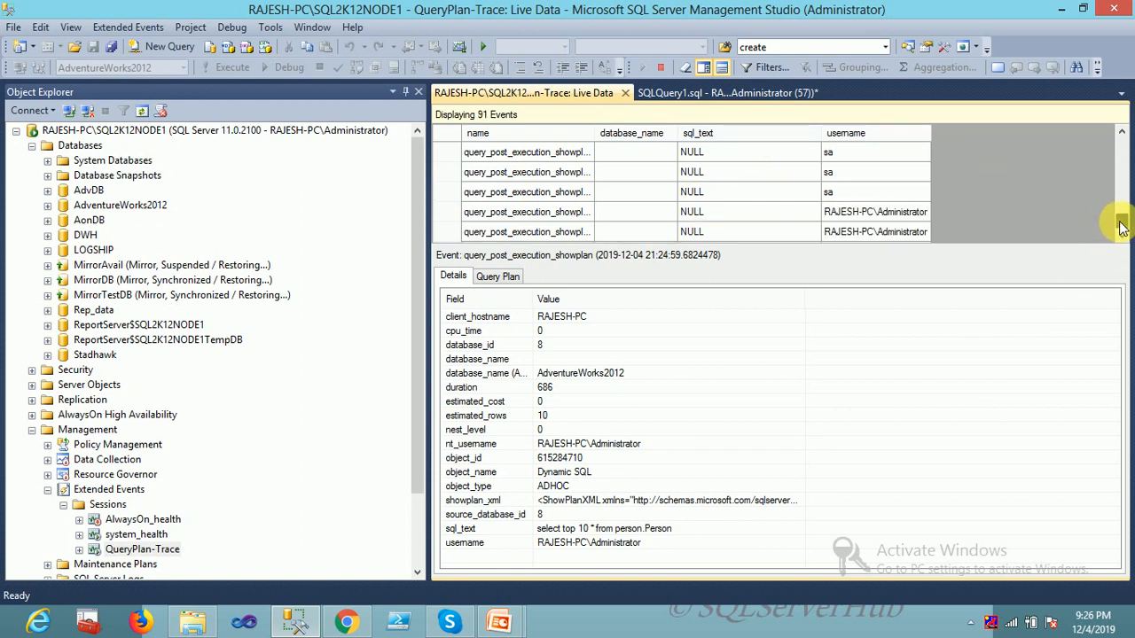
click(136, 533)
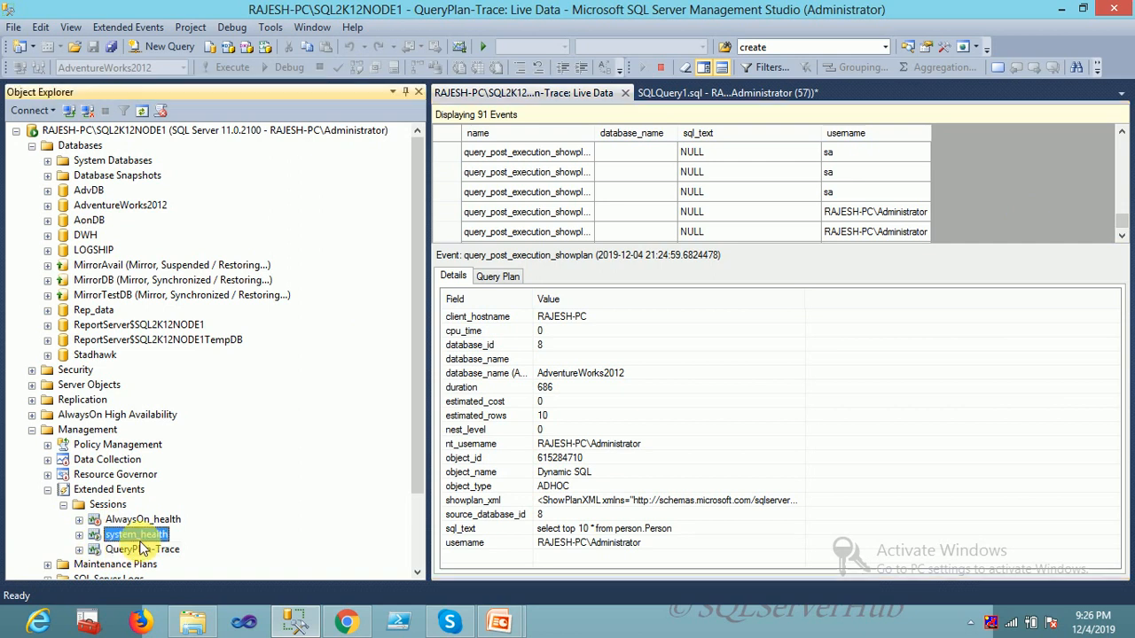
right_click(144, 549)
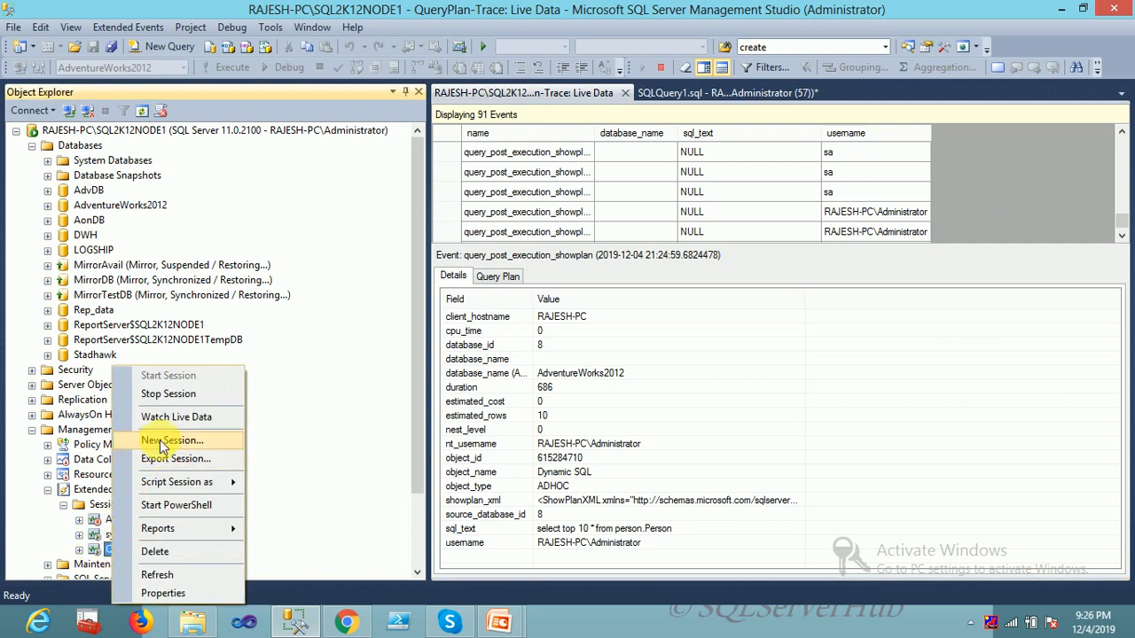
mouse_move(168, 394)
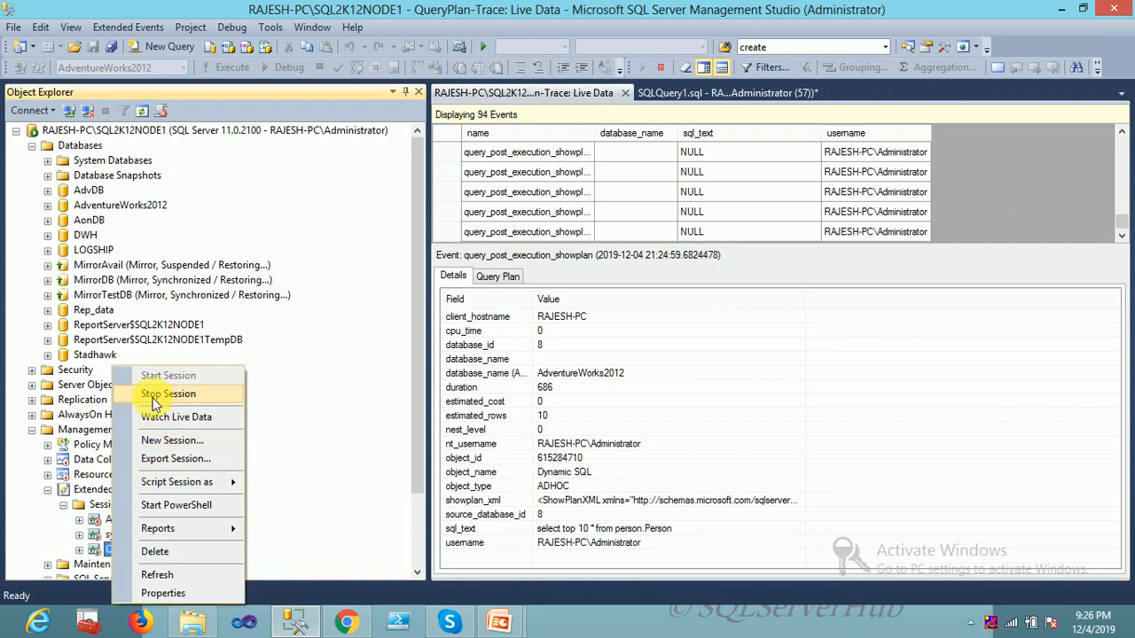
click(167, 394)
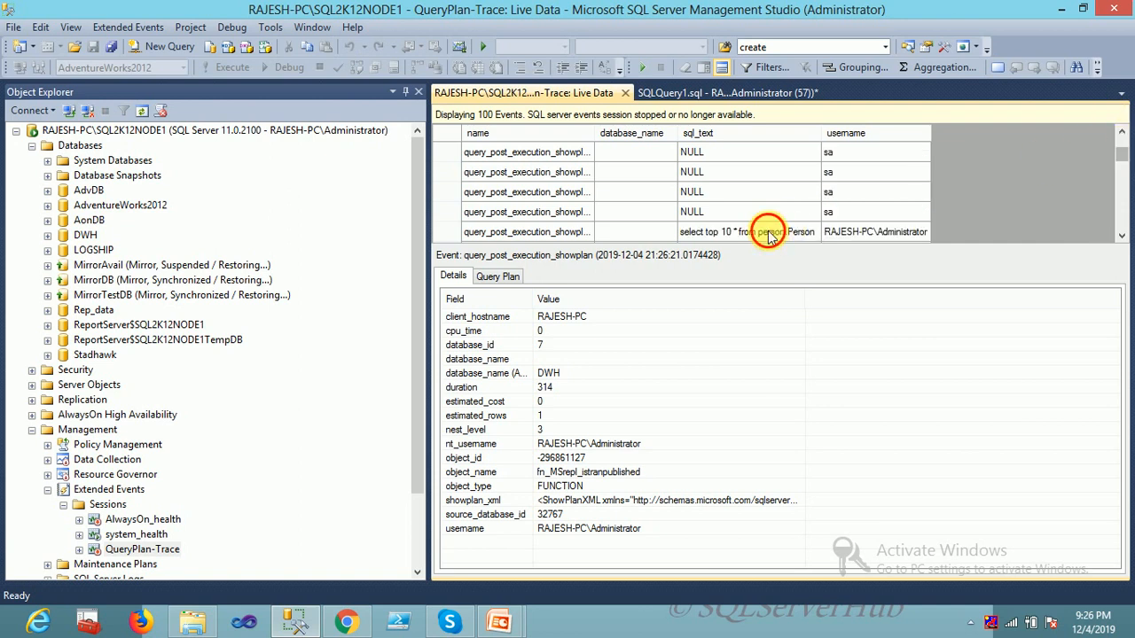
Show the query plan for the 'select top 10 * from person.Person' event
click(750, 232)
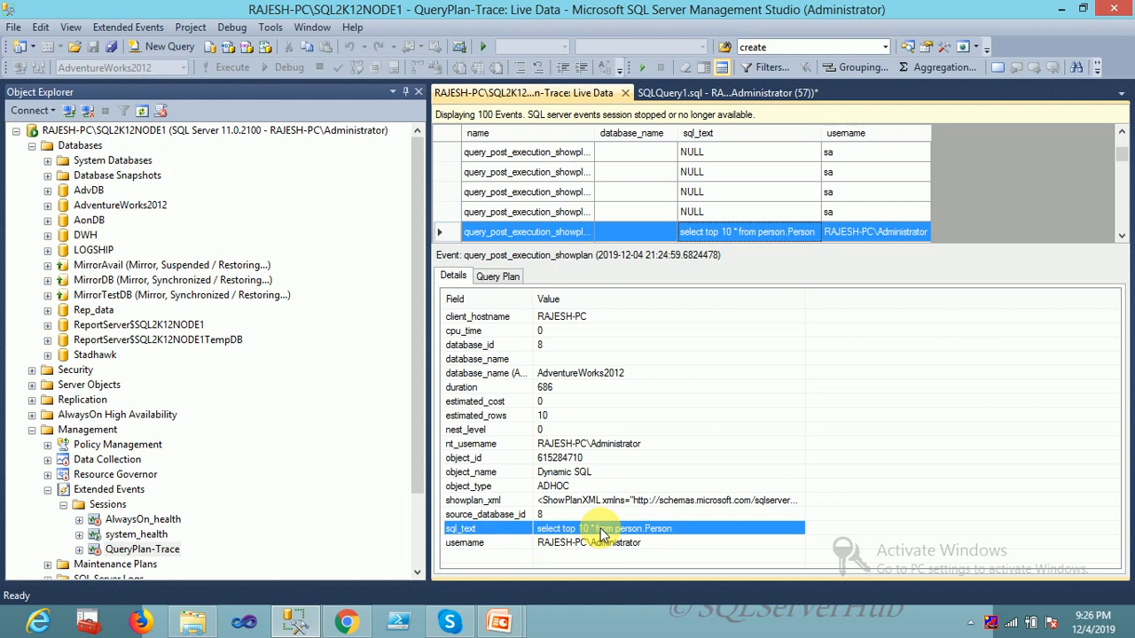
click(637, 542)
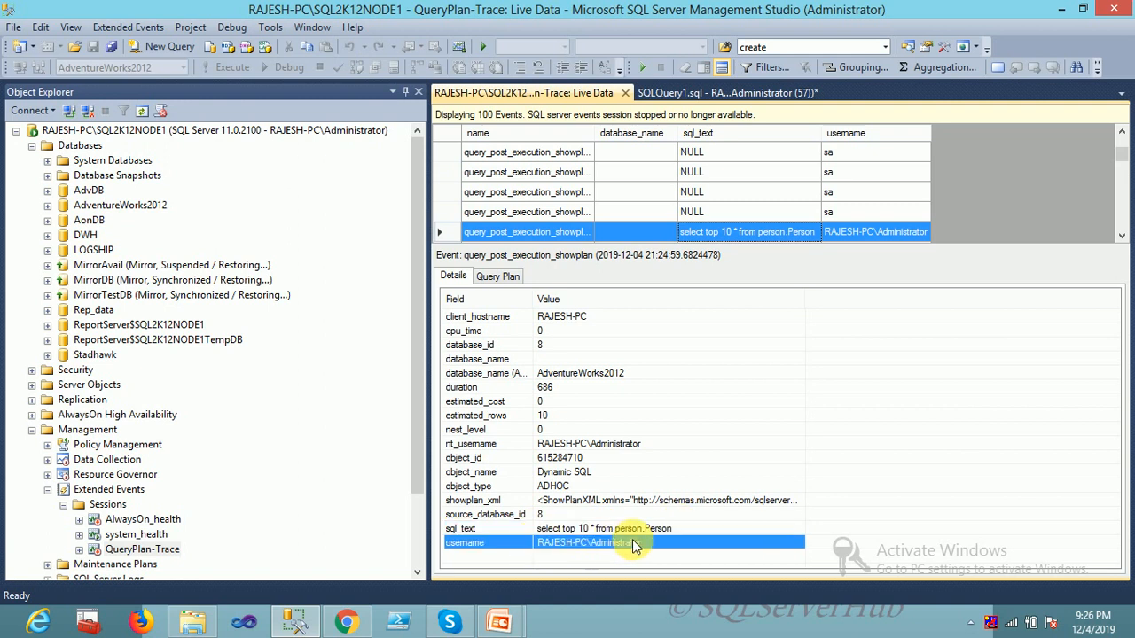
click(497, 276)
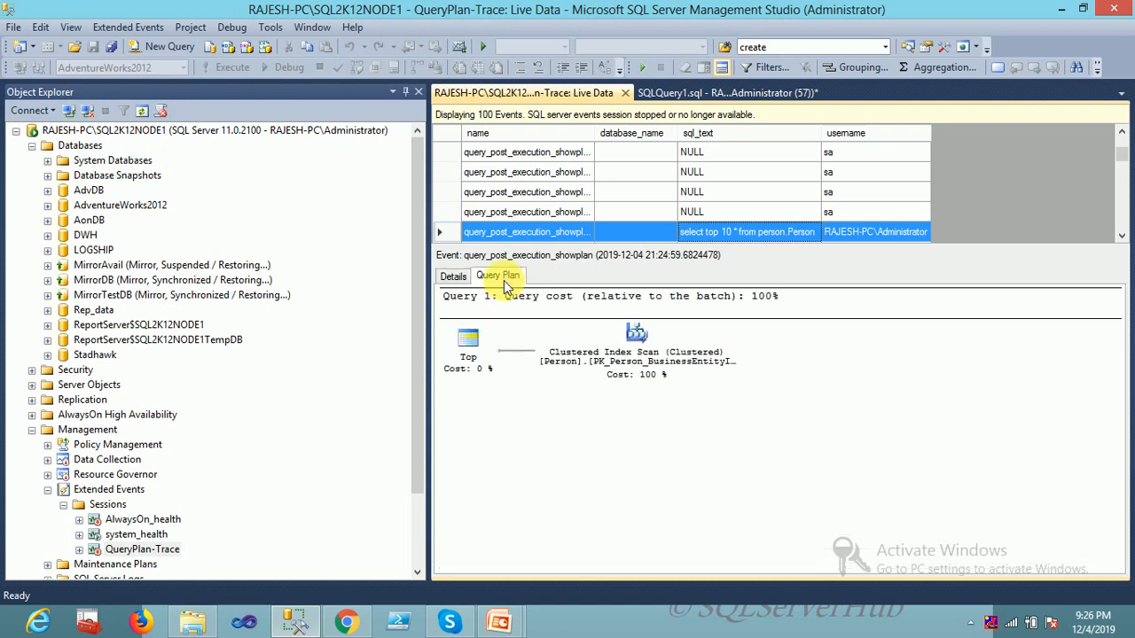
mouse_move(633, 357)
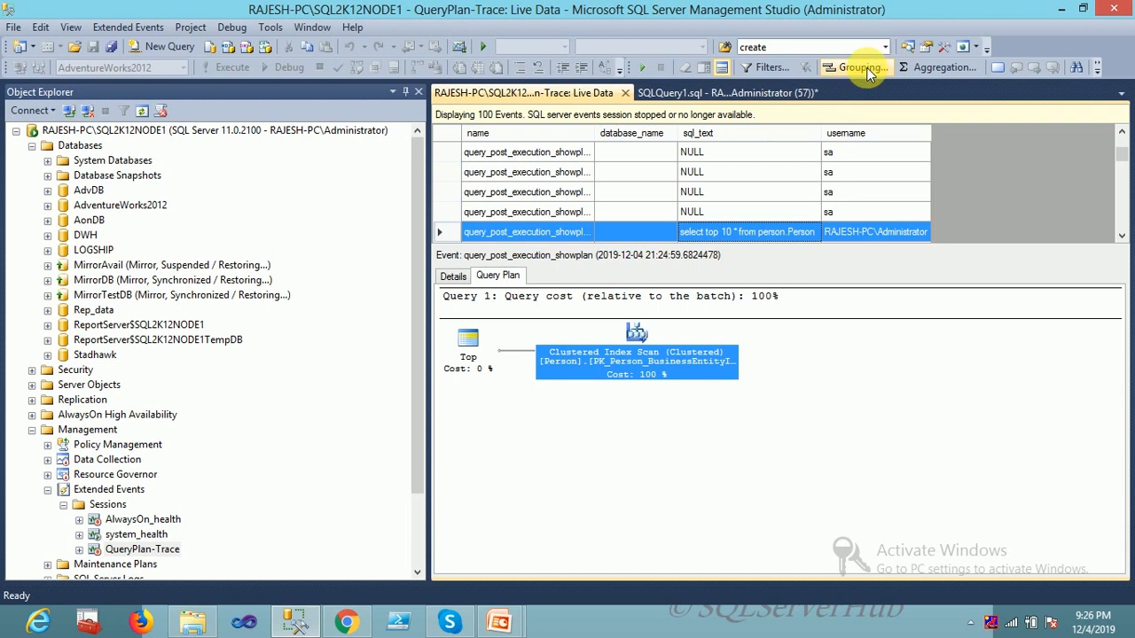
click(855, 66)
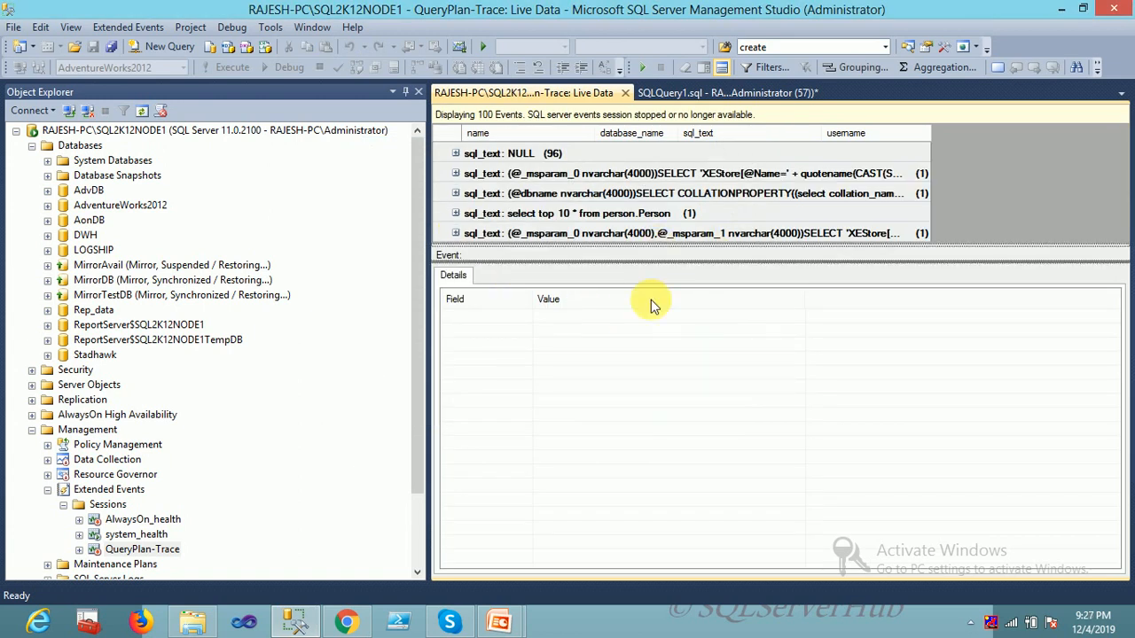
Group events by sql_text, then expand and collapse the person.Person group
click(461, 212)
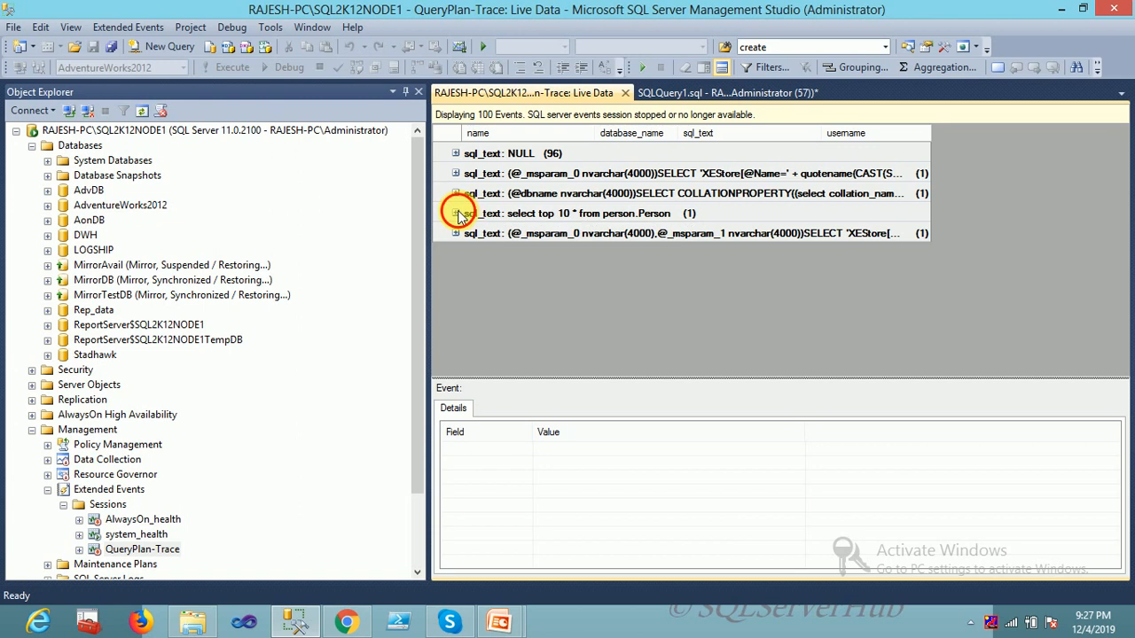
click(456, 213)
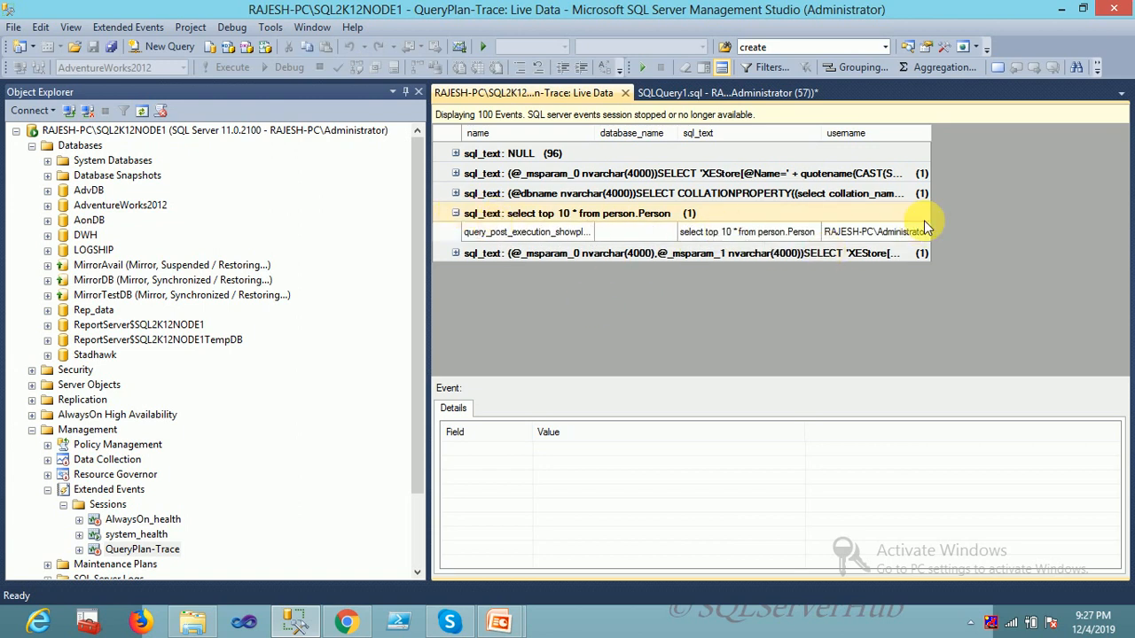
mouse_move(461, 257)
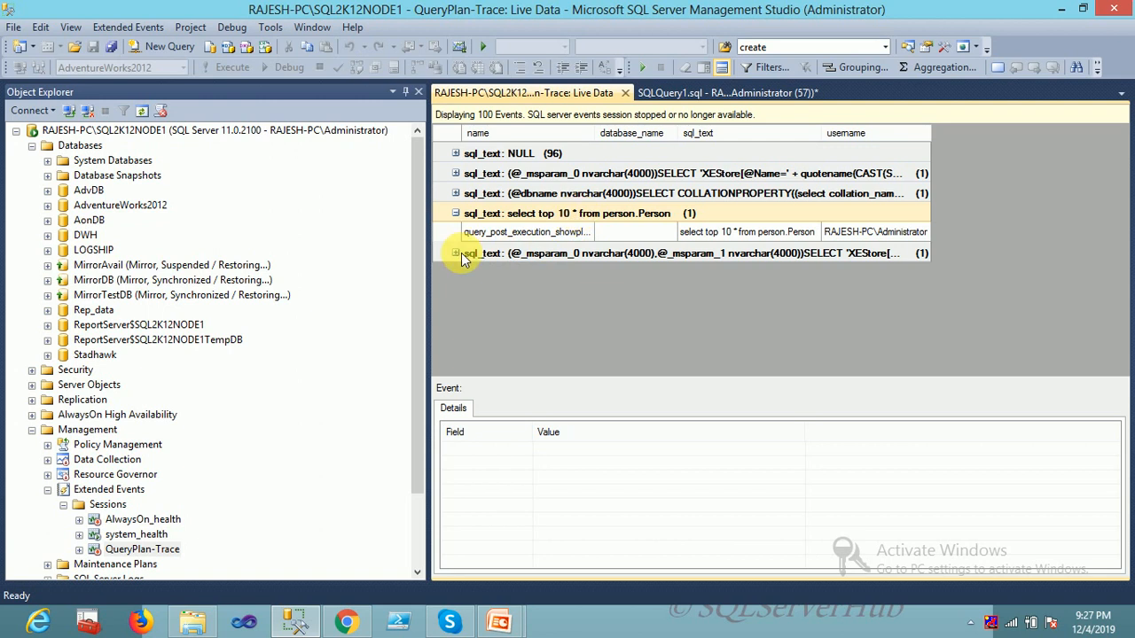
click(456, 173)
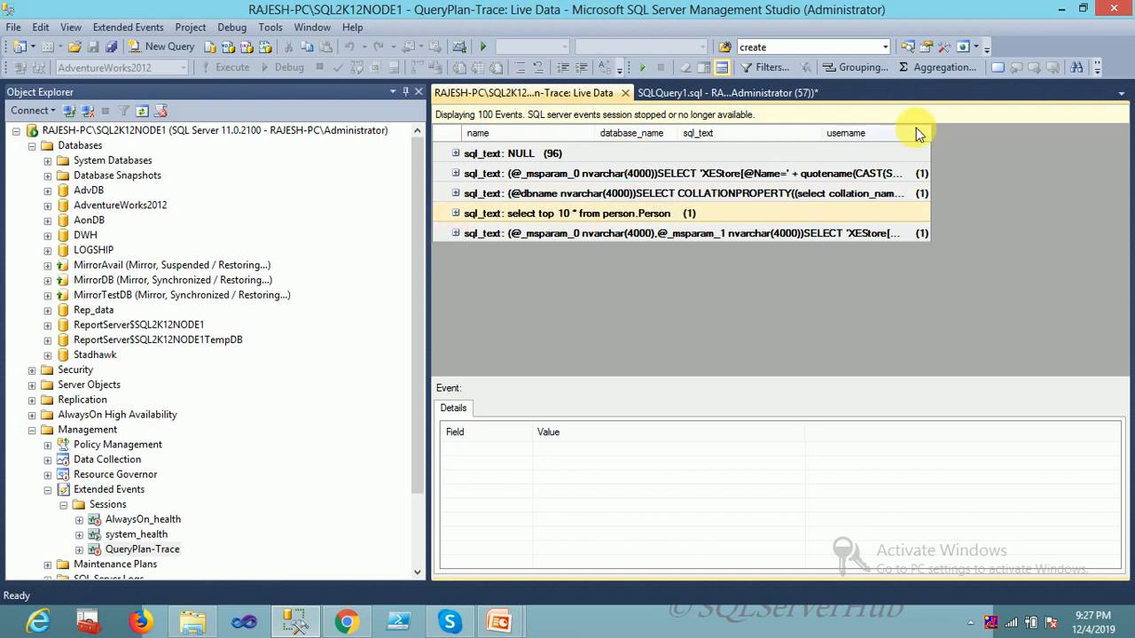
mouse_move(920, 69)
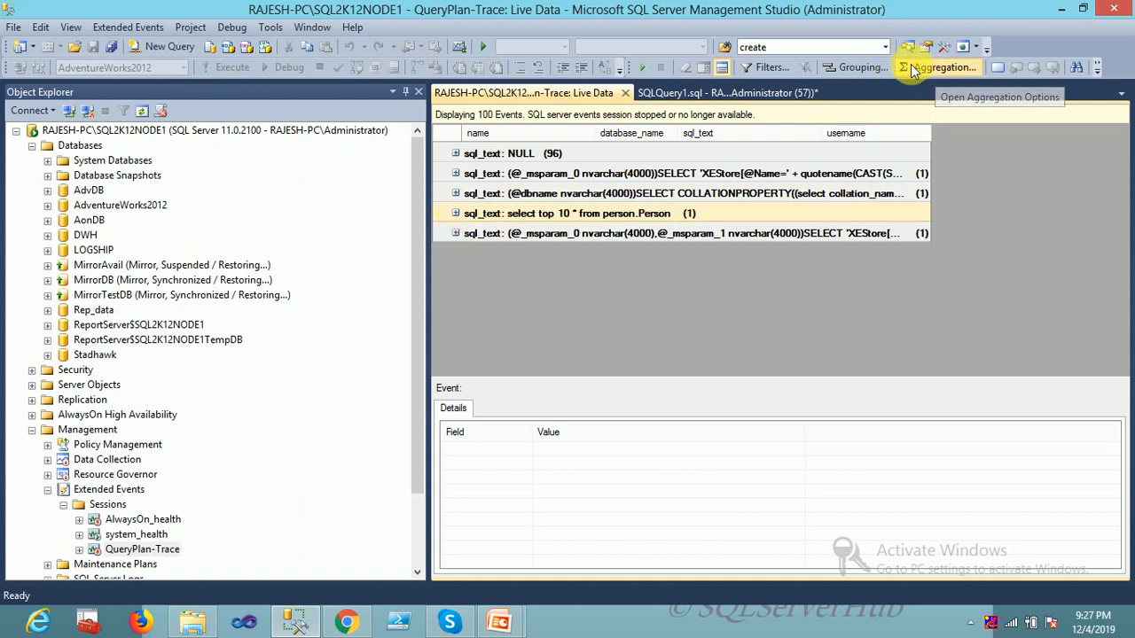
Set the database_name aggregation type to COUNT for the sql_text groups
click(916, 67)
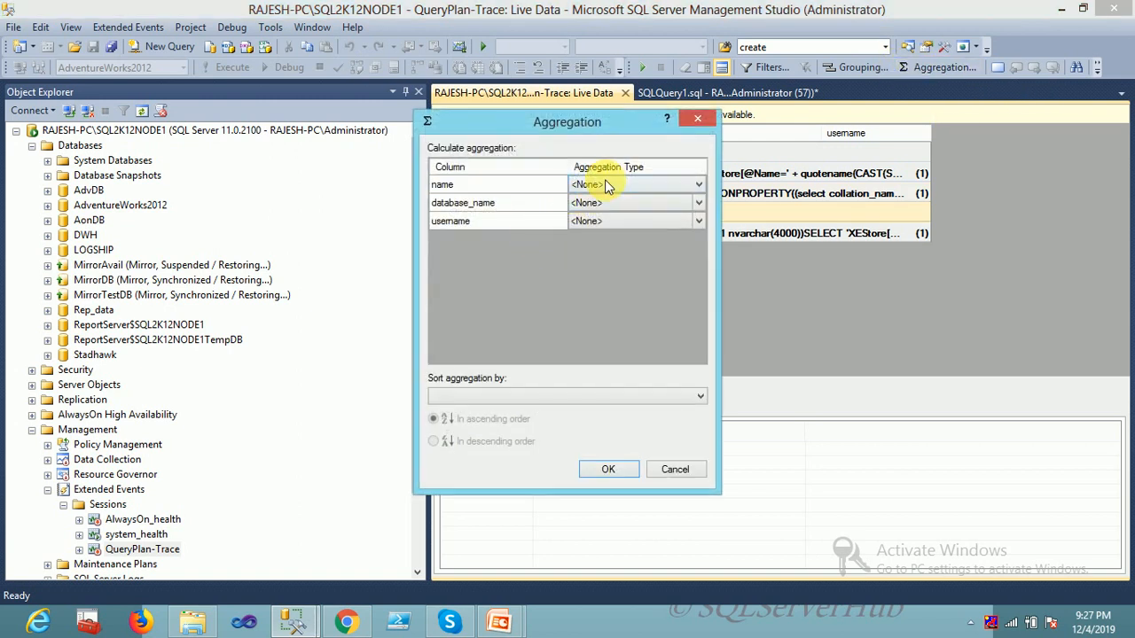
click(697, 221)
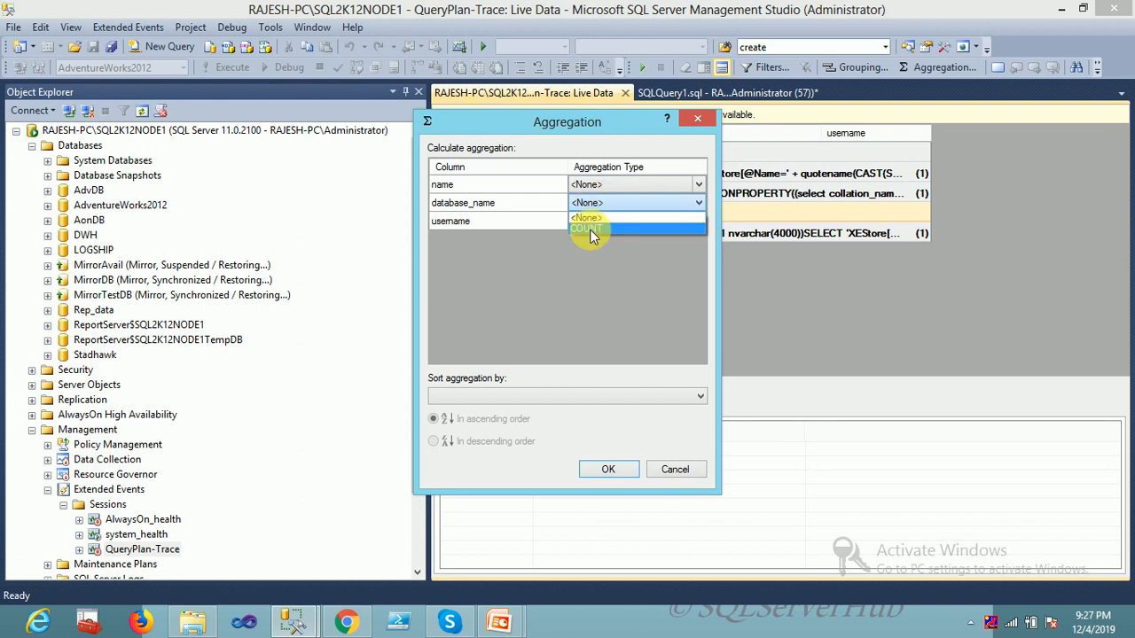
click(608, 469)
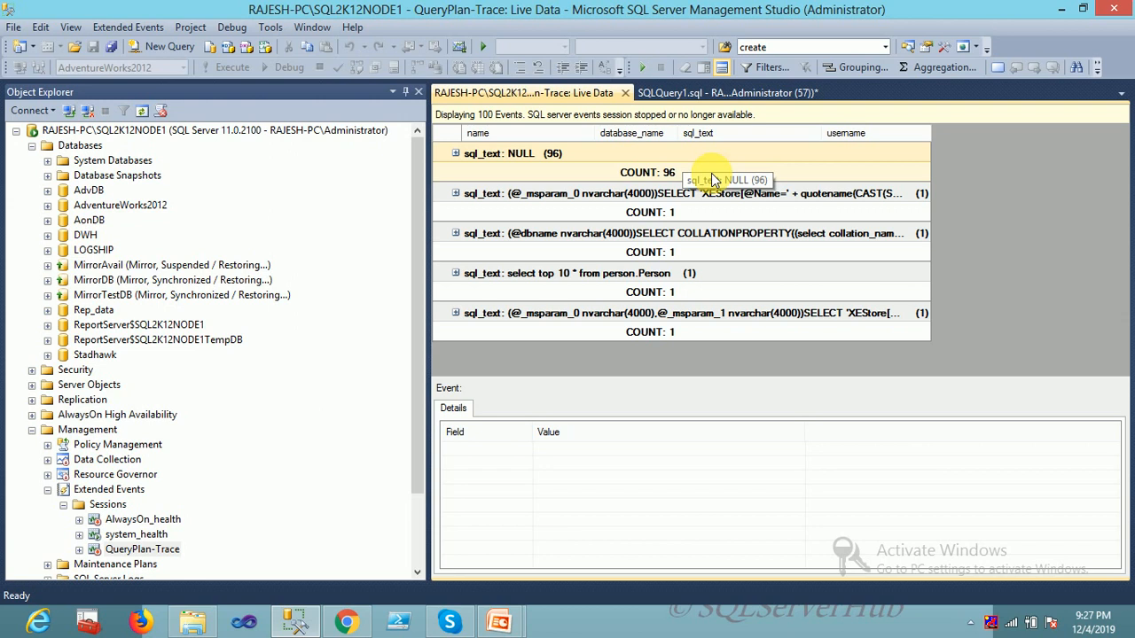
mouse_move(712, 175)
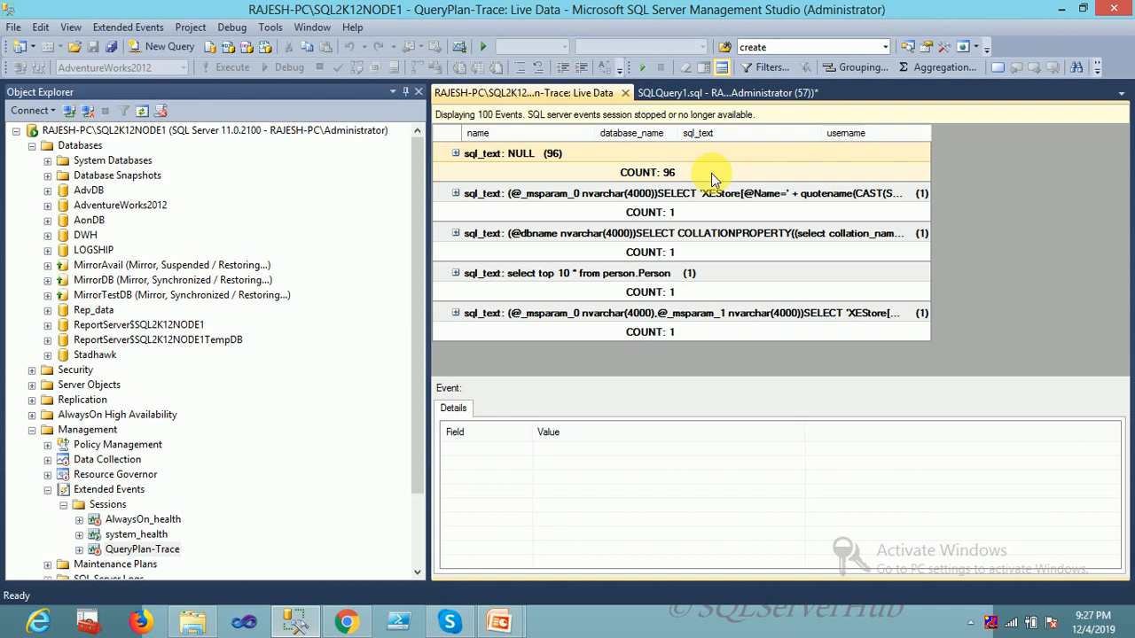
mouse_move(497, 622)
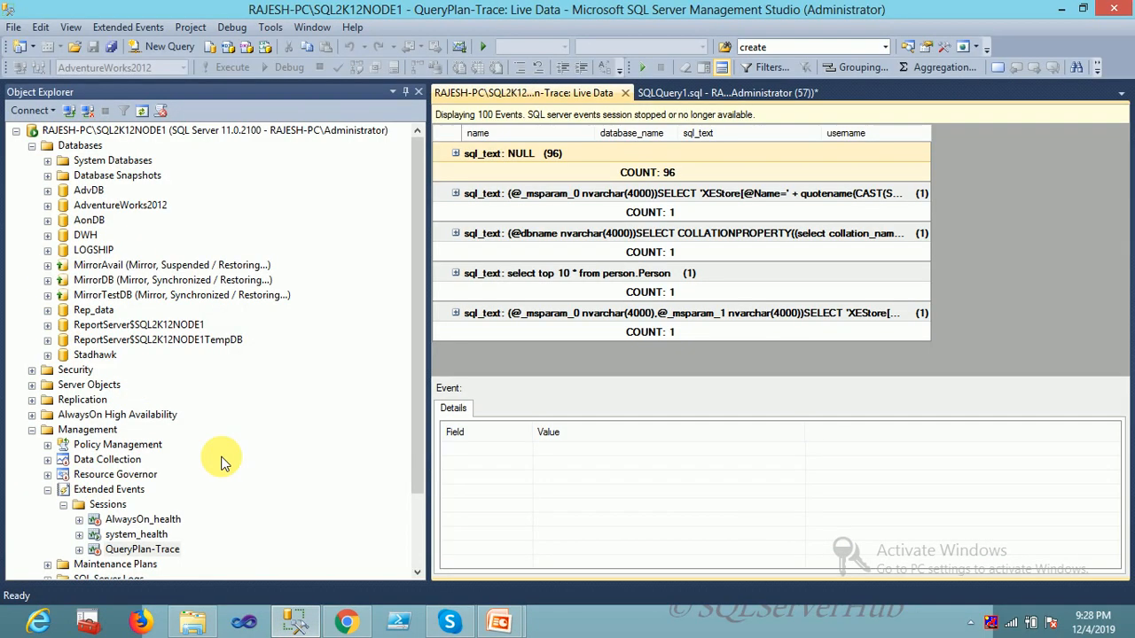
Watch live data for the system_health session in a new tab
click(135, 534)
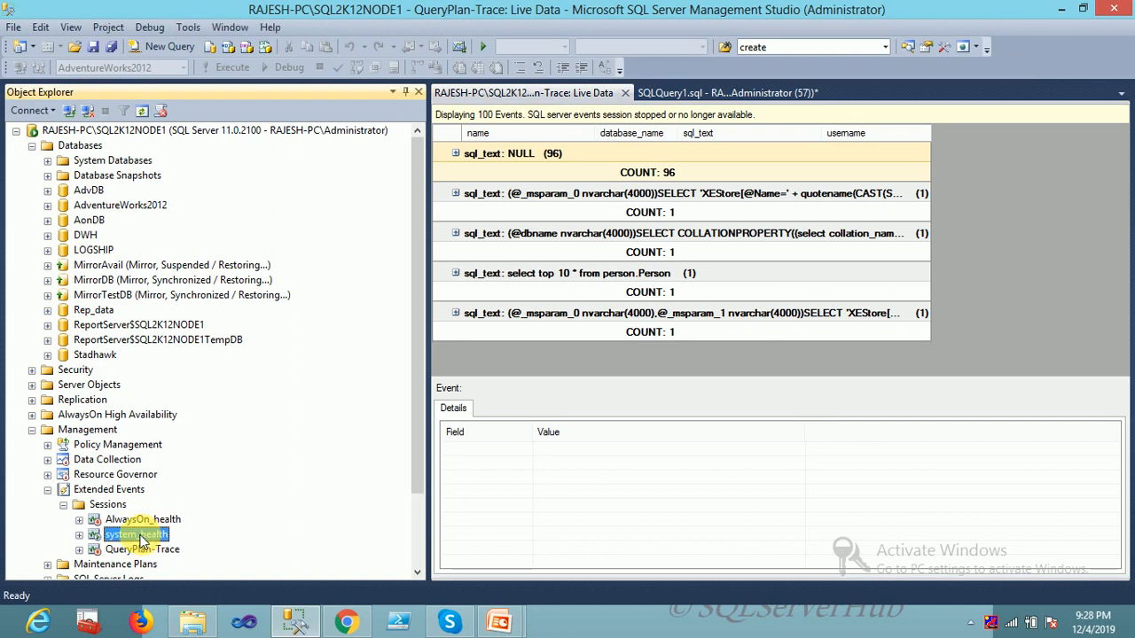
right_click(136, 534)
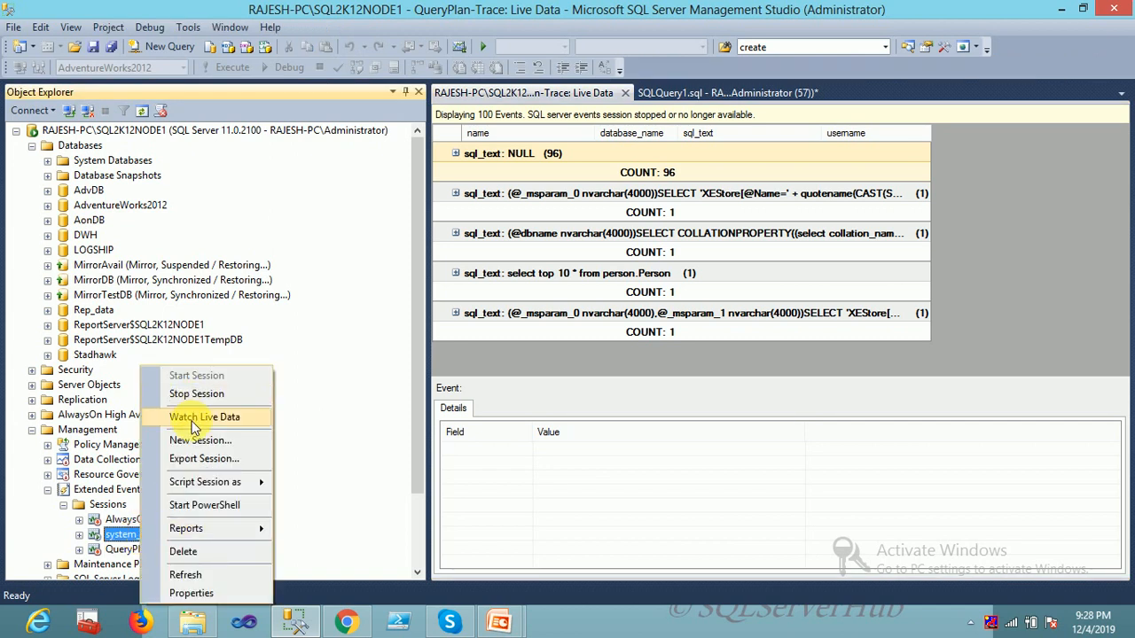
click(204, 416)
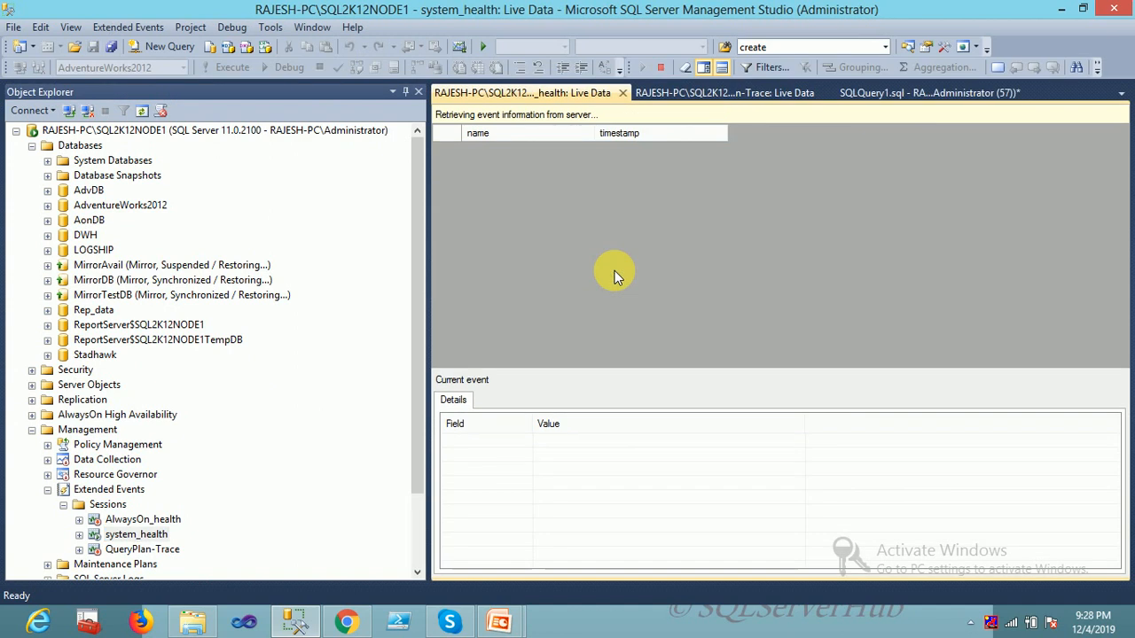